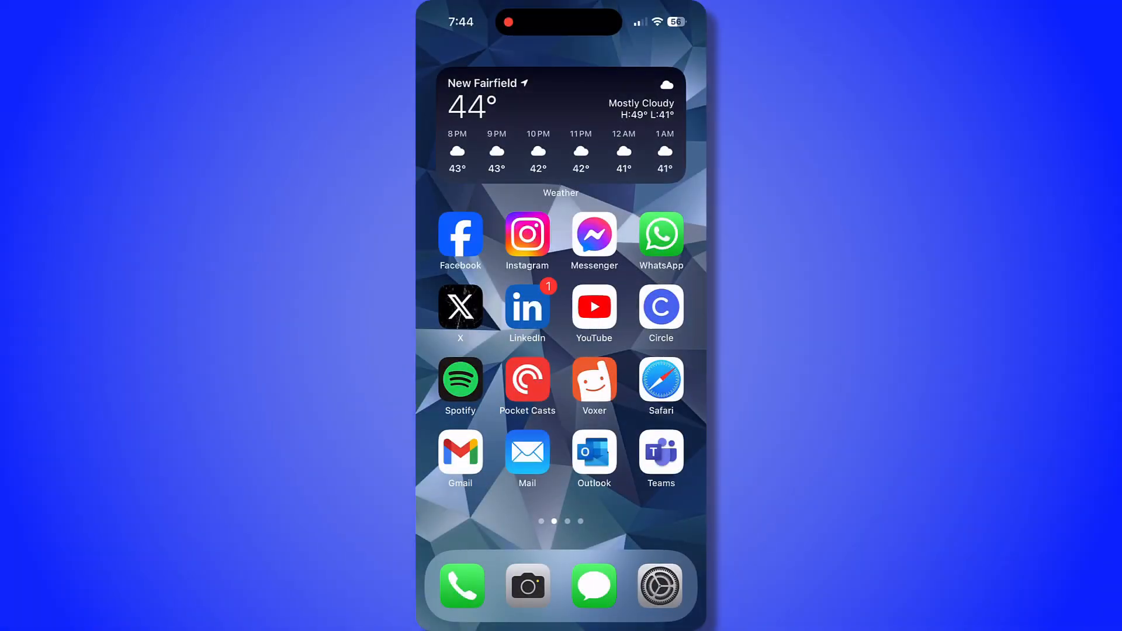
# Step: Reach Camera > Formats in Settings, briefly toggling ProRAW & Resolution Control off and back on
pyautogui.click(658, 585)
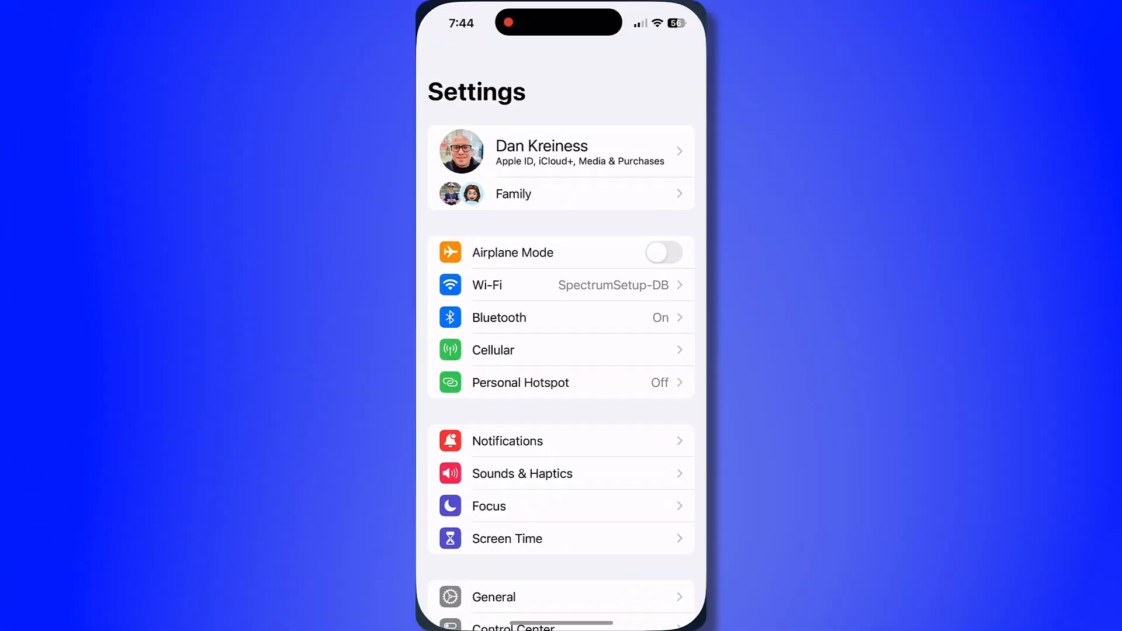
pyautogui.scroll(-3)
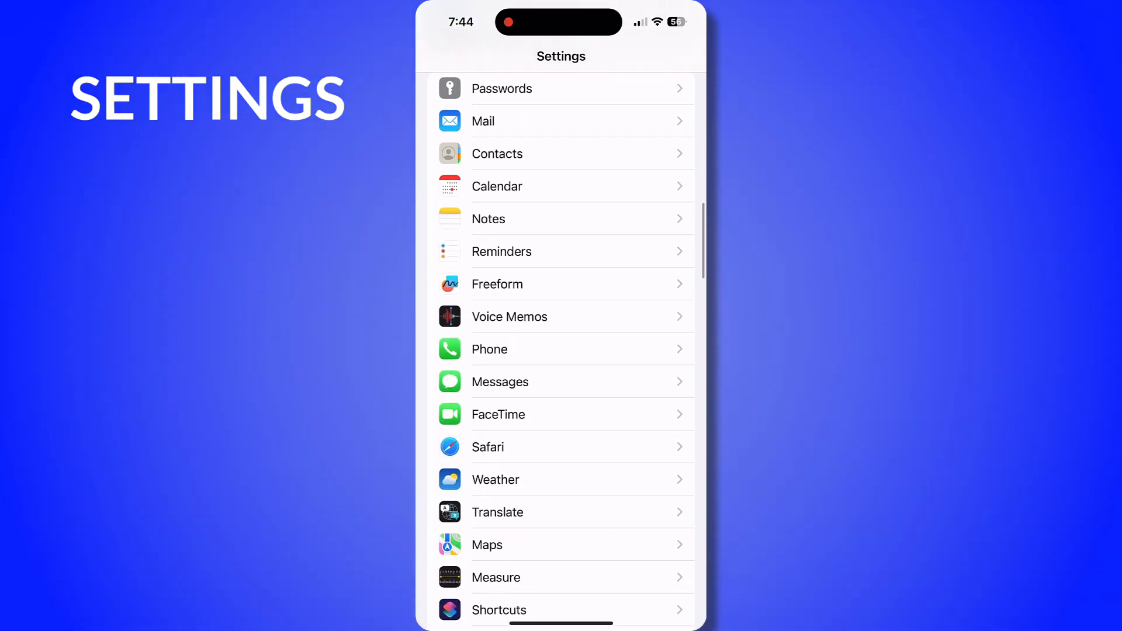
pyautogui.scroll(-3)
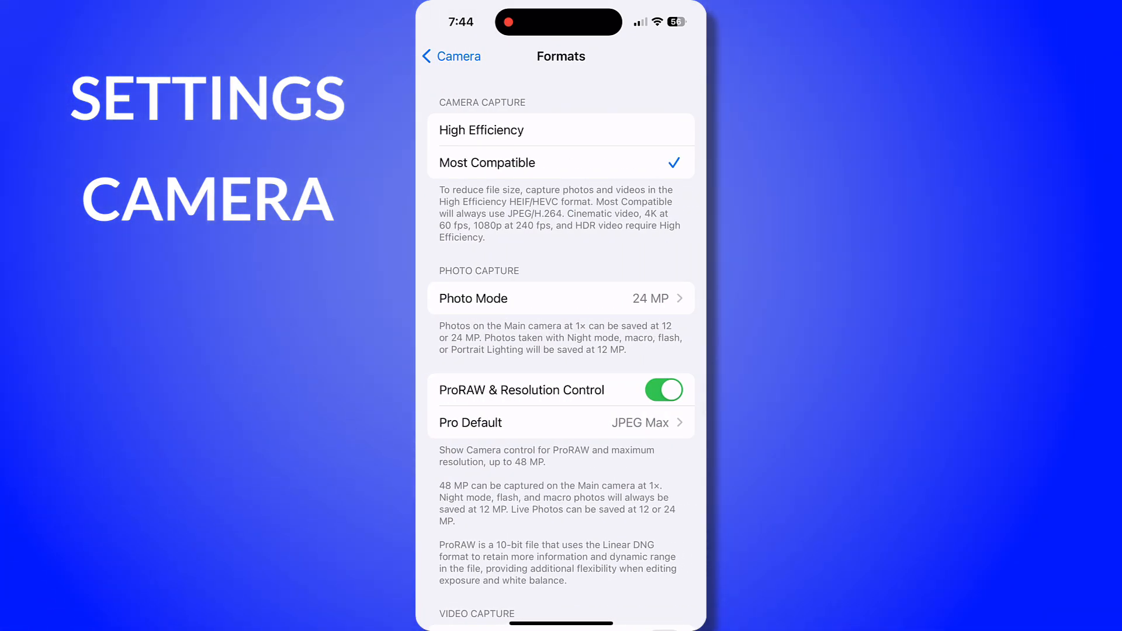
pyautogui.scroll(-3)
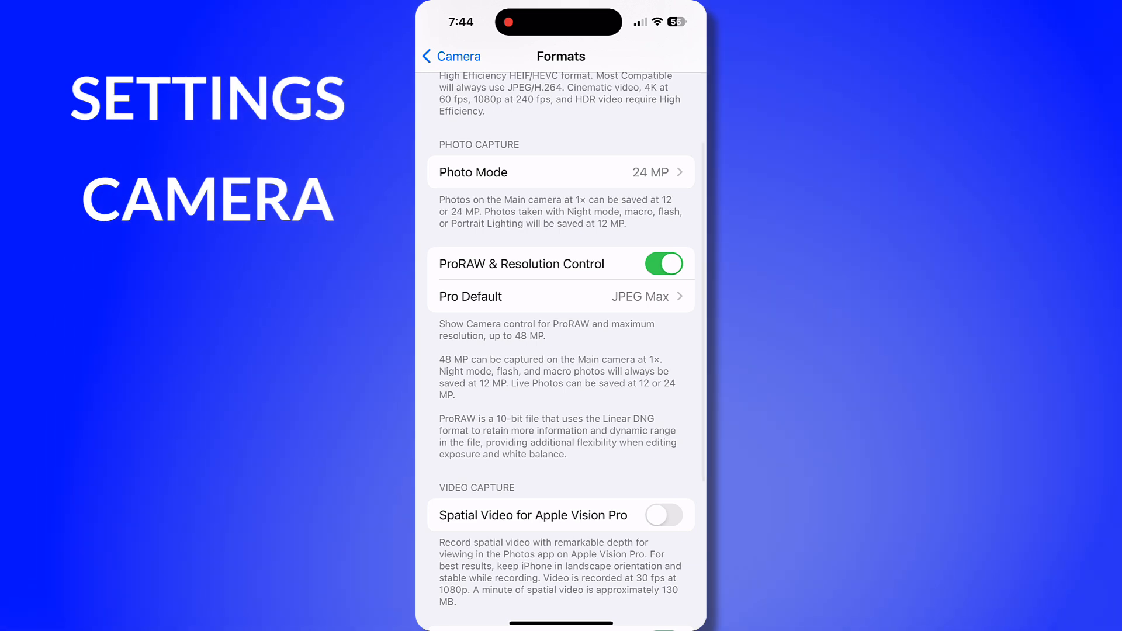
pyautogui.click(663, 263)
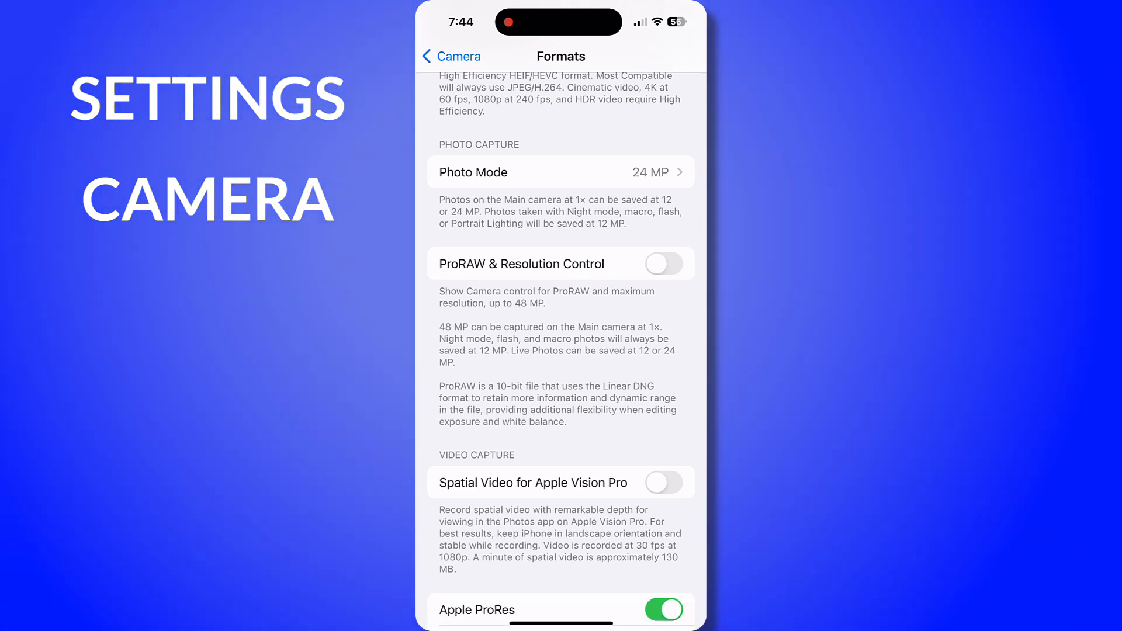
pyautogui.click(662, 263)
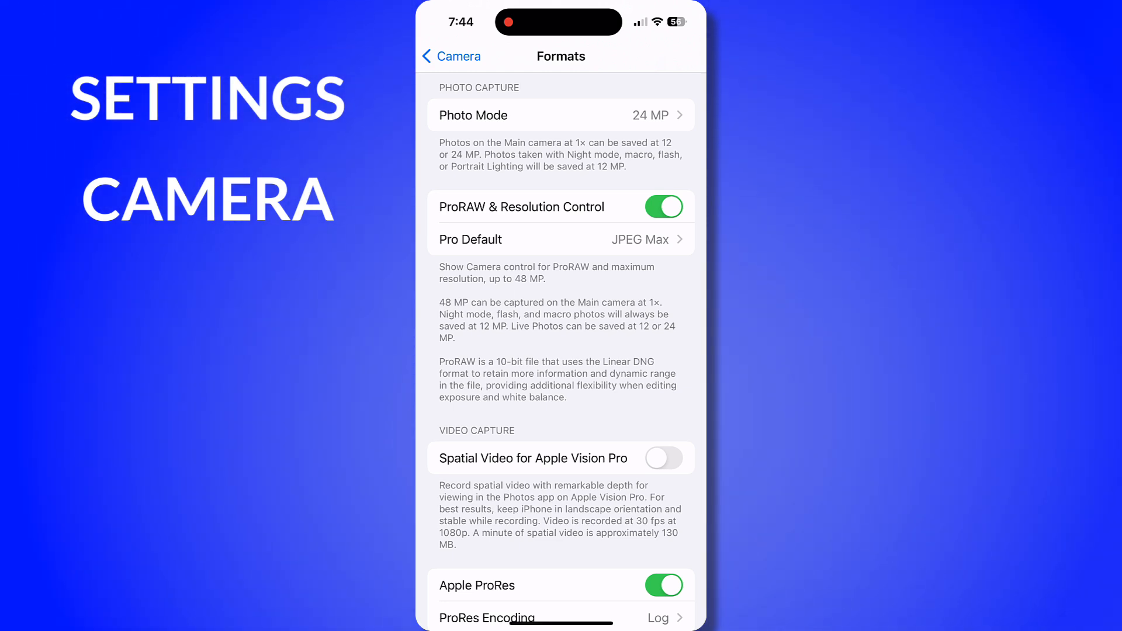
# Step: Enable Apple ProRes capture with Log encoding and return to the home screen
pyautogui.scroll(-3)
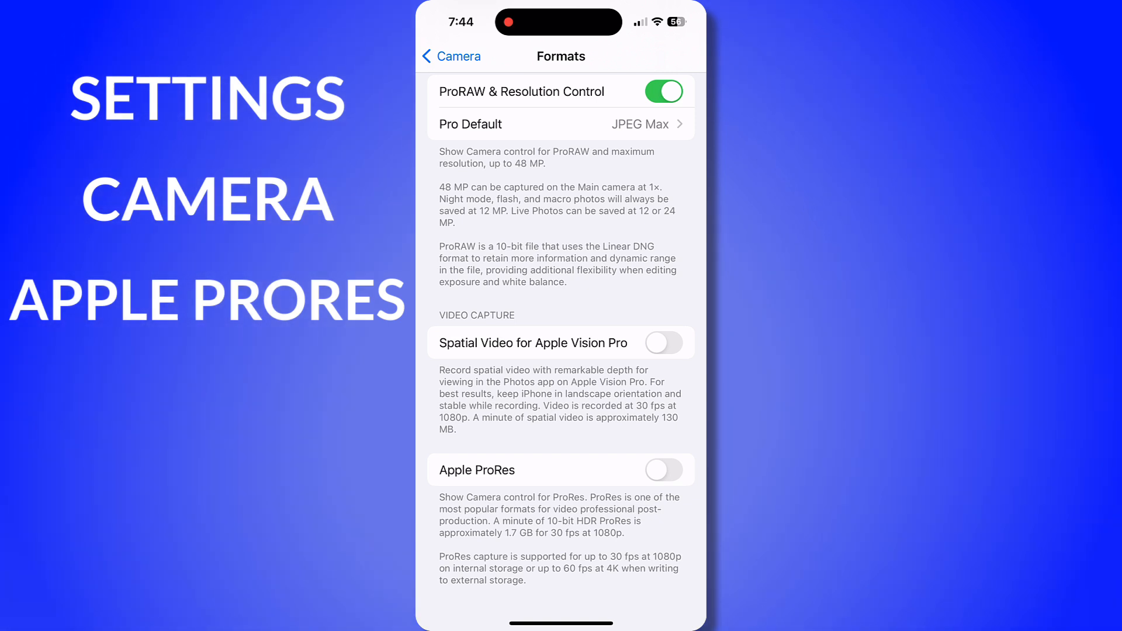
pyautogui.click(664, 470)
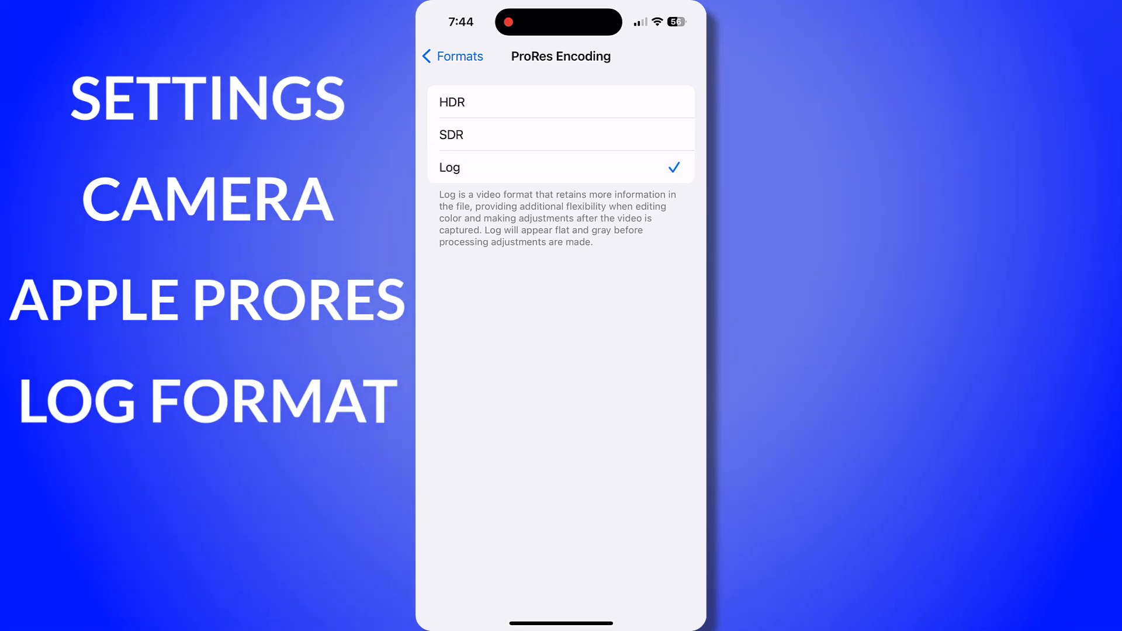
pyautogui.click(453, 56)
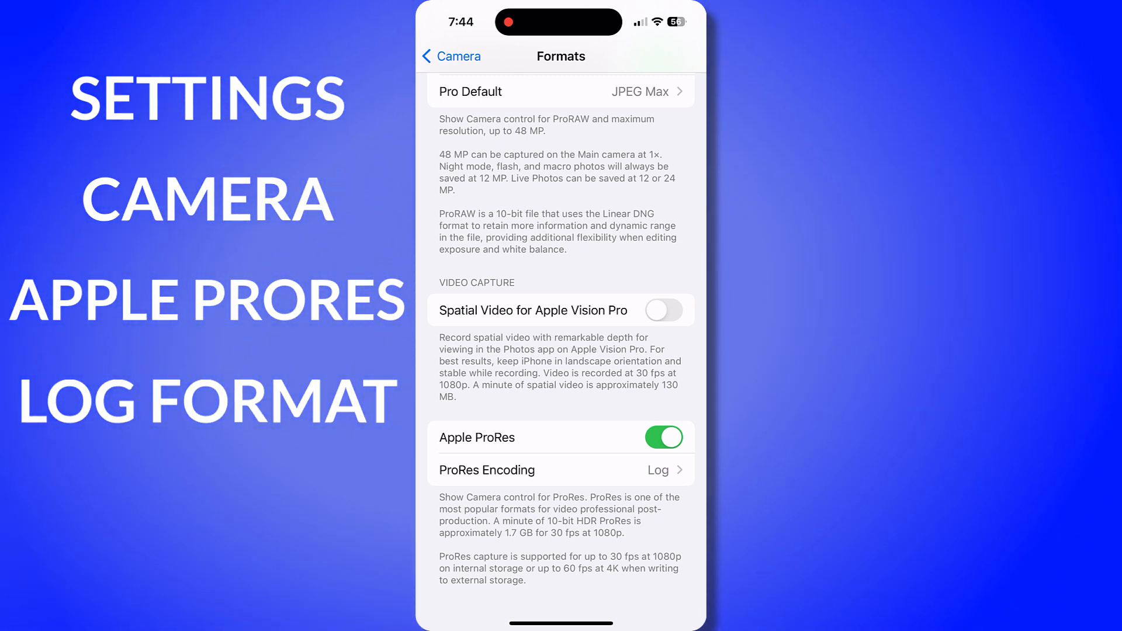
pyautogui.click(451, 56)
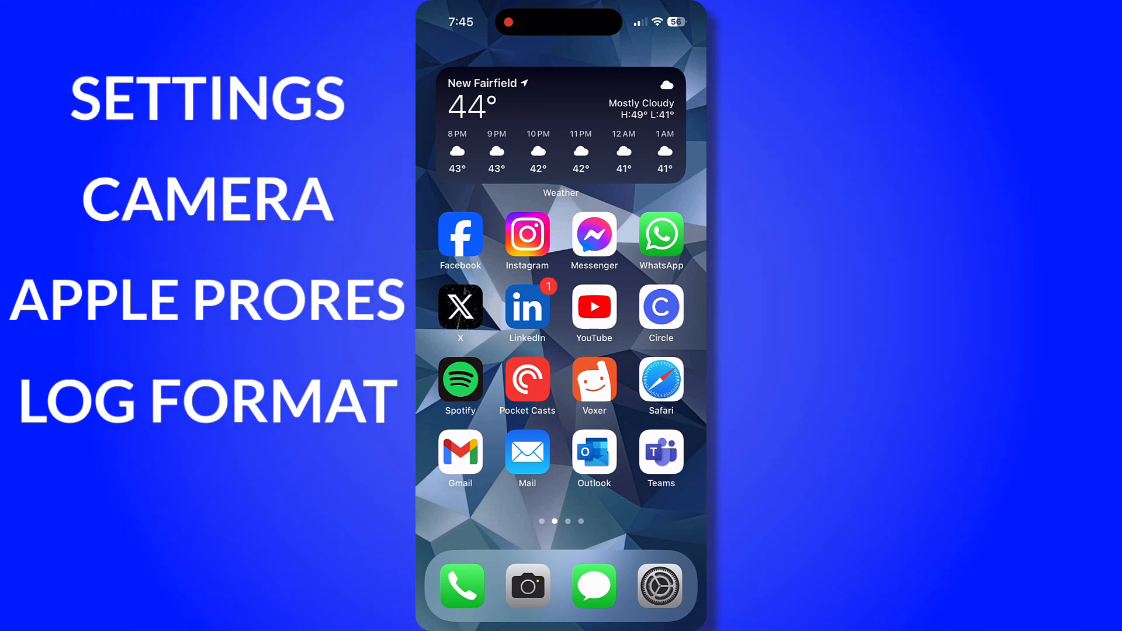
# Step: Switch Camera to video, toggle resolution HD then back to 4K, dismiss the ProRes Not Supported alert
pyautogui.click(527, 586)
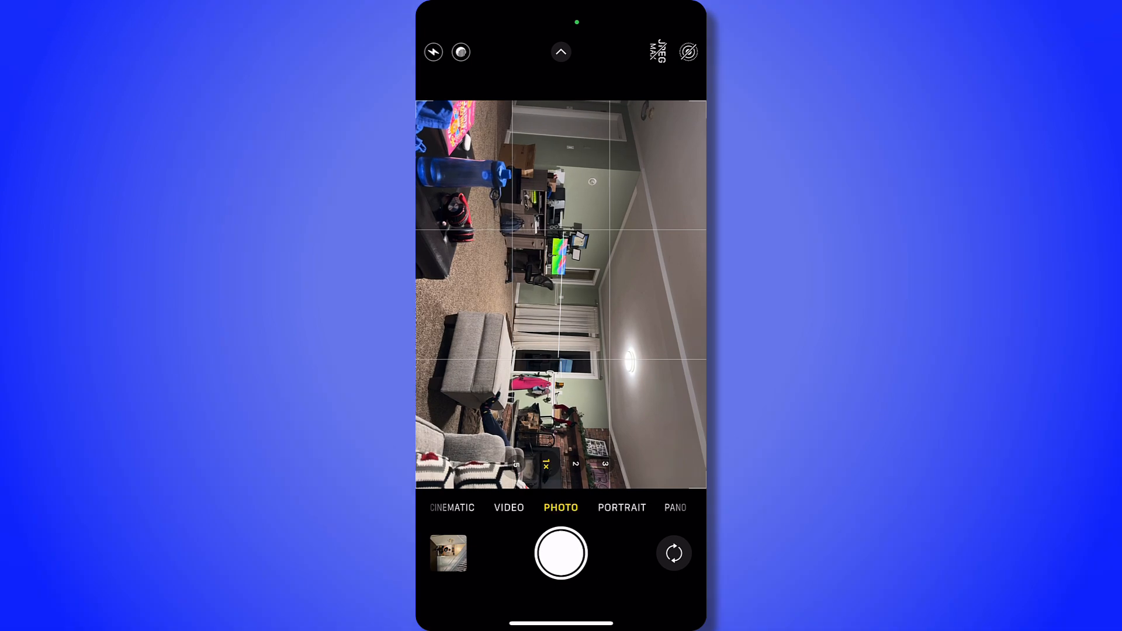
pyautogui.click(509, 508)
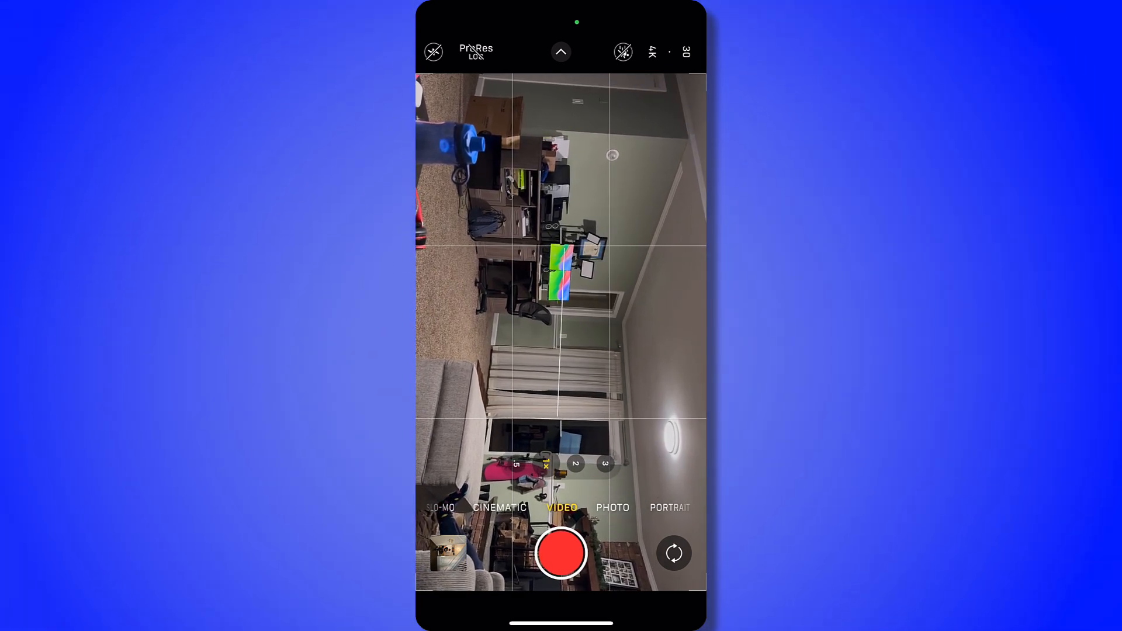
pyautogui.click(652, 52)
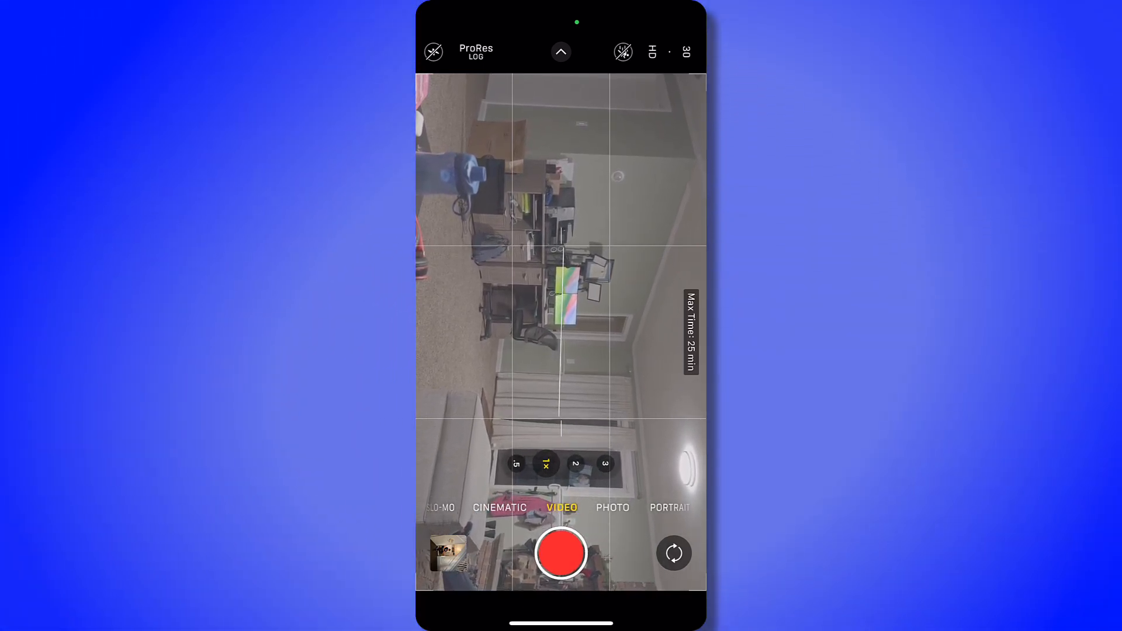
pyautogui.click(652, 51)
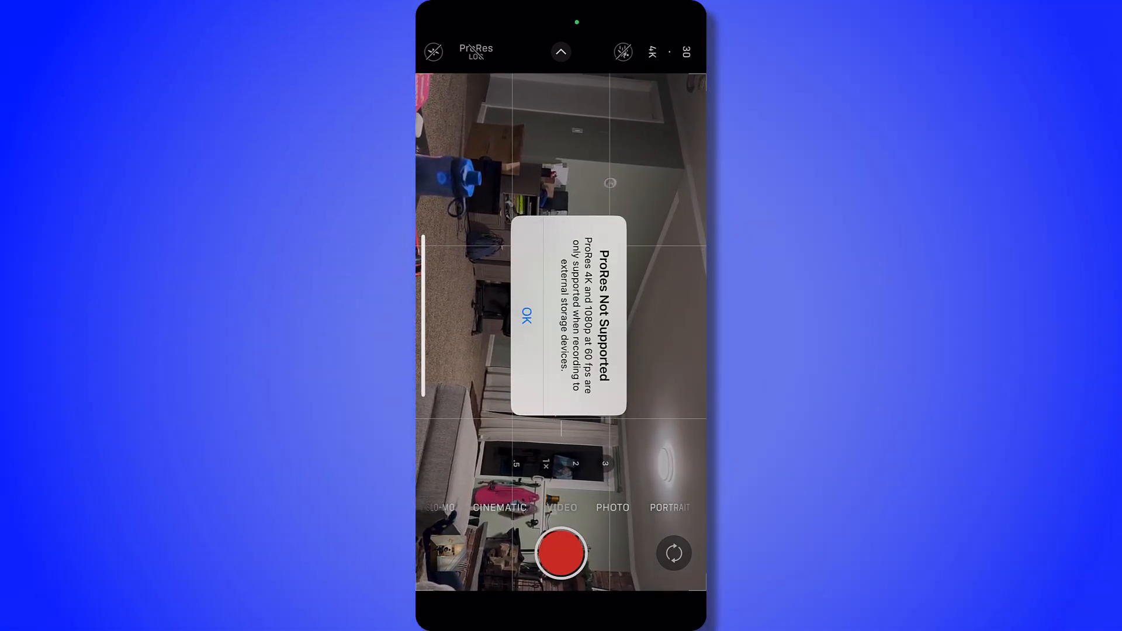
pyautogui.click(527, 315)
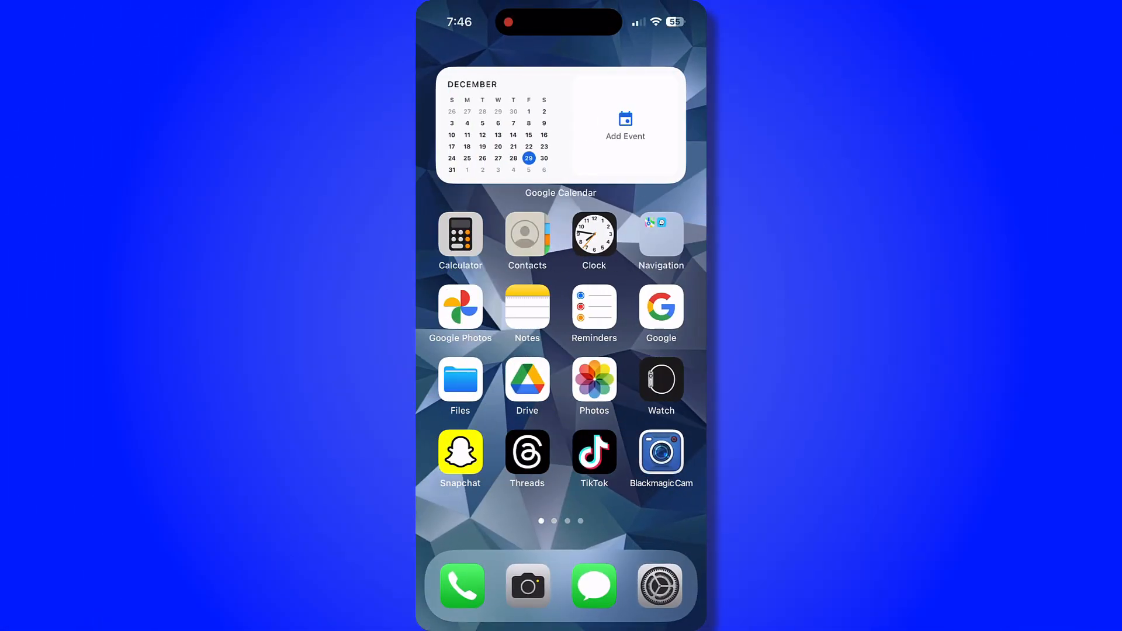
# Step: Browse Files to the X9 Pro drive's DCIM/100APPLE folder and open a recorded clip
pyautogui.click(461, 377)
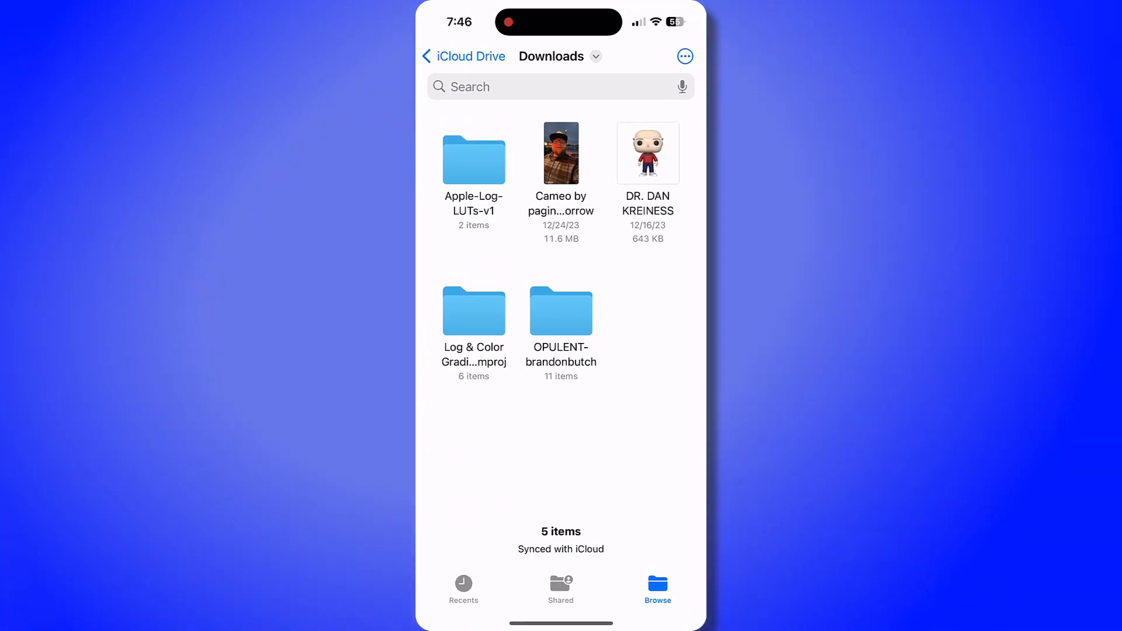
pyautogui.click(464, 56)
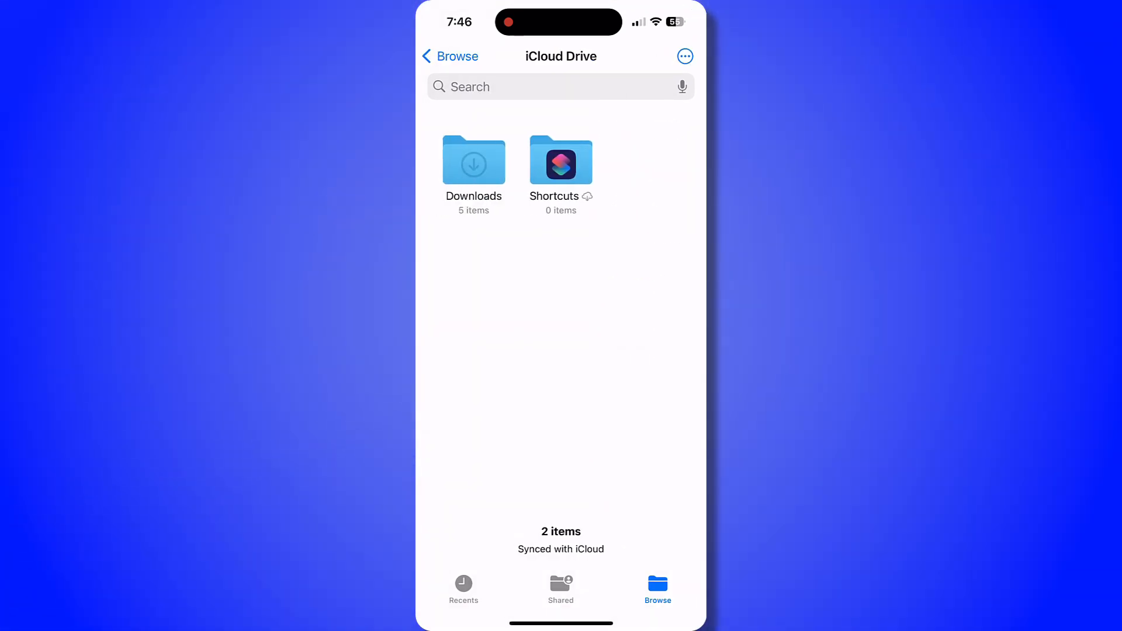
pyautogui.click(449, 56)
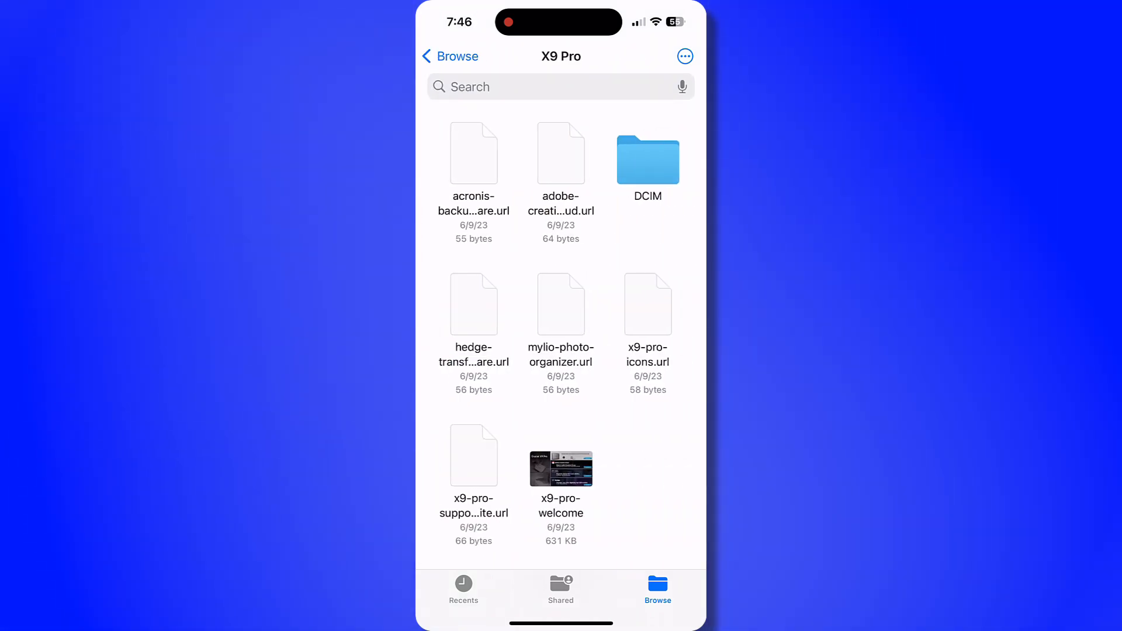
pyautogui.click(646, 159)
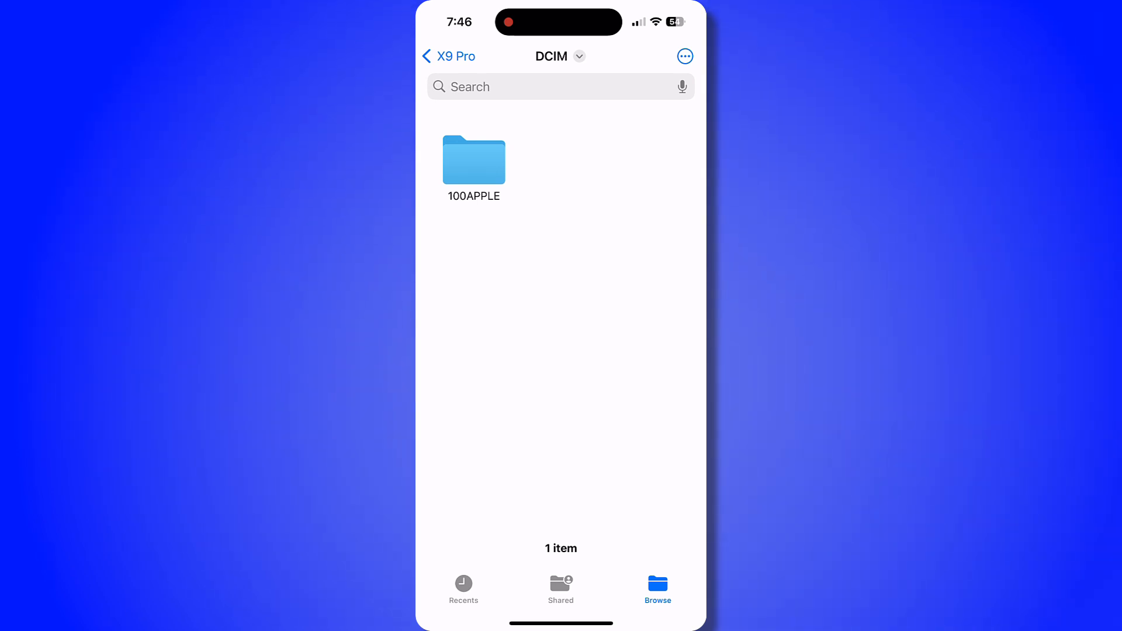
pyautogui.click(473, 160)
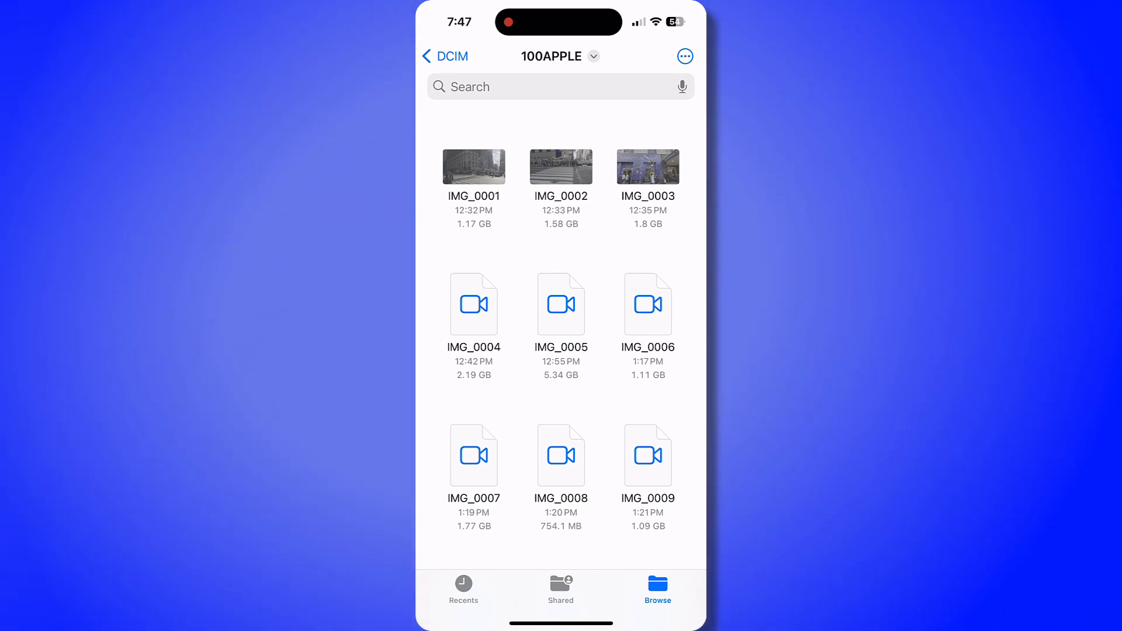
pyautogui.click(473, 166)
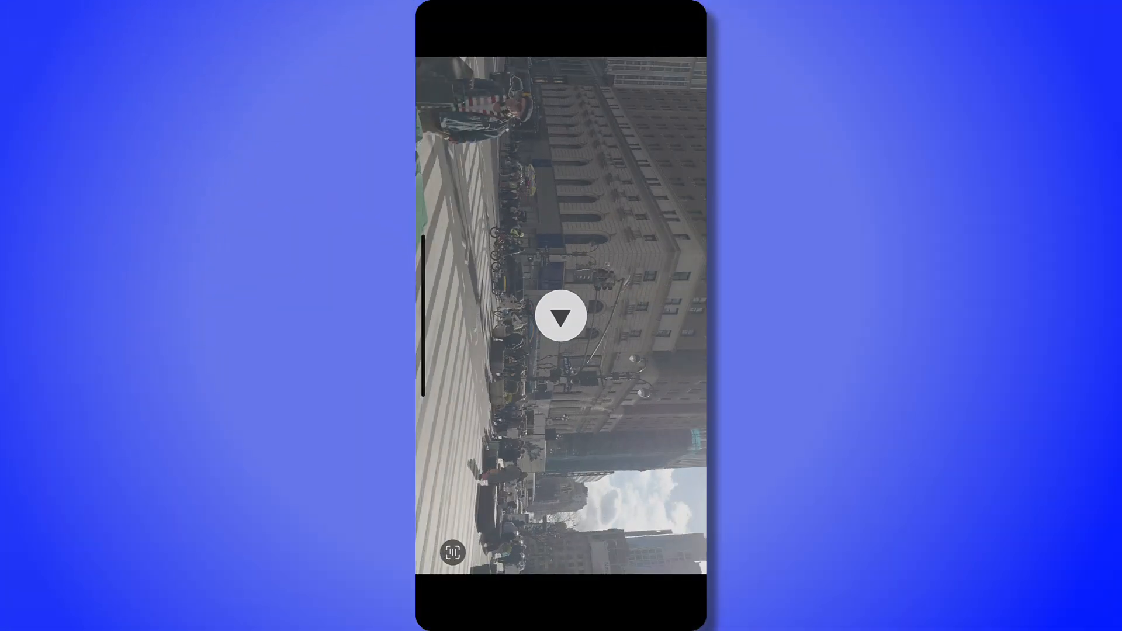
# Step: Play the clip in Quick Look to show its flat, washed-out Log look
pyautogui.click(561, 315)
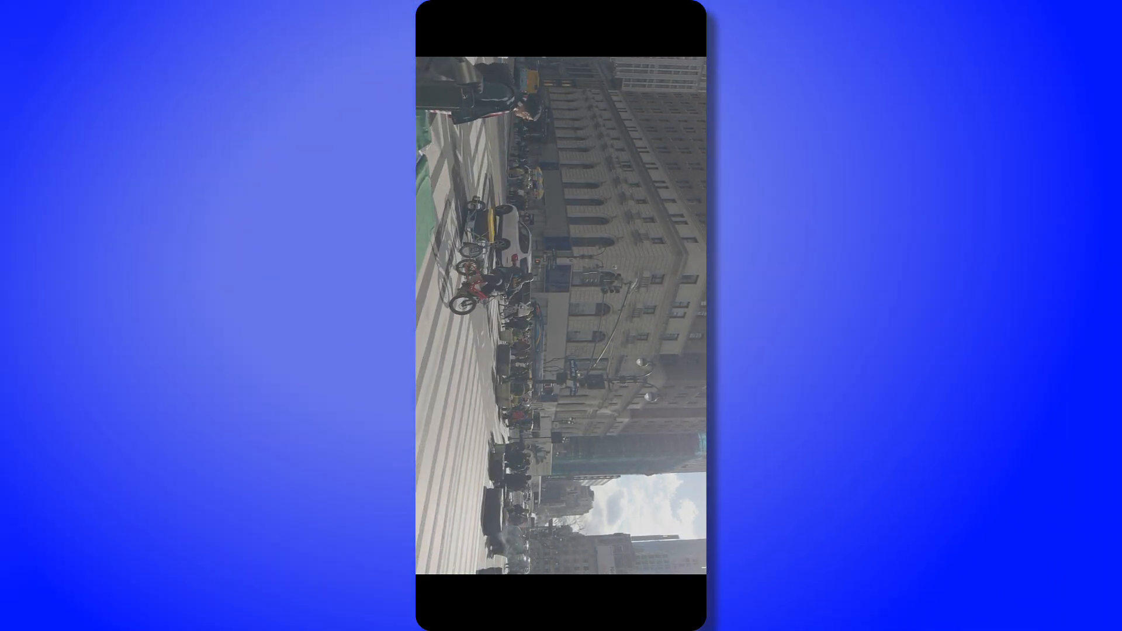
pyautogui.click(561, 315)
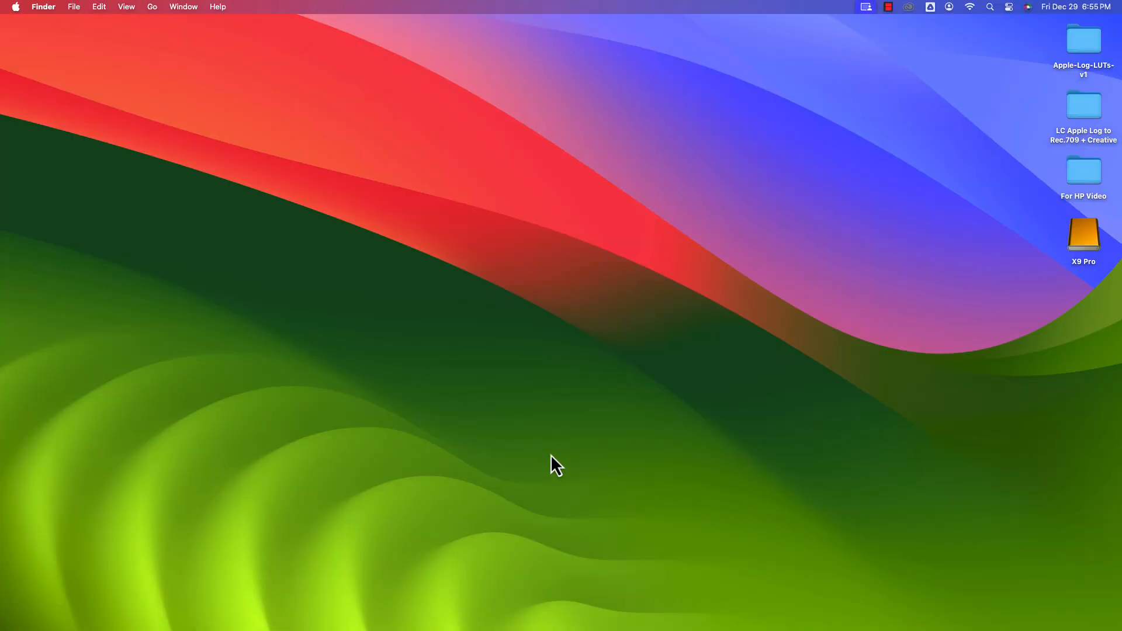
pyautogui.moveTo(903, 170)
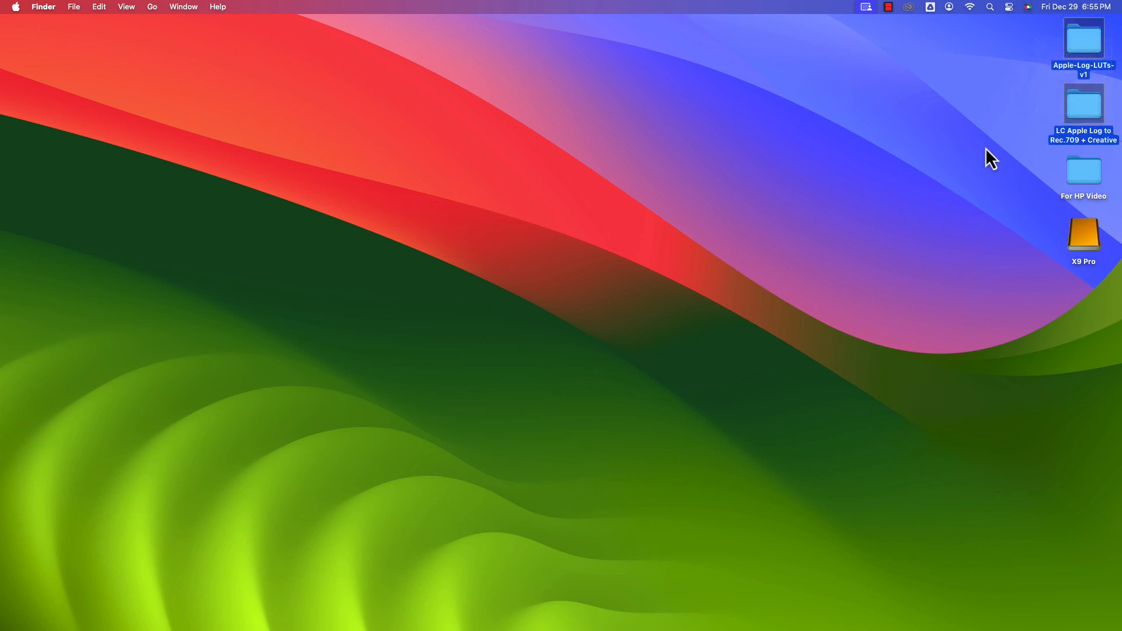
pyautogui.moveTo(961, 167)
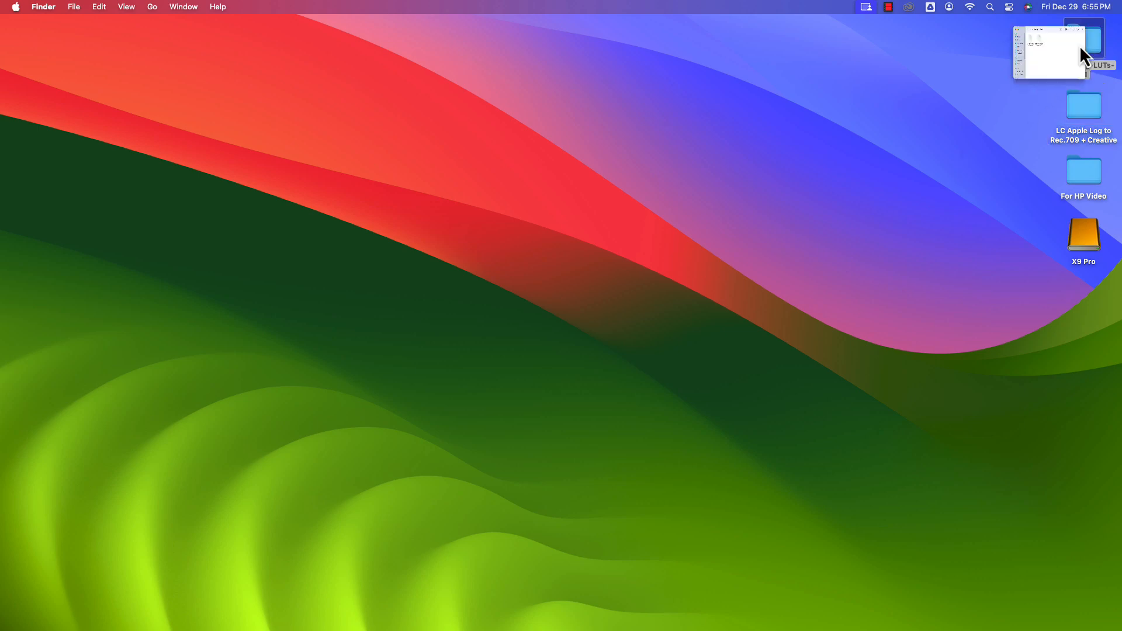
# Step: View the Apple-Log-LUTs-v1 folder's two .cube files in Finder and close the window
pyautogui.doubleClick(1083, 45)
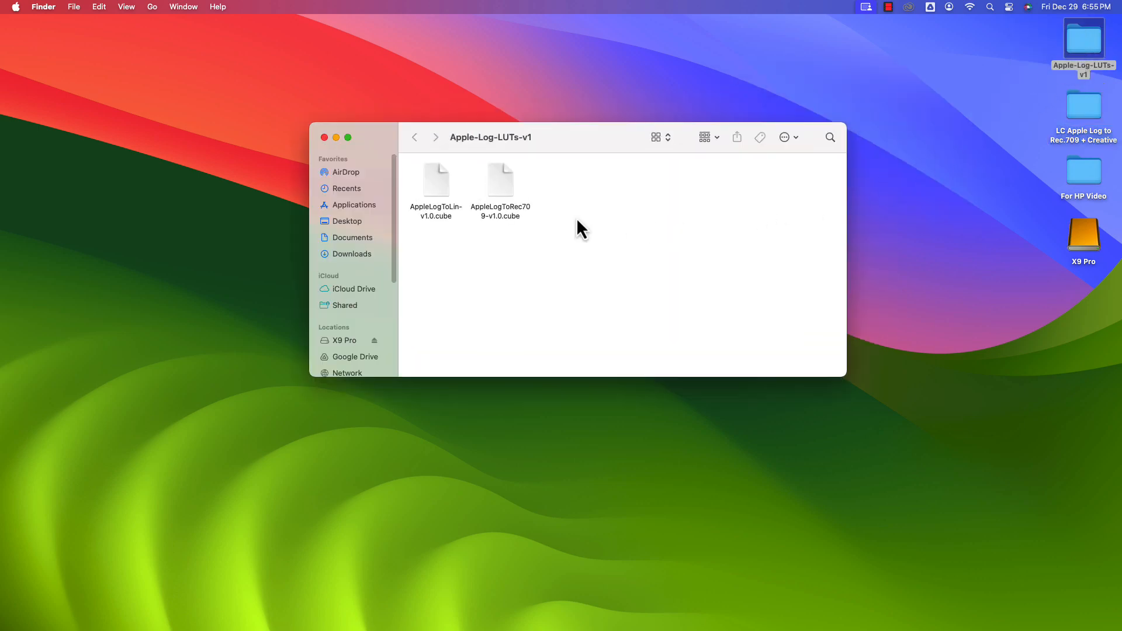
pyautogui.moveTo(440, 196)
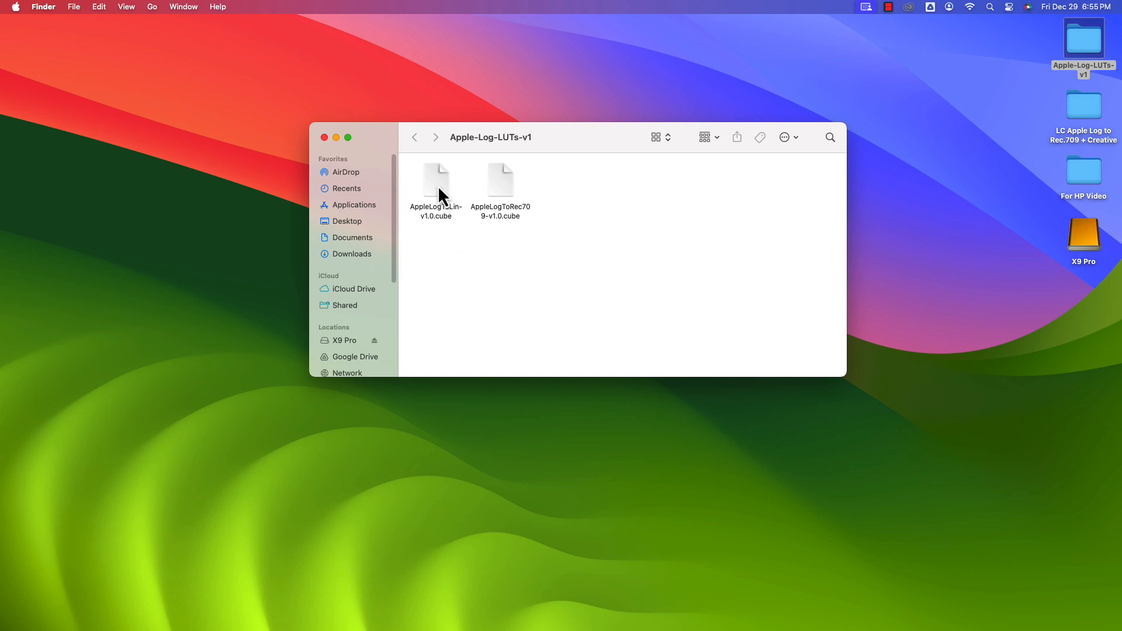
pyautogui.moveTo(510, 196)
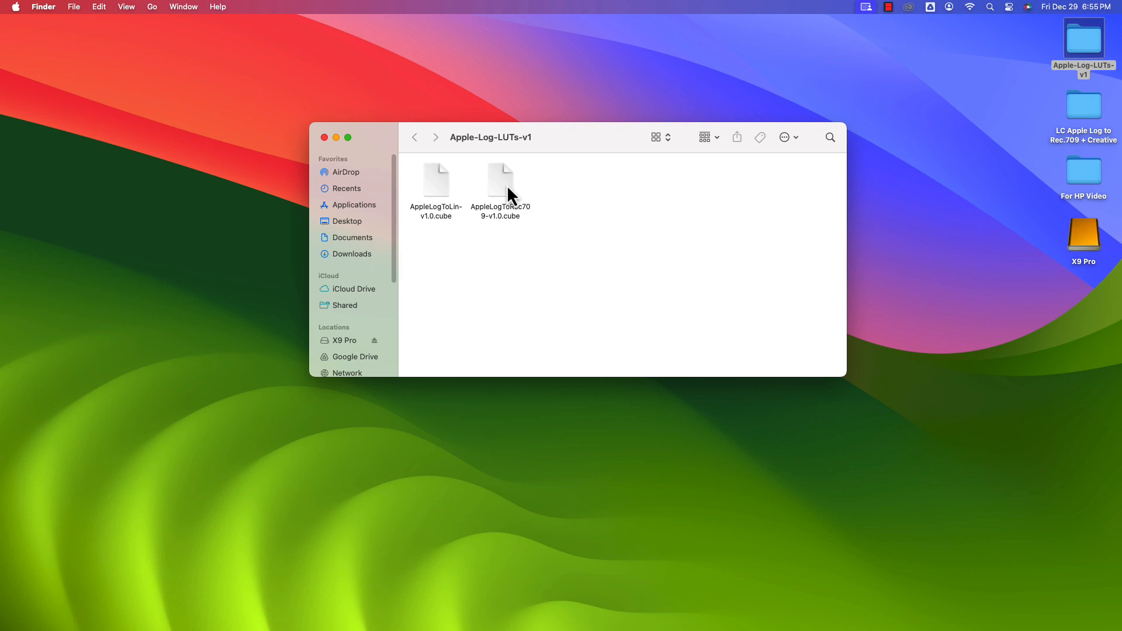
pyautogui.moveTo(324, 138)
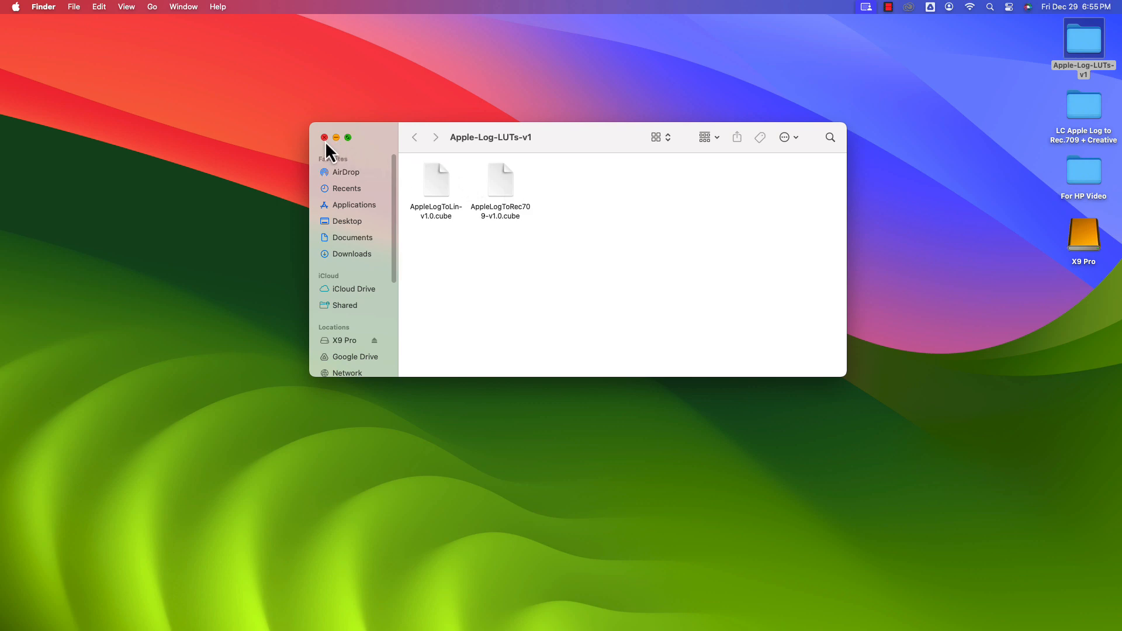
pyautogui.click(324, 138)
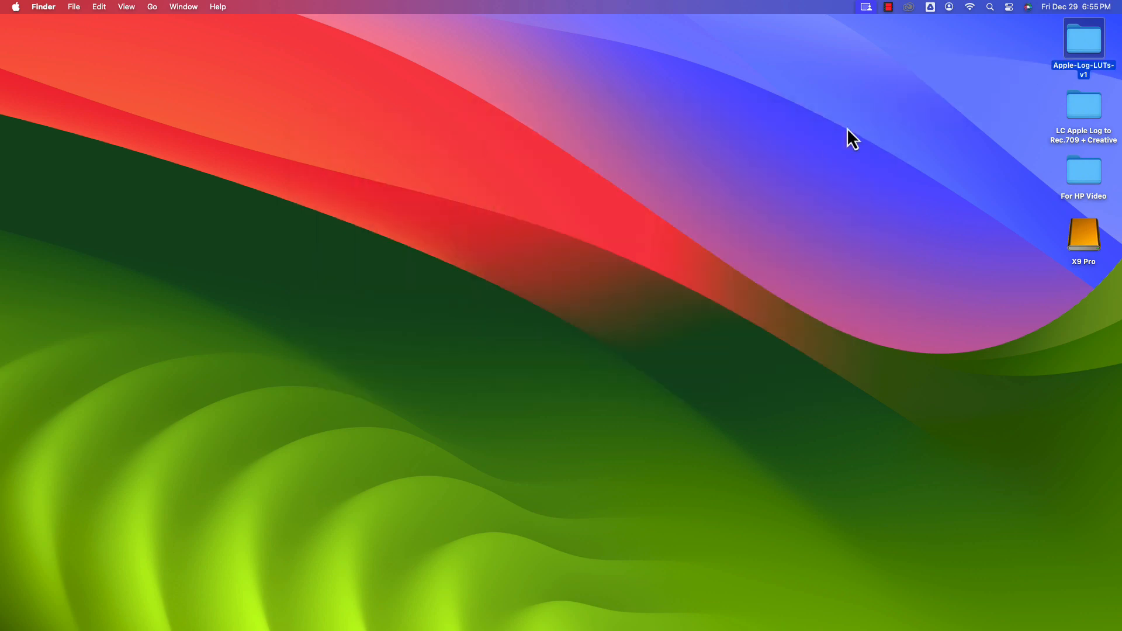
pyautogui.doubleClick(1083, 107)
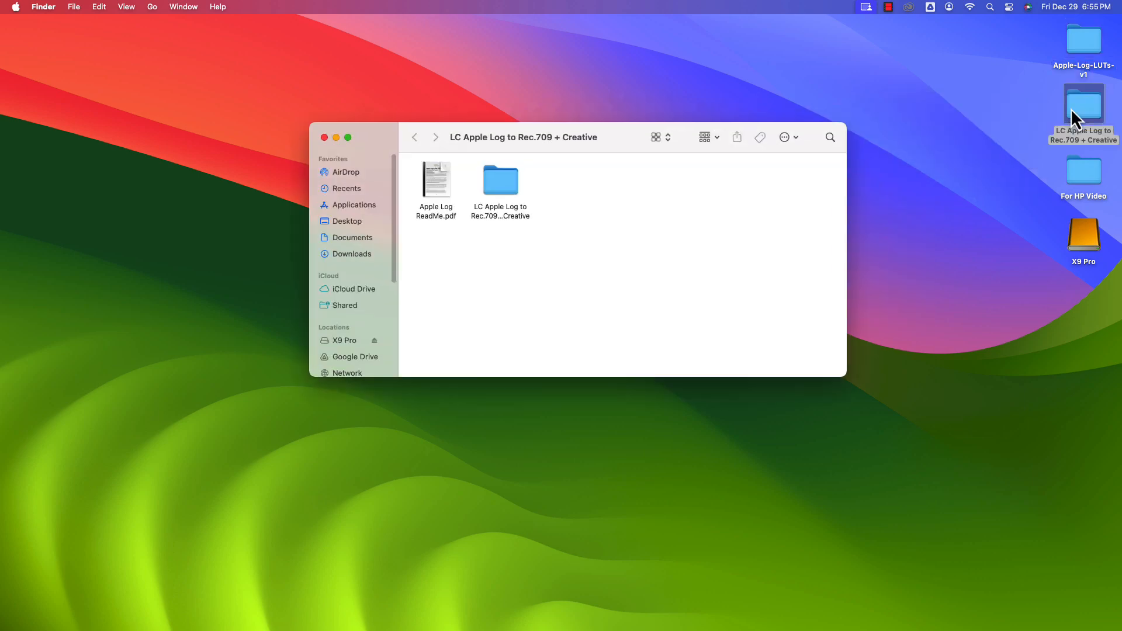
pyautogui.doubleClick(501, 180)
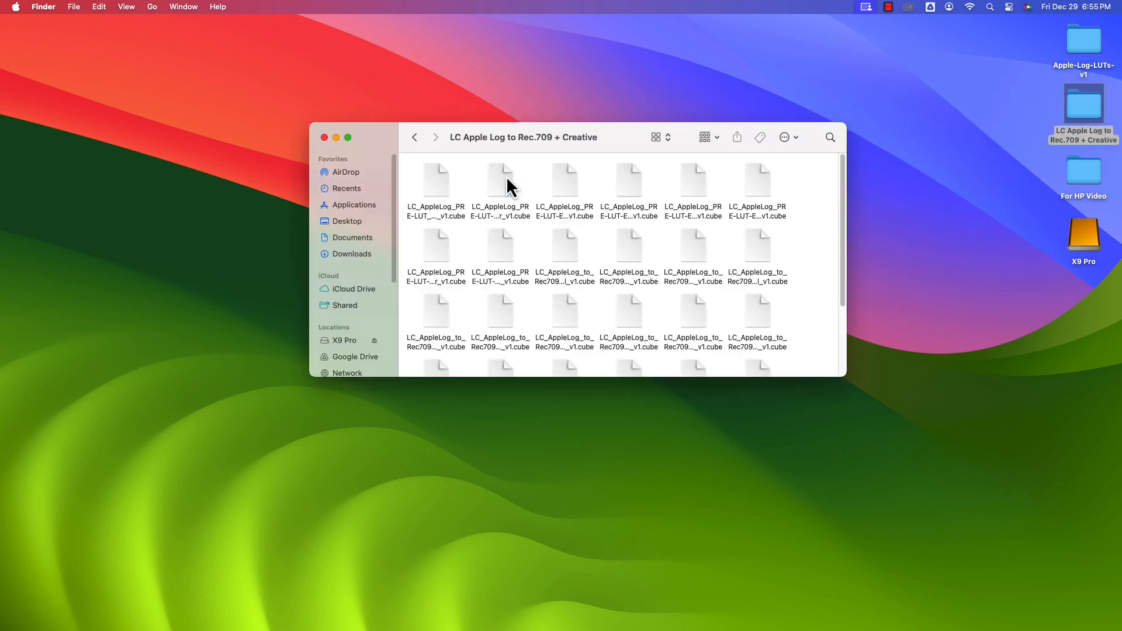
pyautogui.moveTo(815, 228)
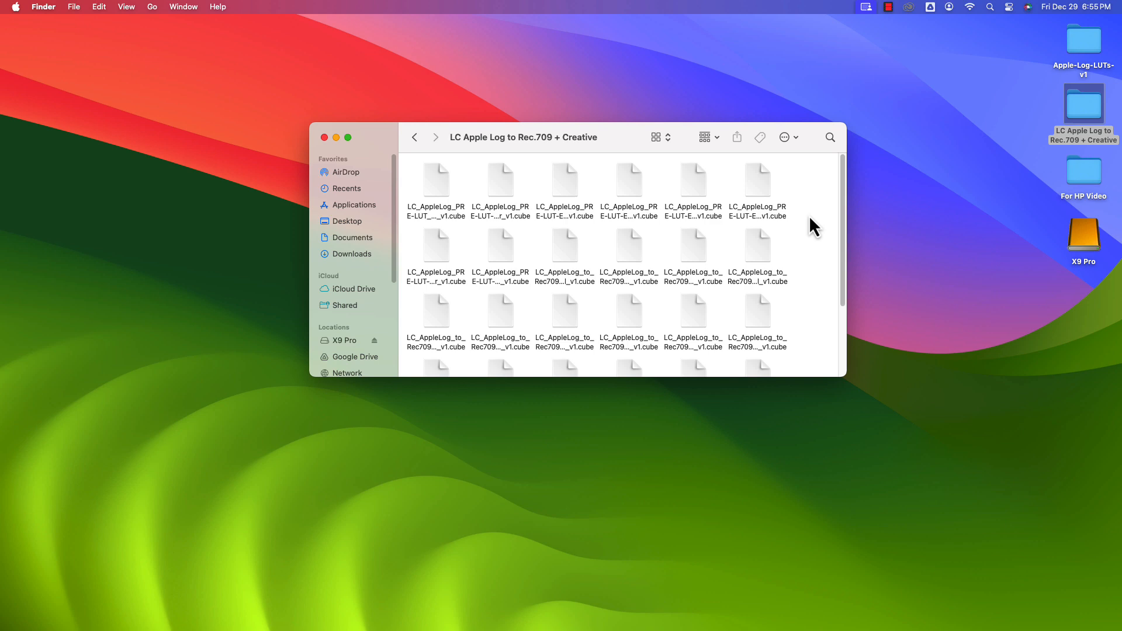
pyautogui.scroll(-3)
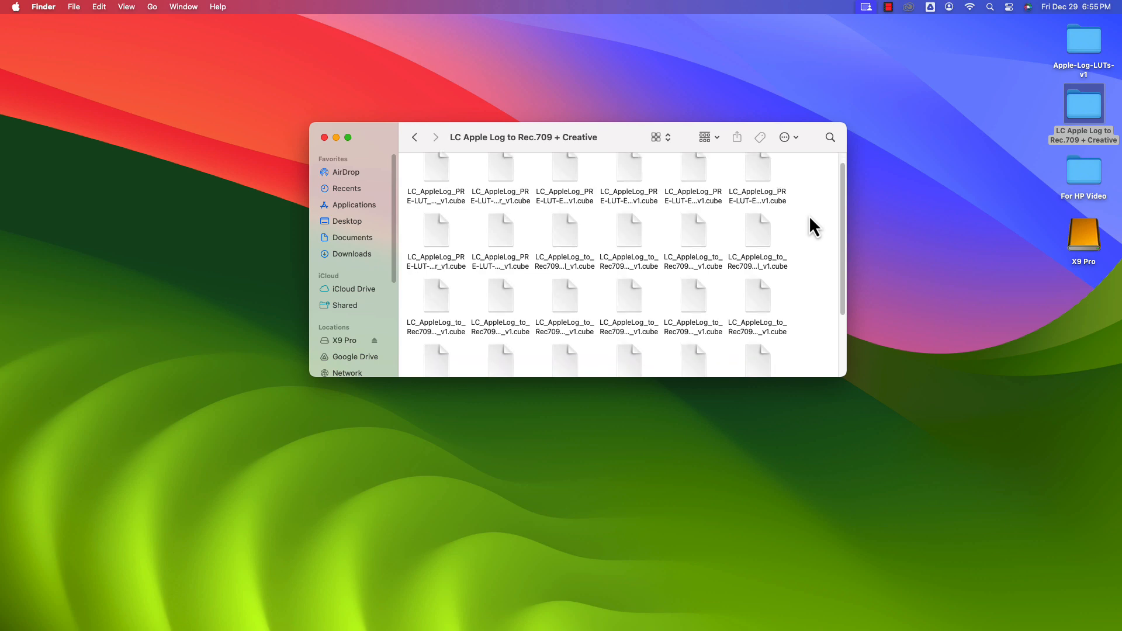
pyautogui.scroll(-3)
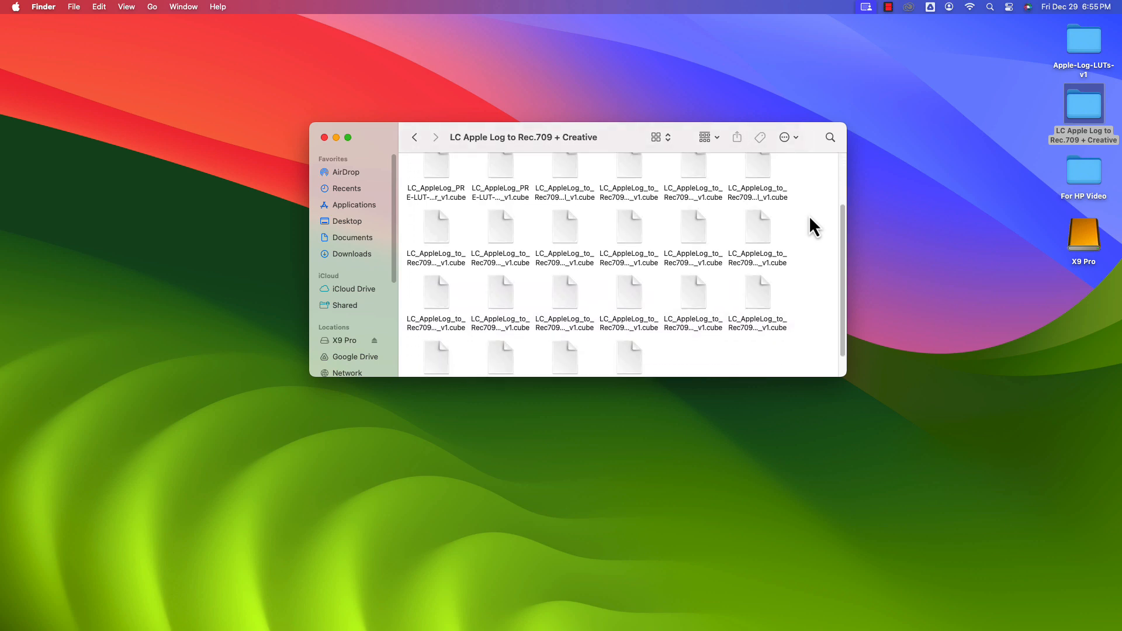
pyautogui.scroll(-3)
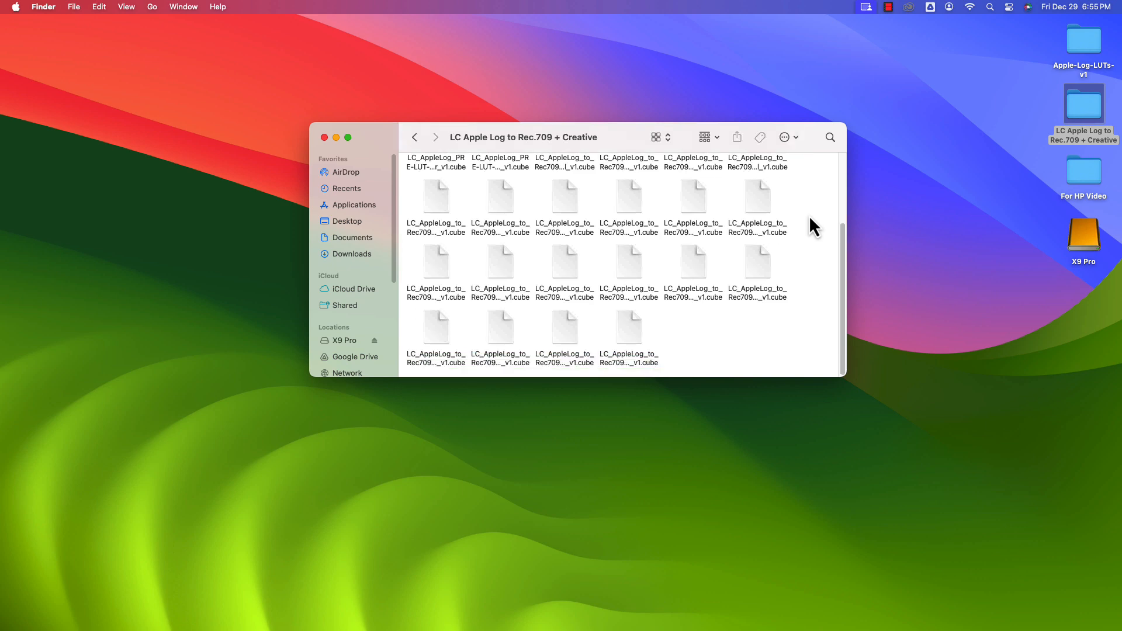
pyautogui.scroll(3)
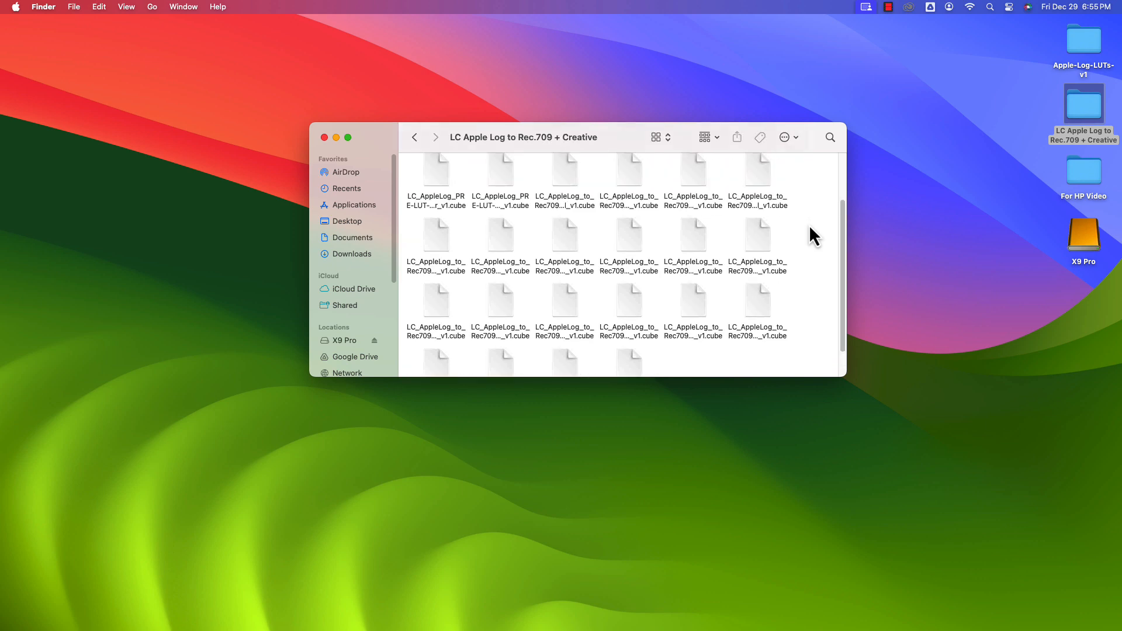
pyautogui.scroll(3)
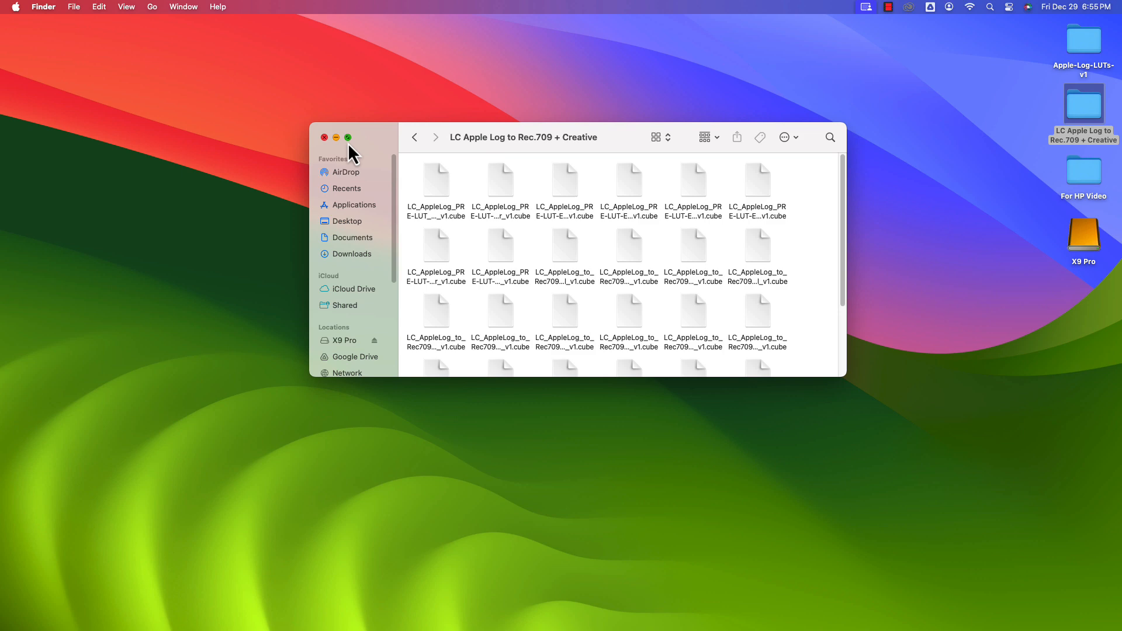
pyautogui.click(324, 137)
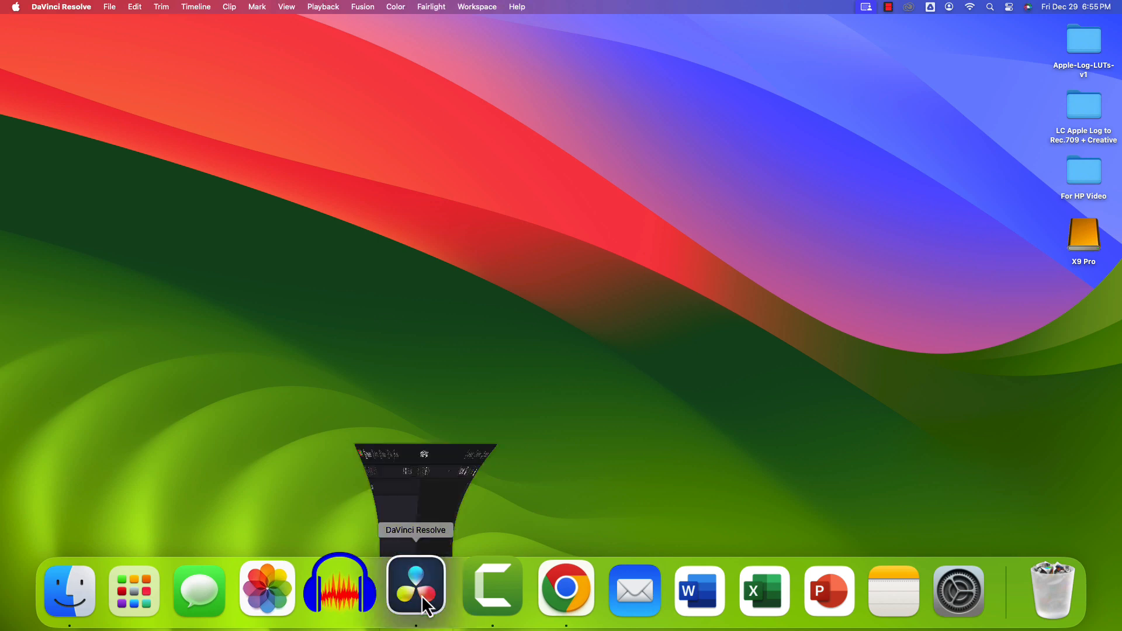
# Step: Bring up DaVinci Resolve's Untitled Project and switch from the Cut page to the Edit page
pyautogui.click(417, 589)
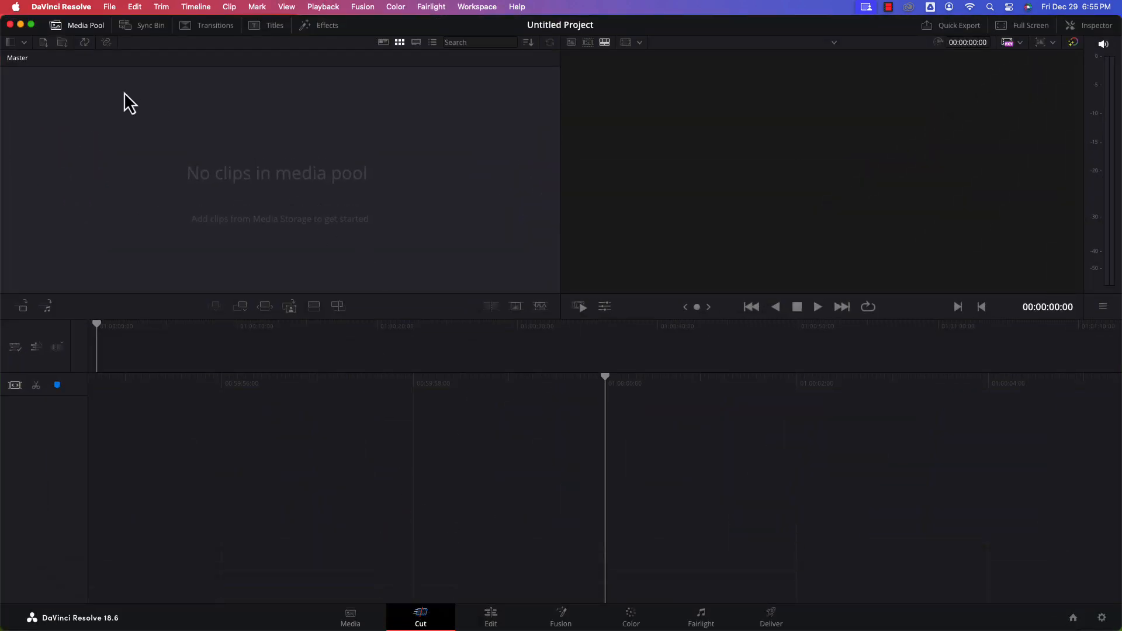
pyautogui.moveTo(110, 12)
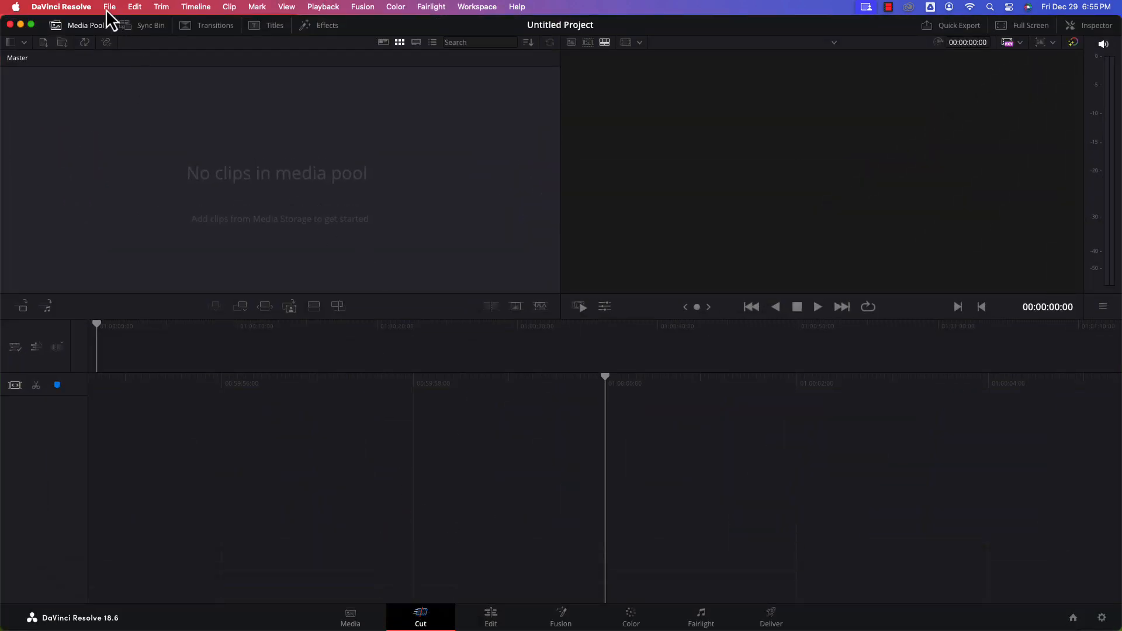
pyautogui.moveTo(326, 256)
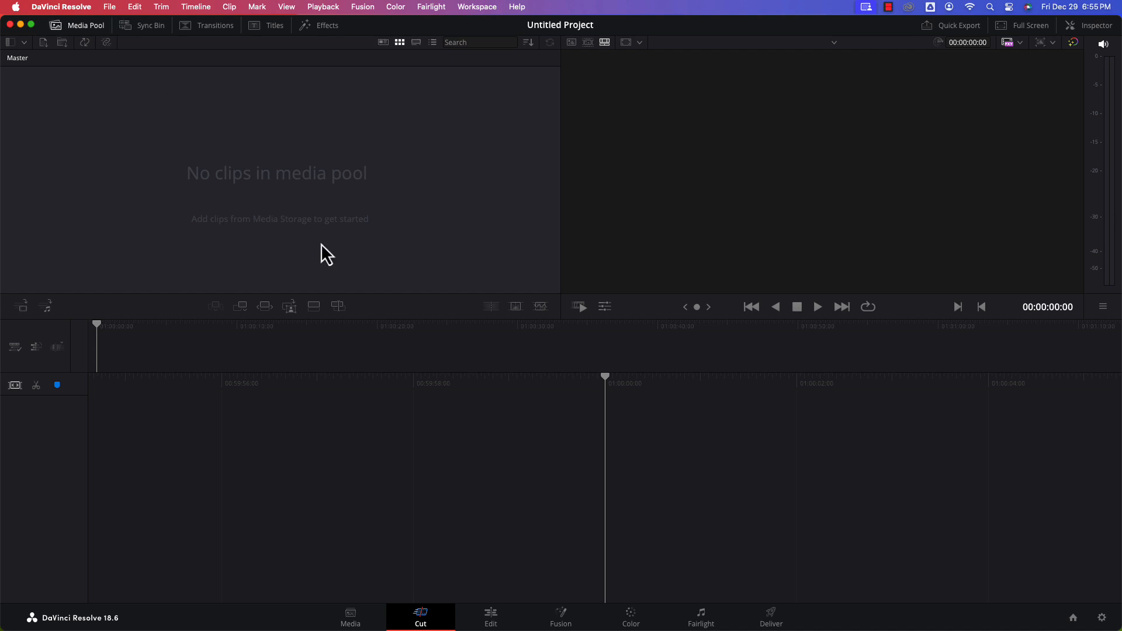
pyautogui.moveTo(490, 617)
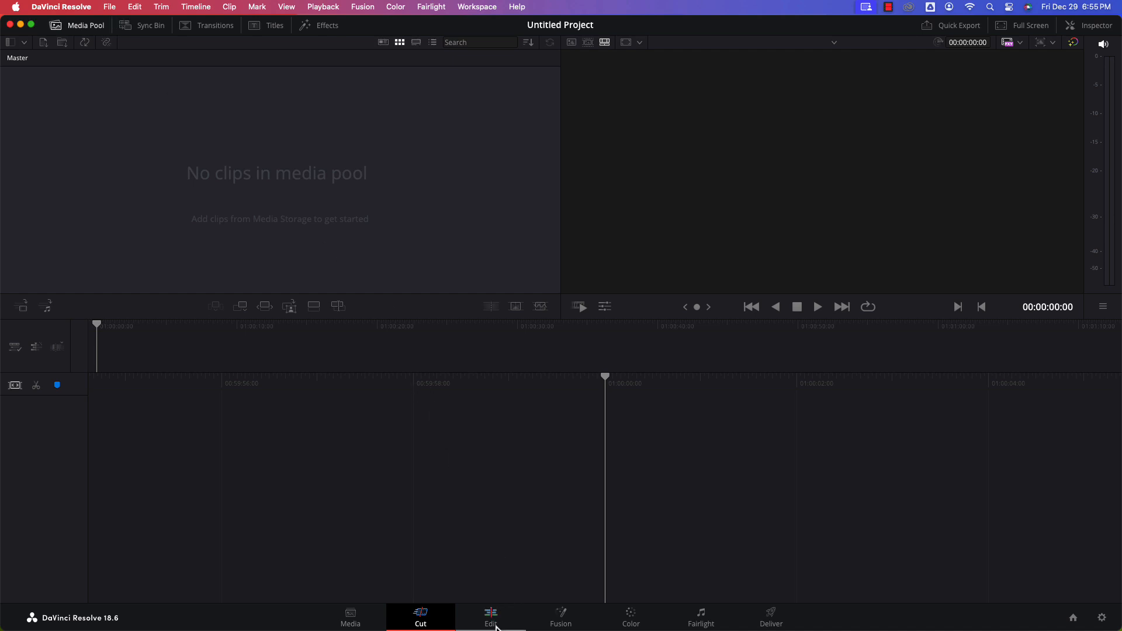
pyautogui.click(490, 617)
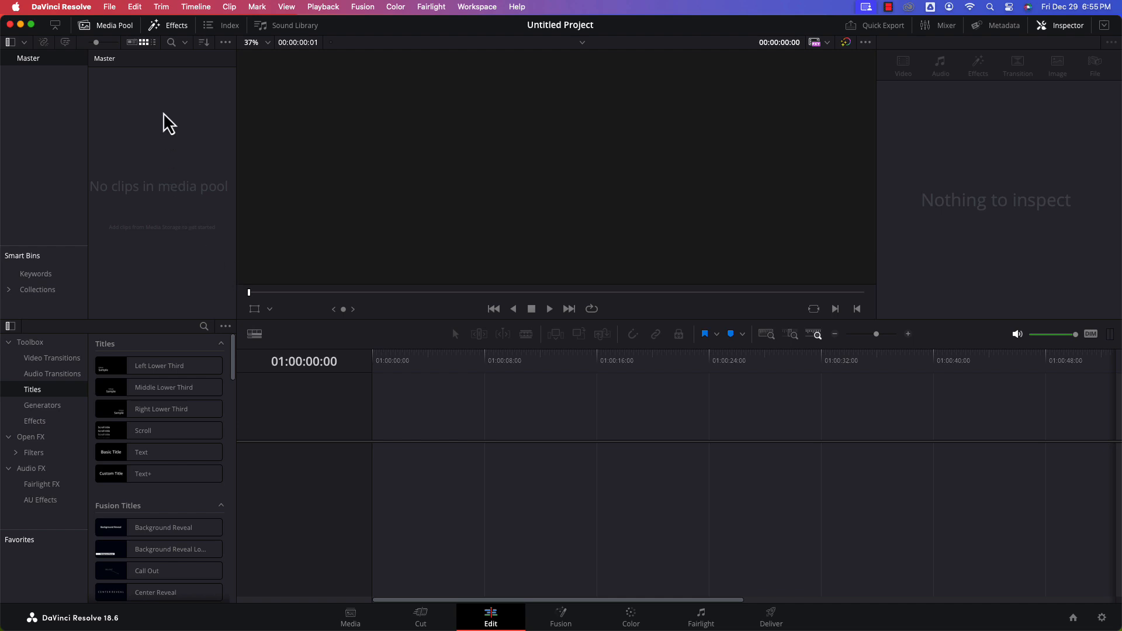
pyautogui.moveTo(135, 13)
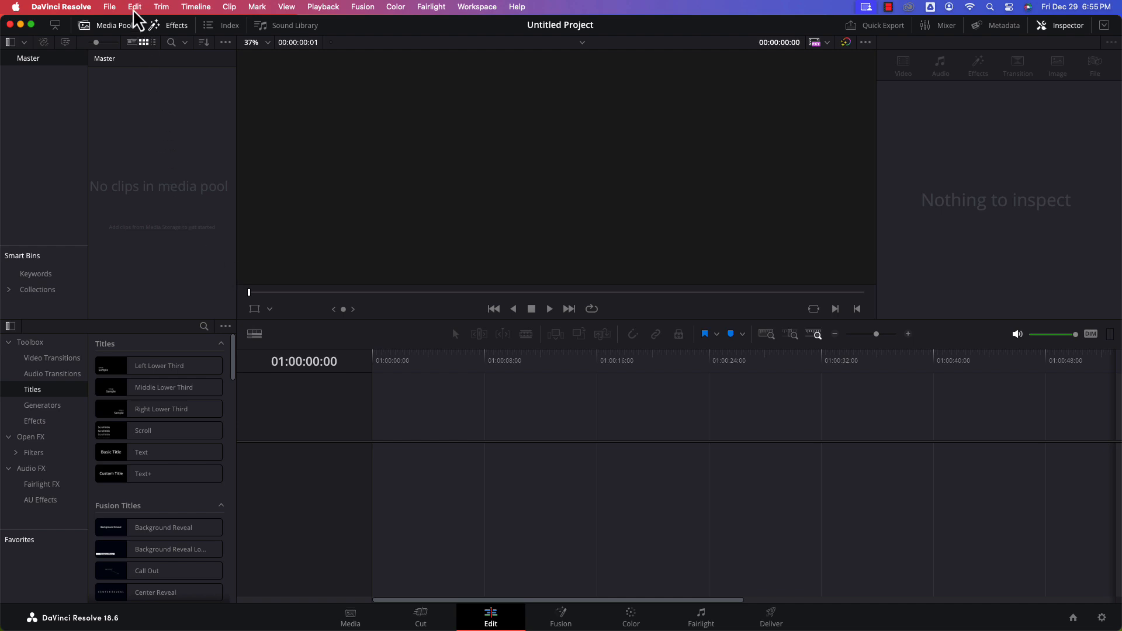
pyautogui.click(110, 7)
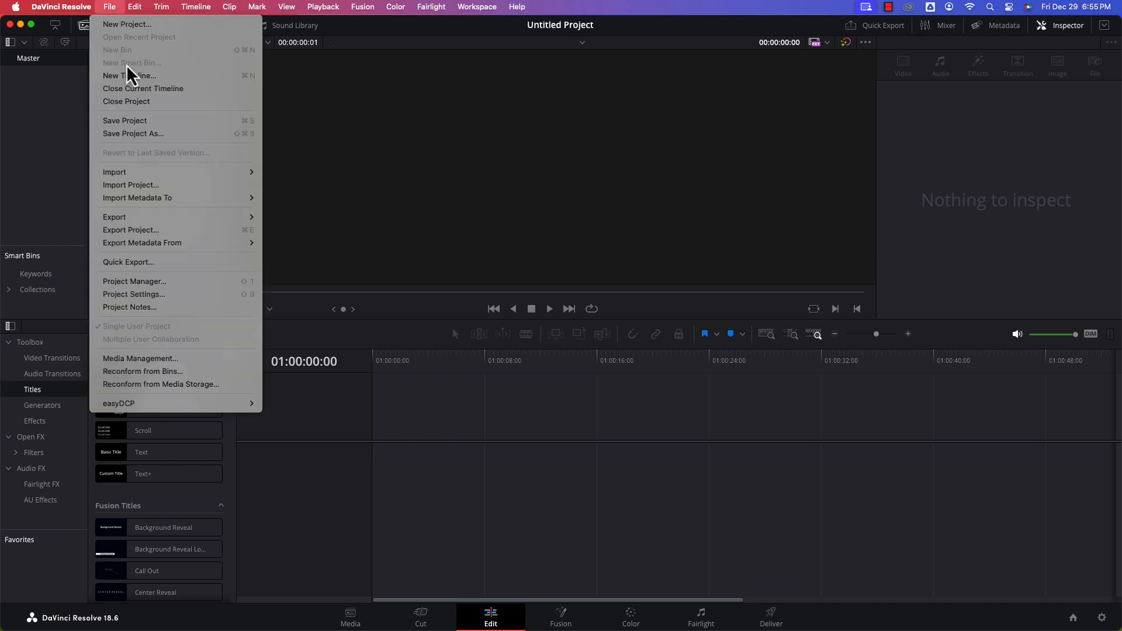
pyautogui.moveTo(133, 295)
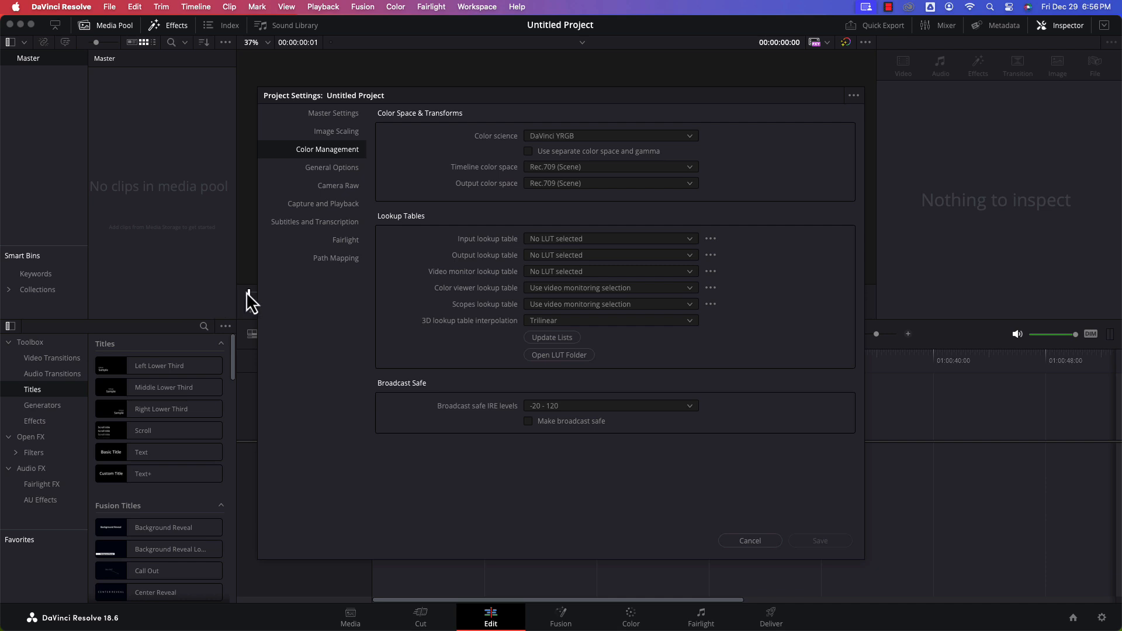
pyautogui.moveTo(335, 164)
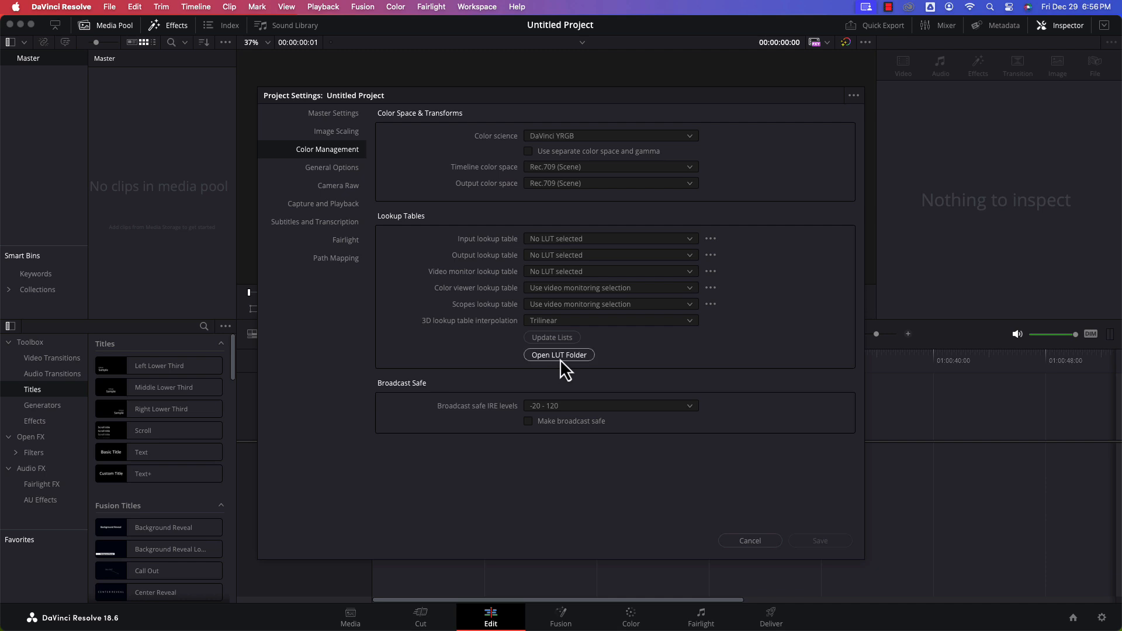
pyautogui.click(558, 354)
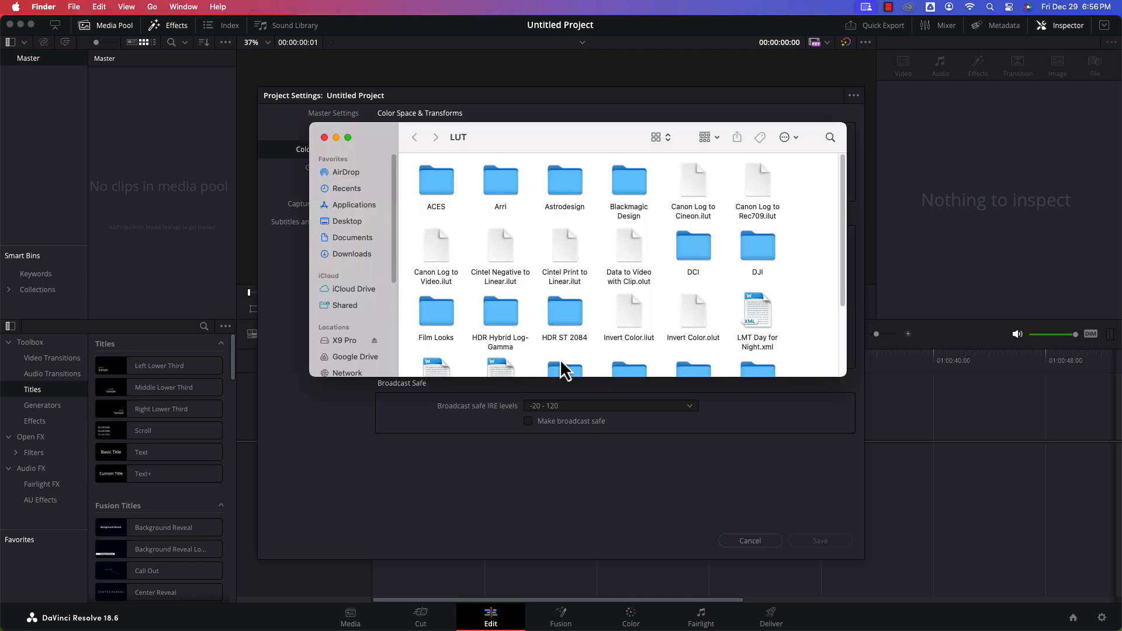
pyautogui.moveTo(806, 297)
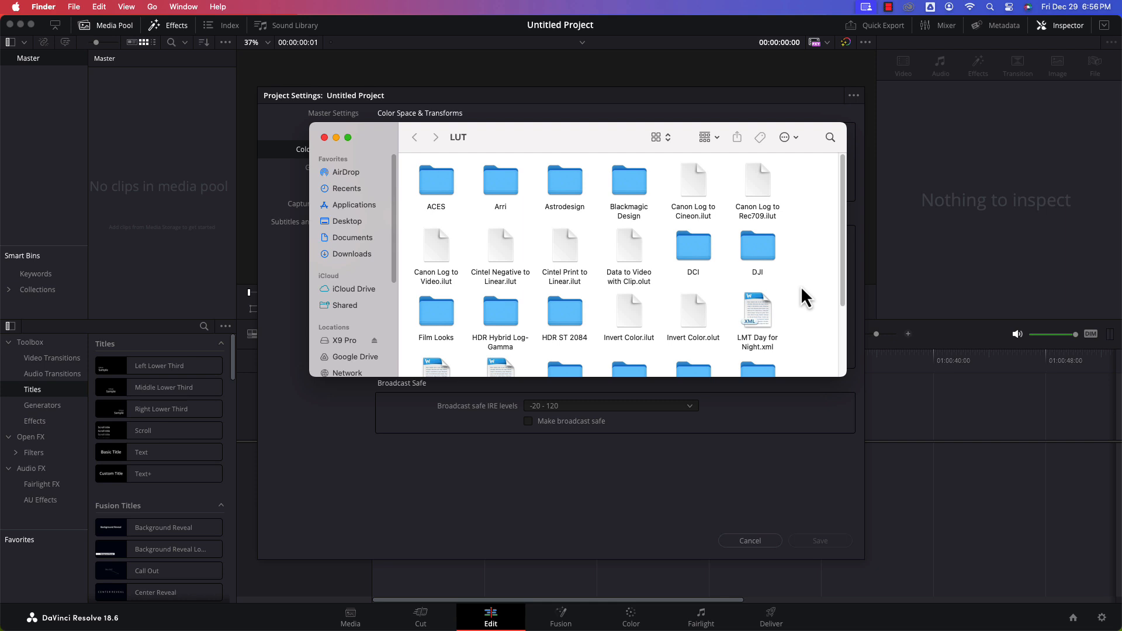
pyautogui.moveTo(240, 111)
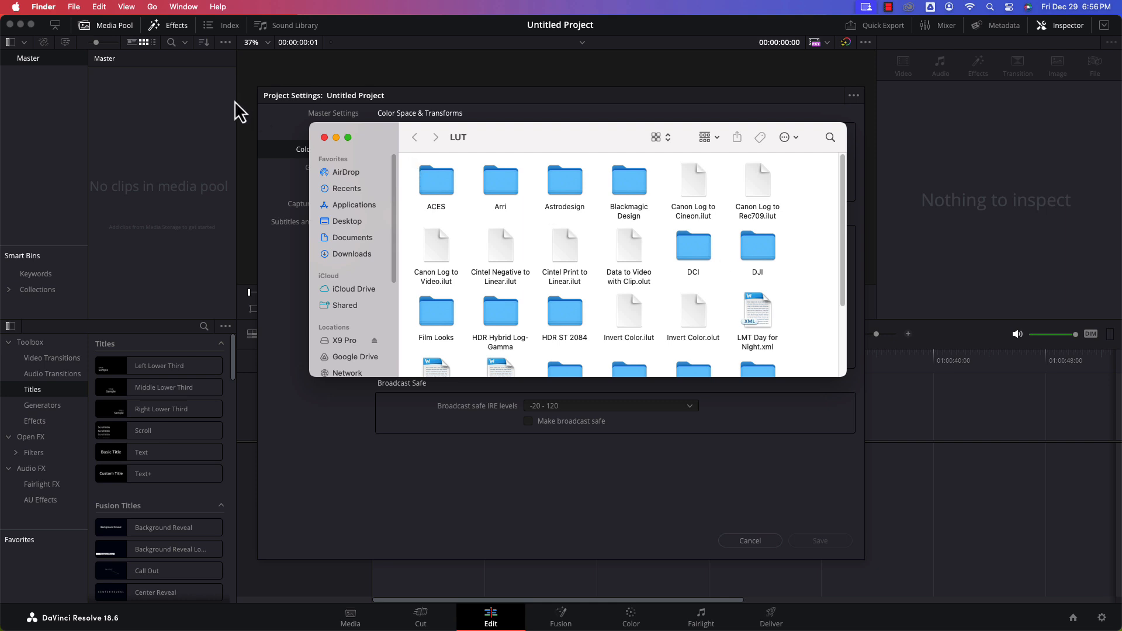
pyautogui.moveTo(50, 61)
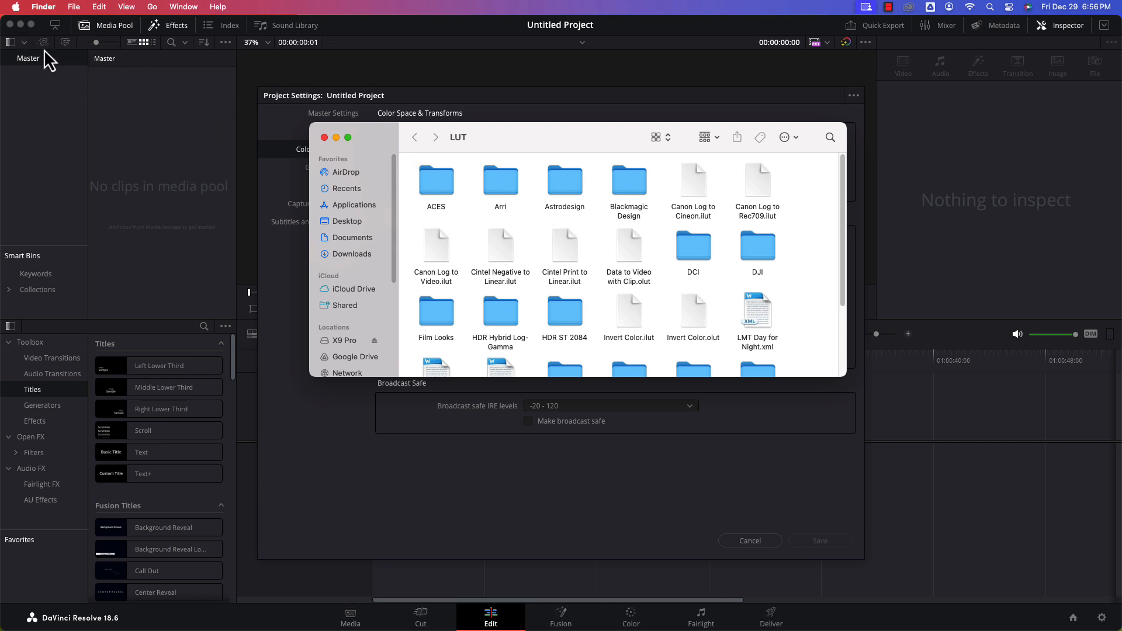
pyautogui.moveTo(327, 152)
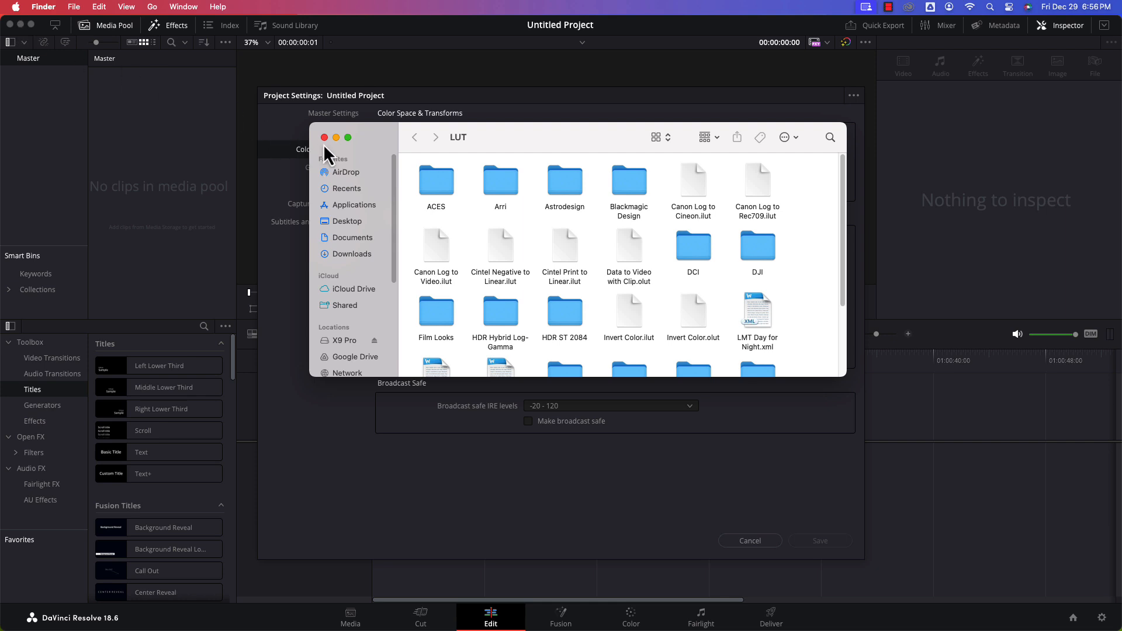
pyautogui.click(324, 138)
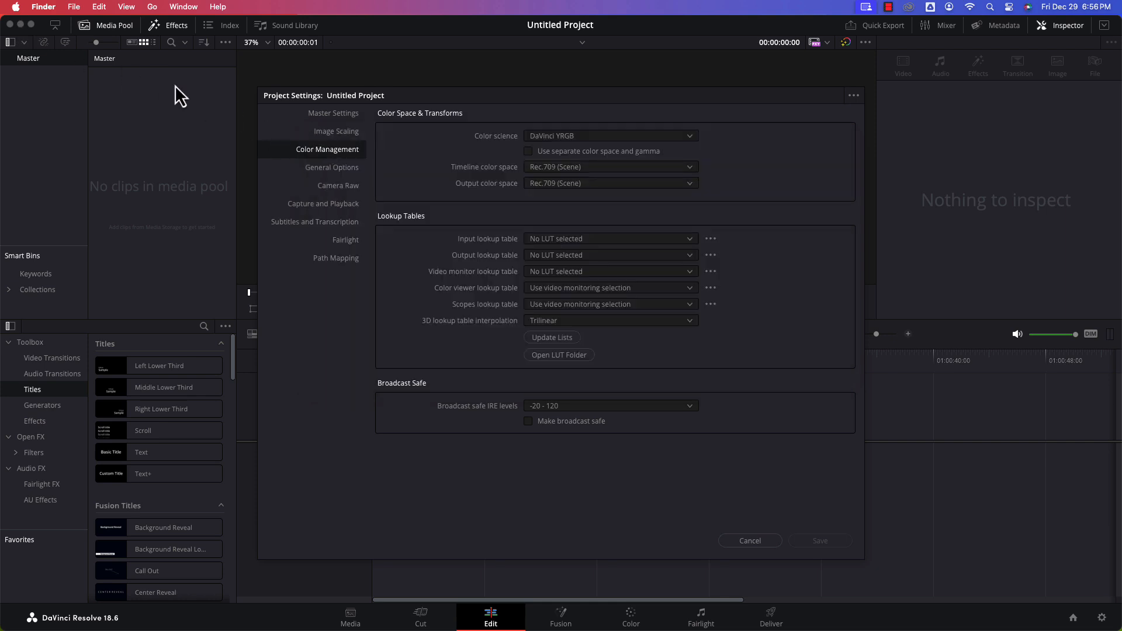
pyautogui.moveTo(721, 538)
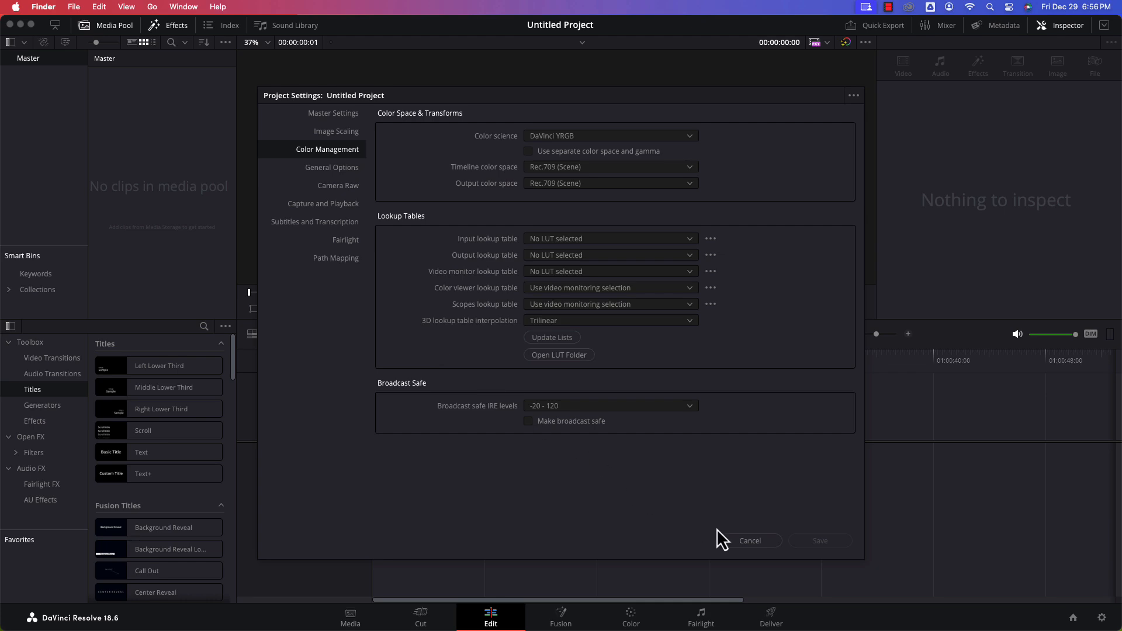
pyautogui.click(750, 540)
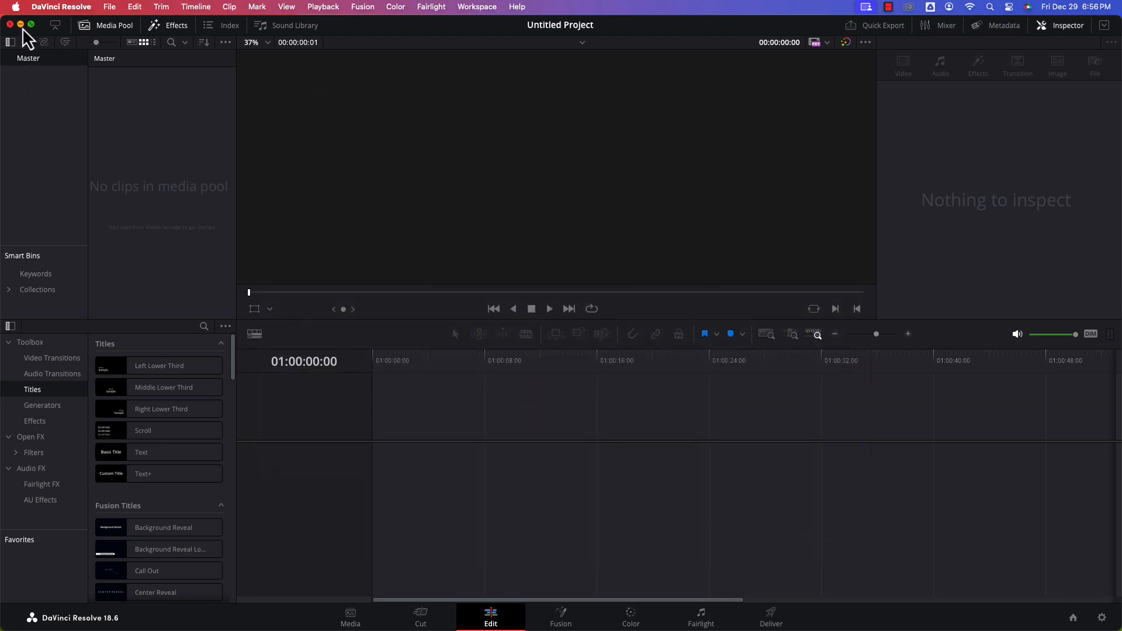
# Step: Check the Apple-Log-LUTs-v1 folder on the desktop, then shrink Resolve's window to the left
pyautogui.click(20, 25)
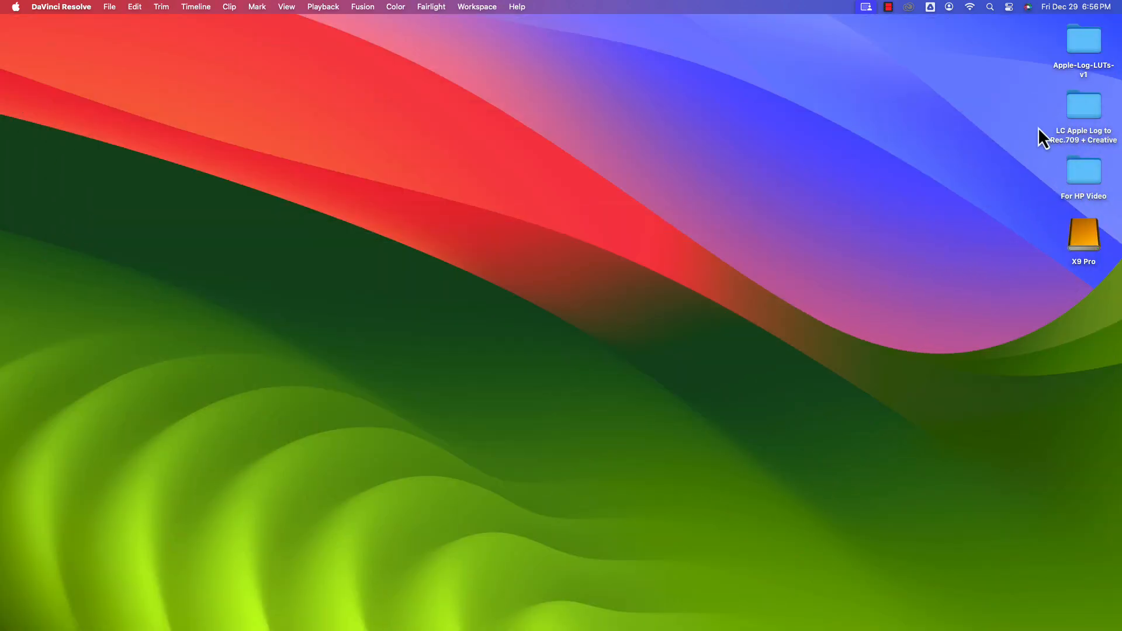
pyautogui.rightClick(1083, 40)
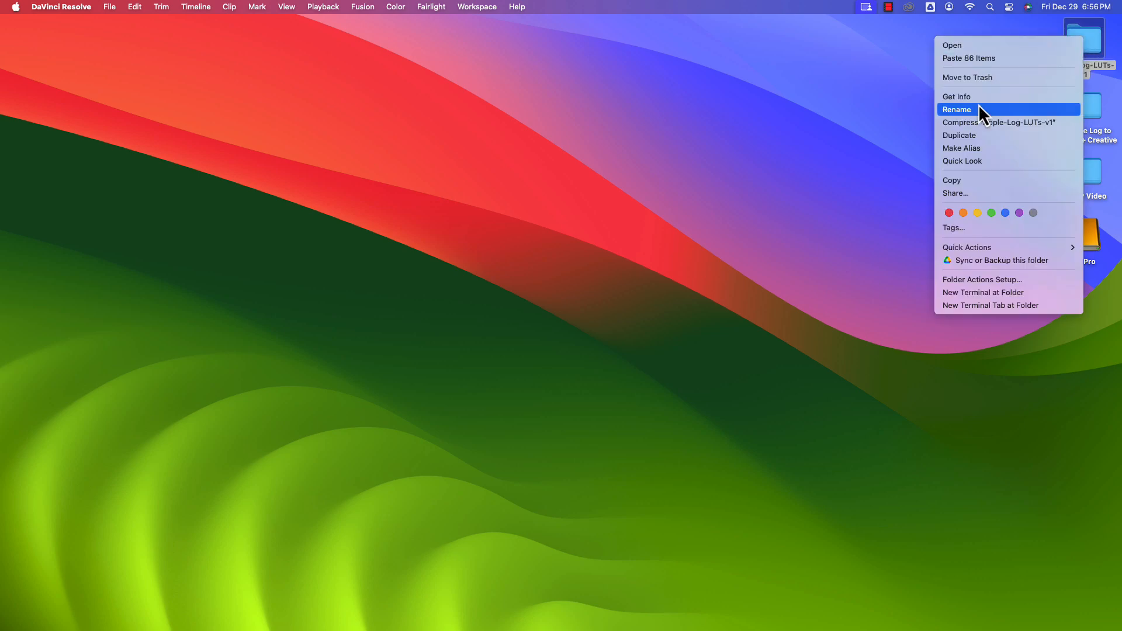
pyautogui.moveTo(980, 180)
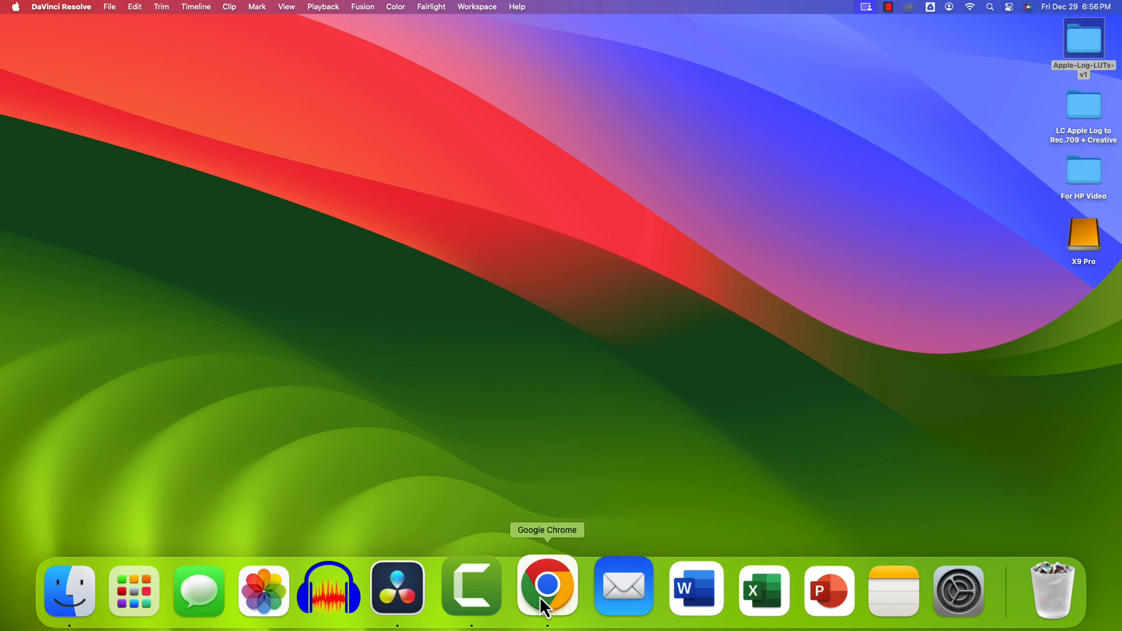
pyautogui.moveTo(414, 589)
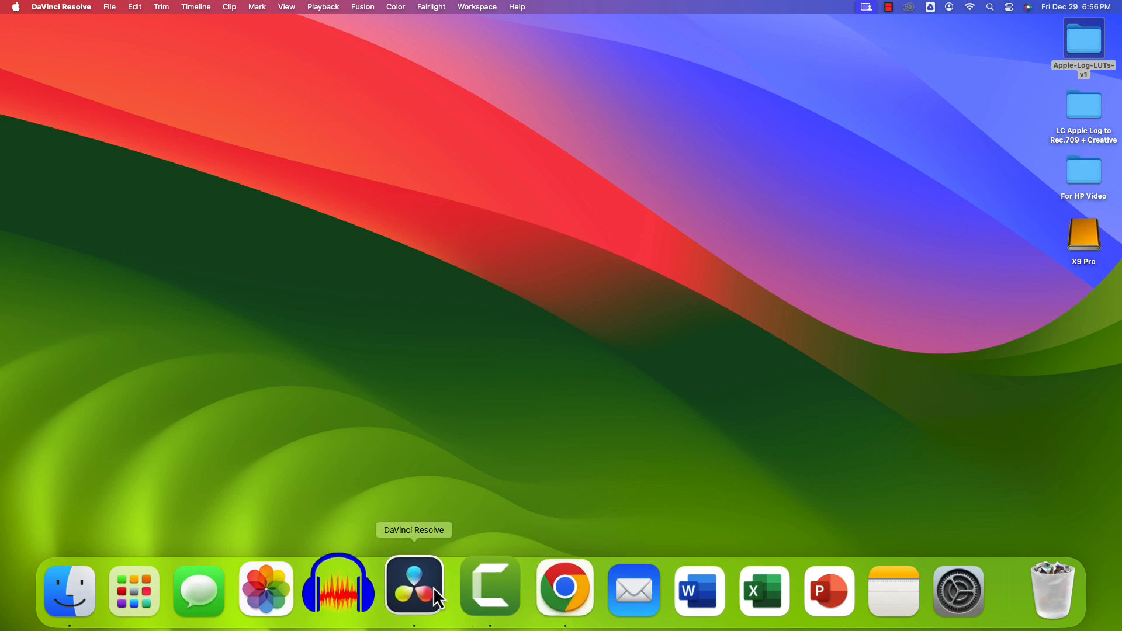
pyautogui.click(414, 589)
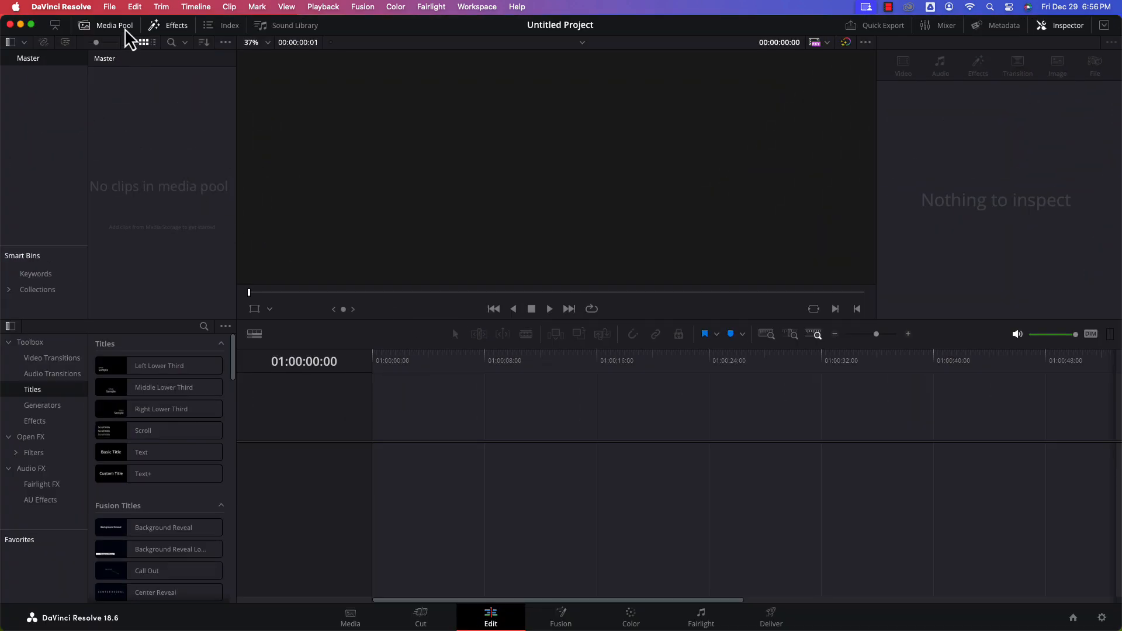
pyautogui.moveTo(25, 37)
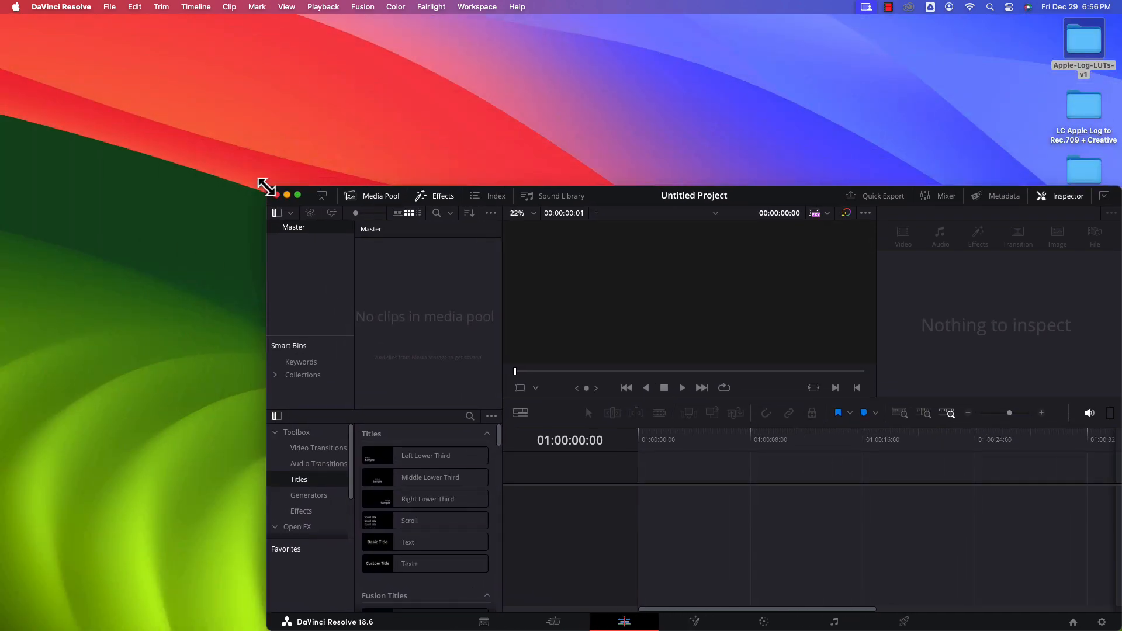
pyautogui.click(296, 195)
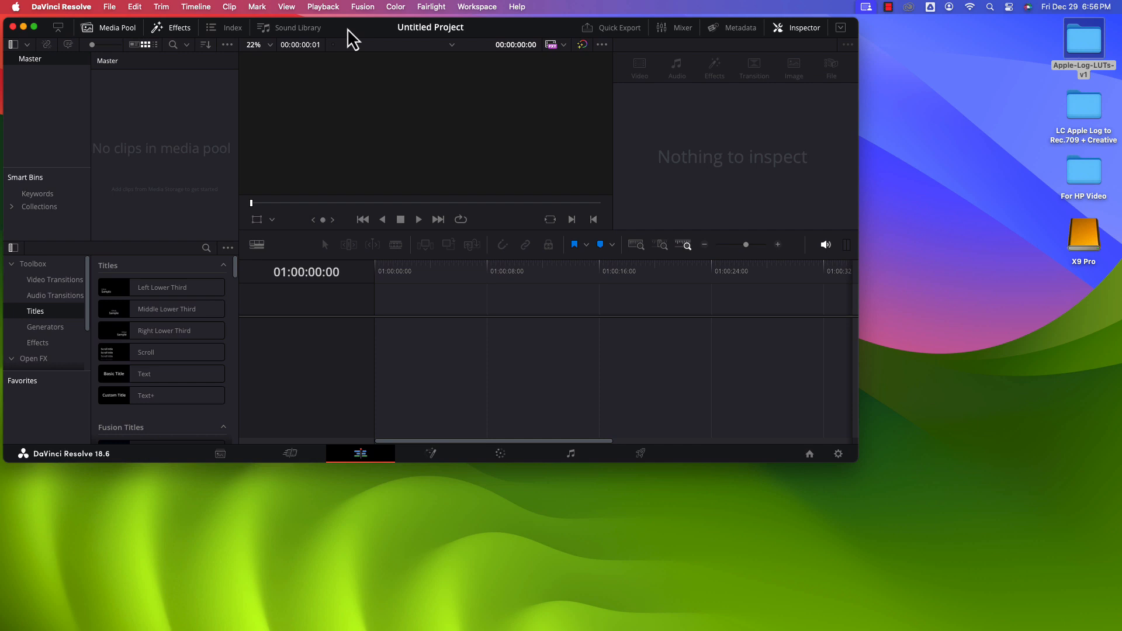
pyautogui.moveTo(139, 65)
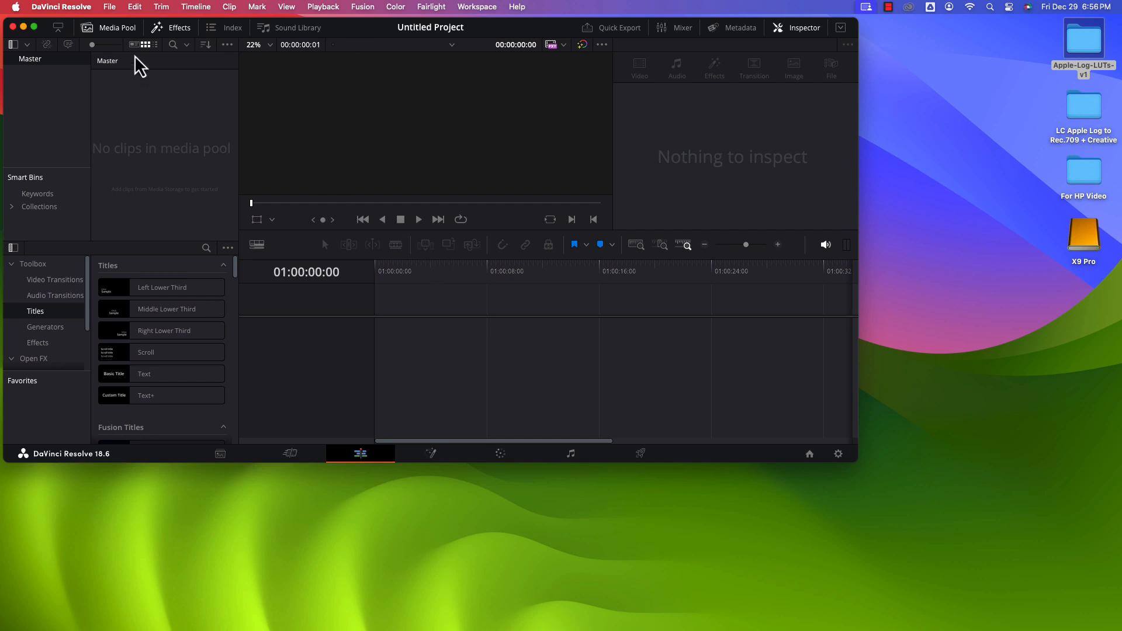
# Step: Bring up Project Settings on Color Management via the File menu
pyautogui.click(110, 7)
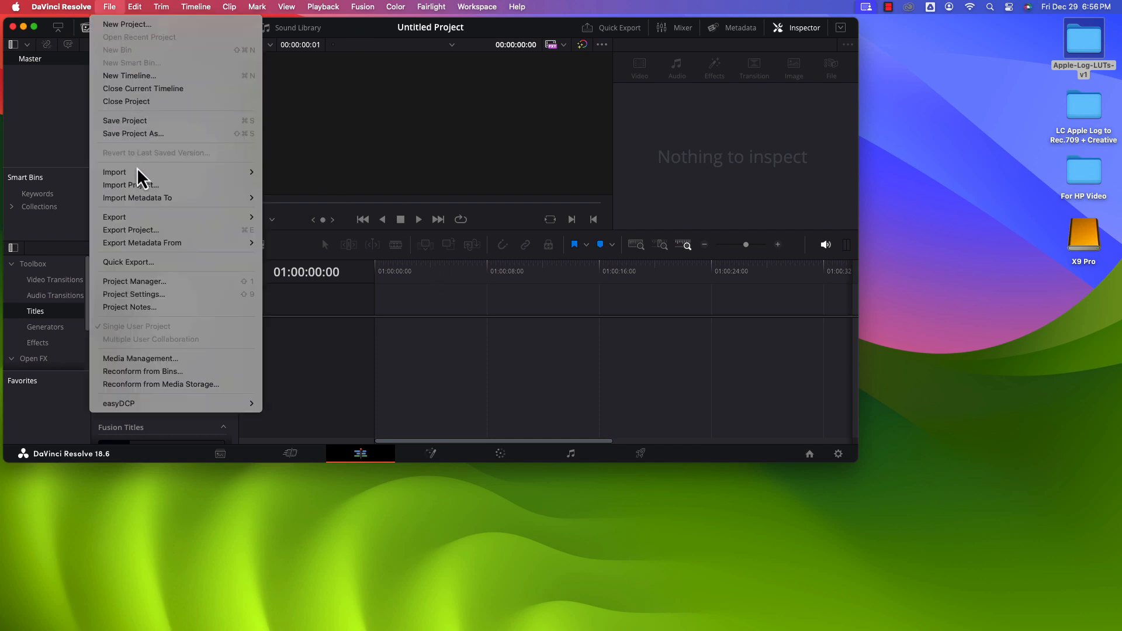
pyautogui.moveTo(133, 295)
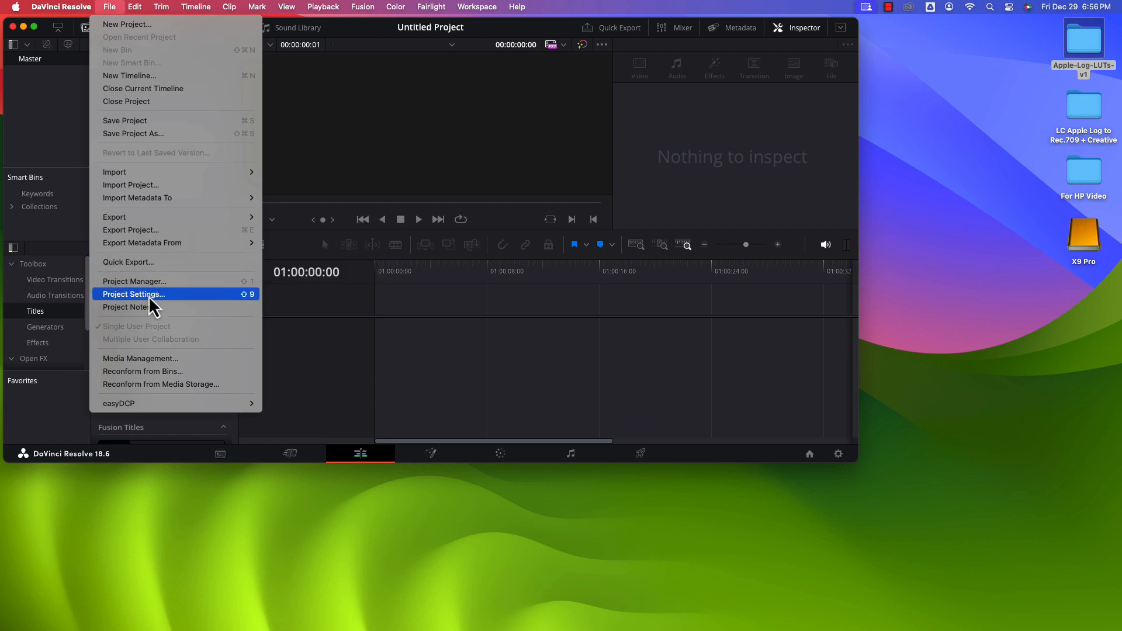
pyautogui.click(133, 294)
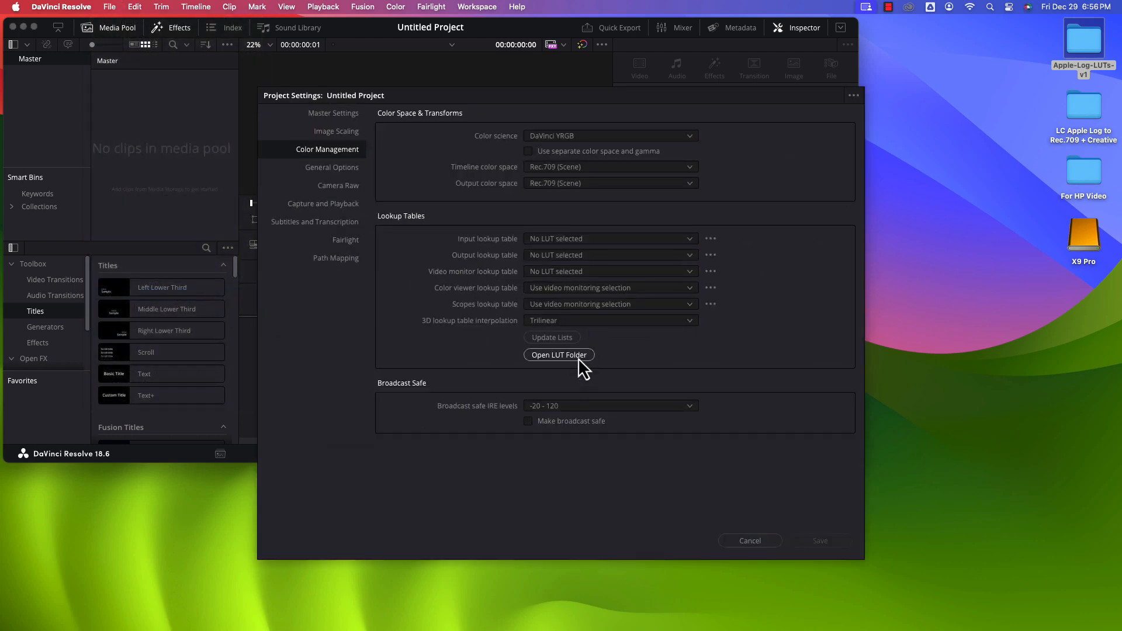
# Step: Move the LC Apple Log to Rec.709 + Creative folder into Resolve's LUT folder and inspect its cube files
pyautogui.click(559, 354)
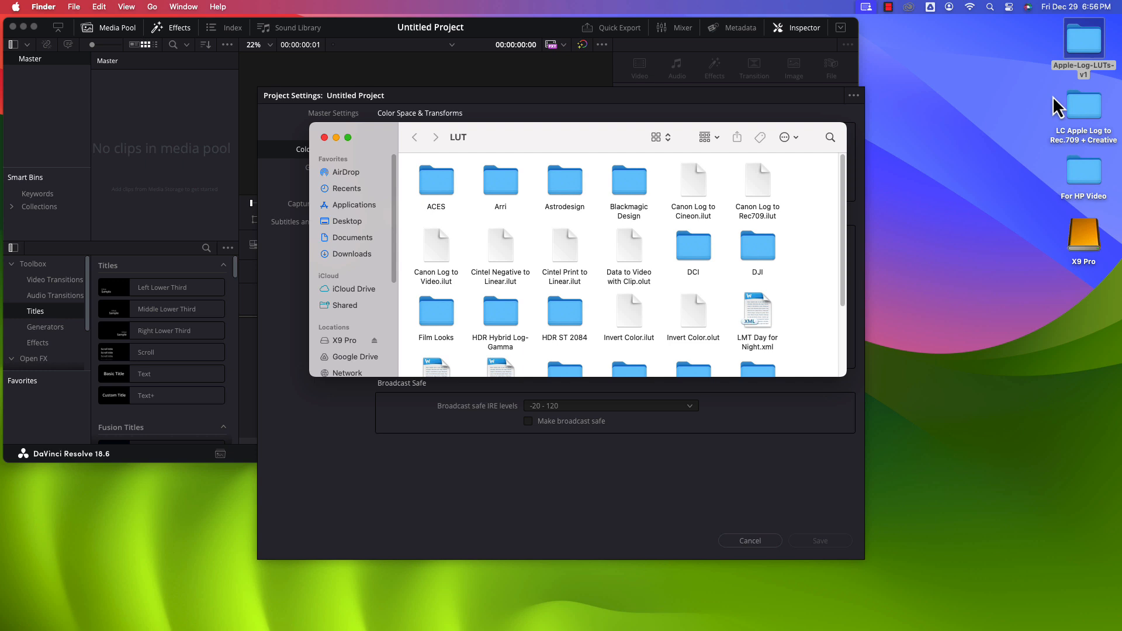
pyautogui.moveTo(1092, 47)
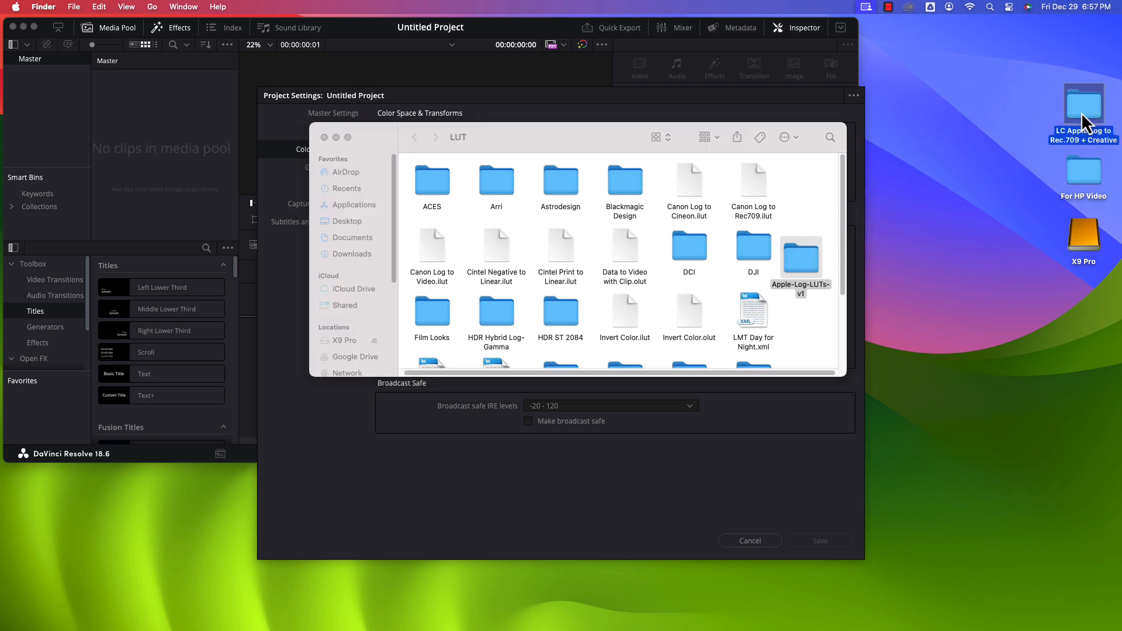
pyautogui.doubleClick(1084, 104)
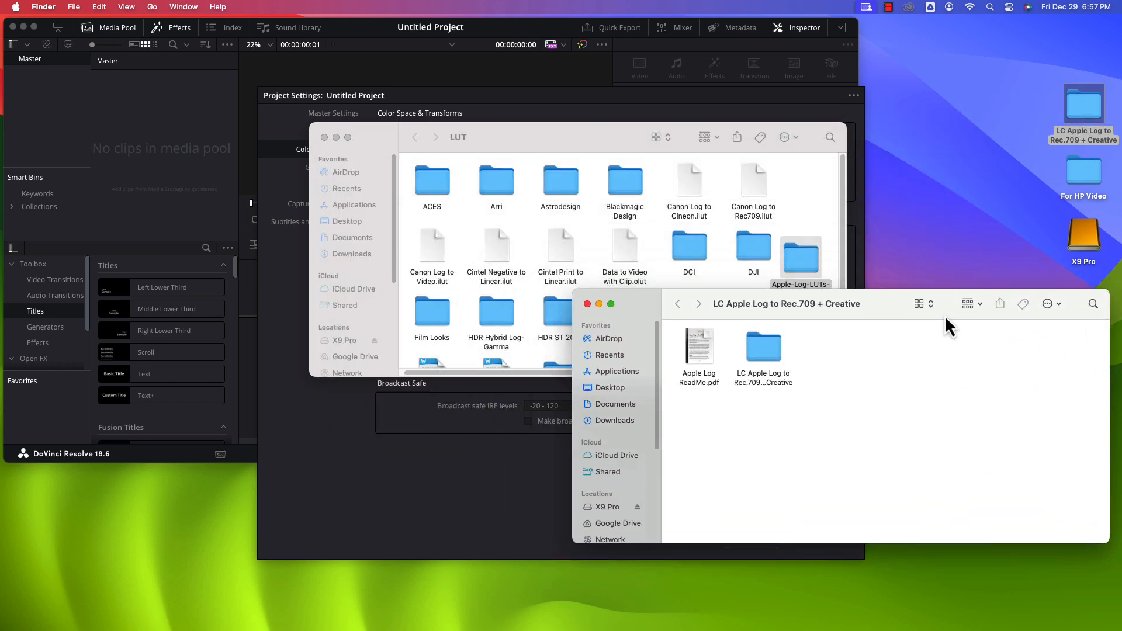
pyautogui.click(763, 347)
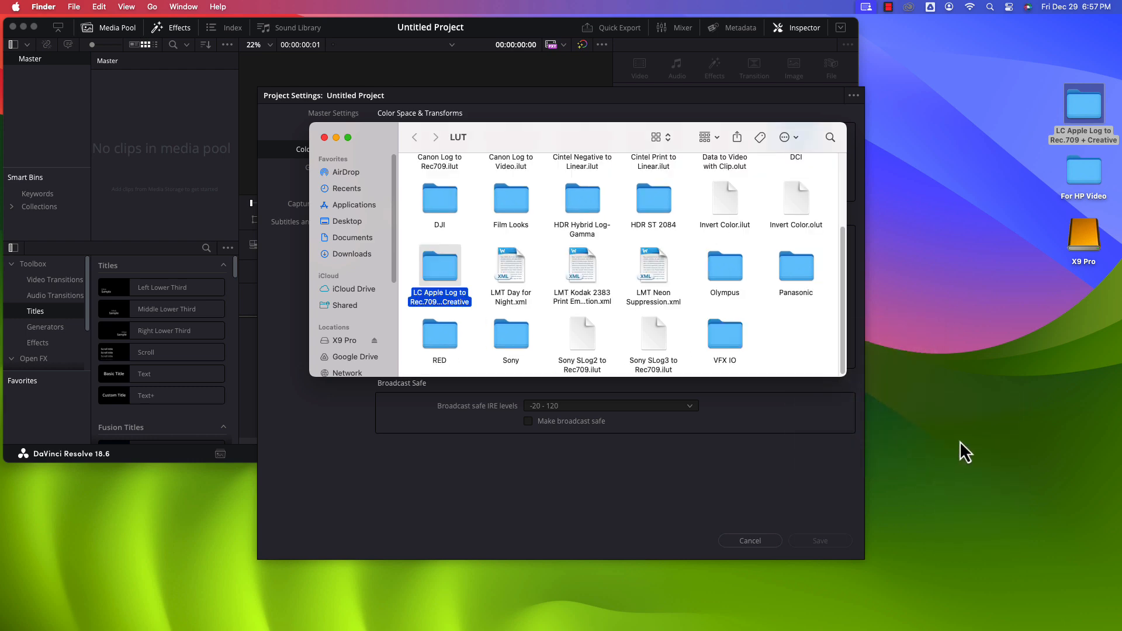
pyautogui.moveTo(466, 283)
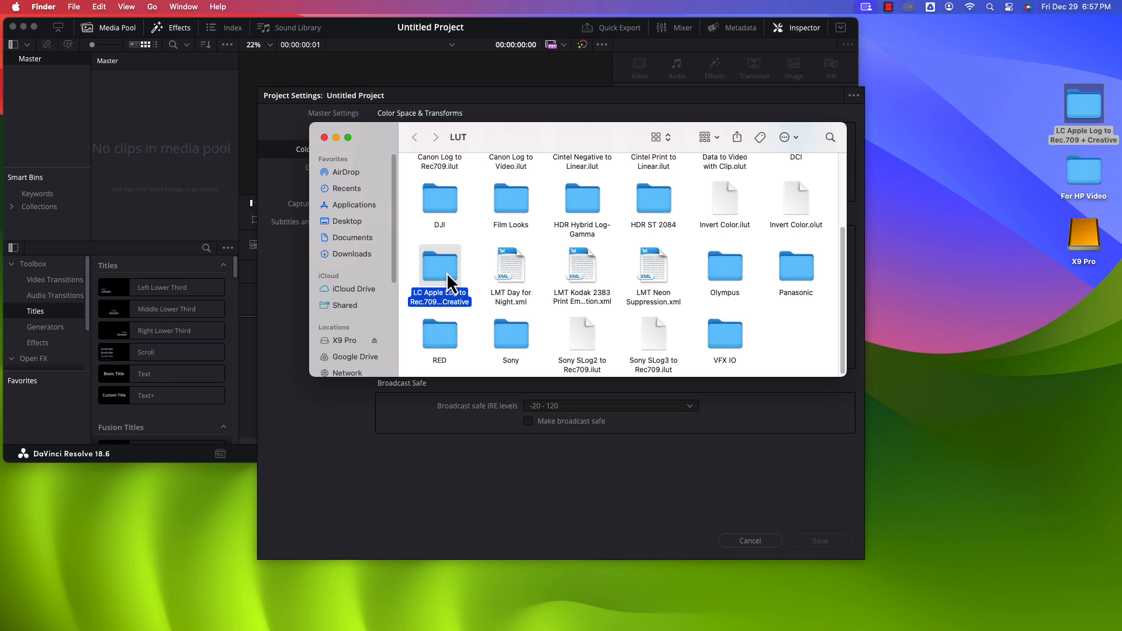
pyautogui.doubleClick(438, 276)
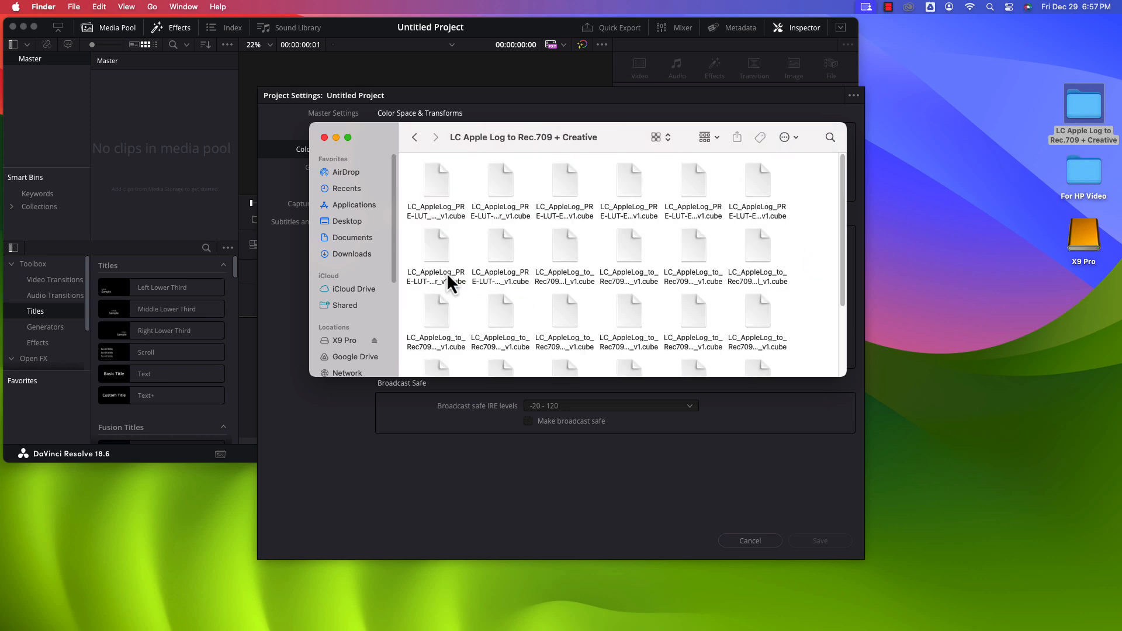
pyautogui.scroll(-3)
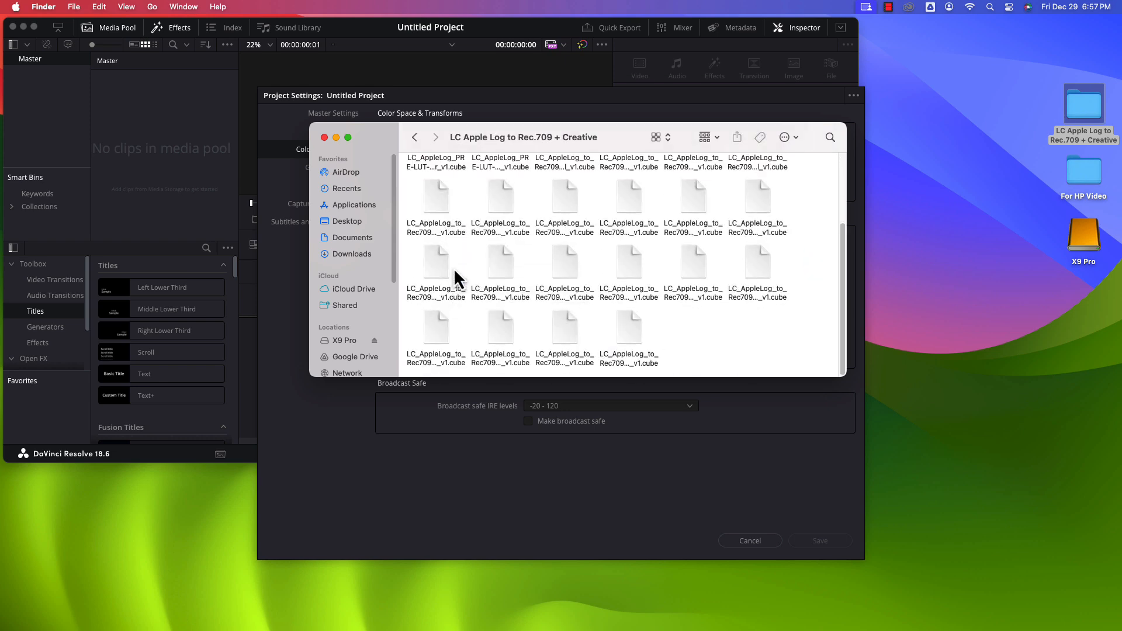
pyautogui.scroll(3)
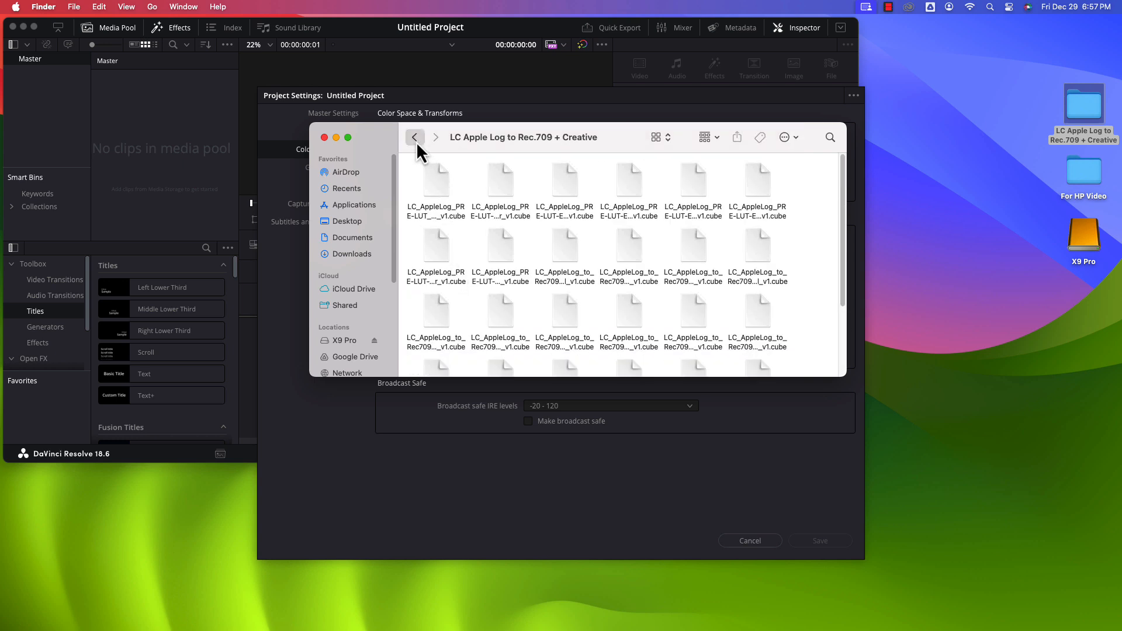
# Step: Verify the Apple-Log-LUTs-v1 folder's cube files in the LUT folder, then close the Finder window
pyautogui.click(415, 138)
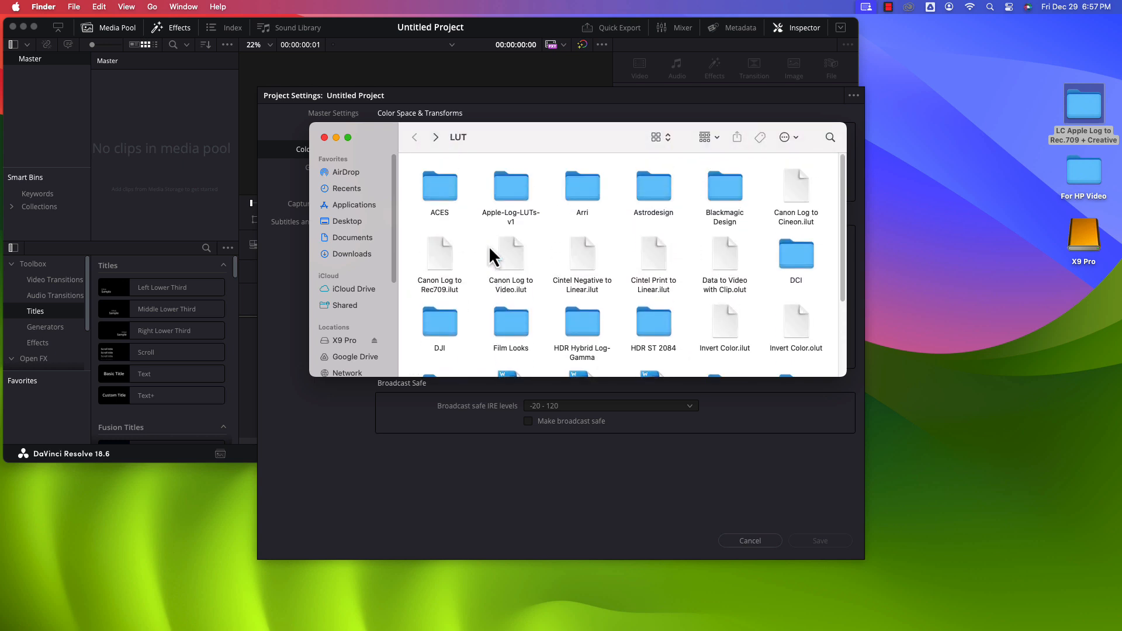
pyautogui.doubleClick(511, 191)
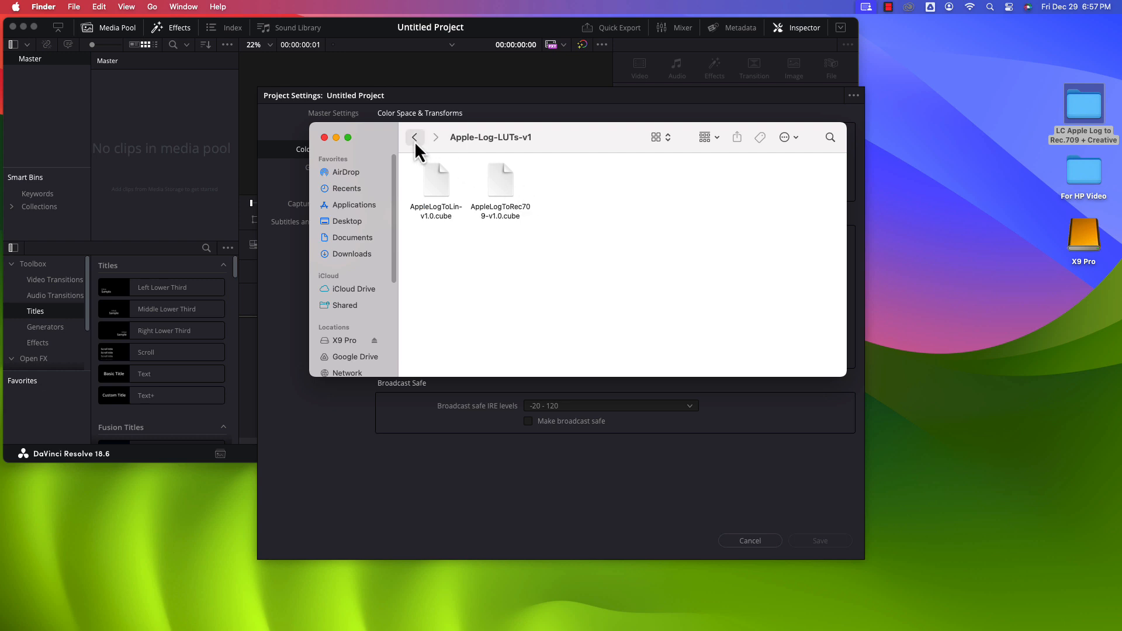
pyautogui.click(415, 137)
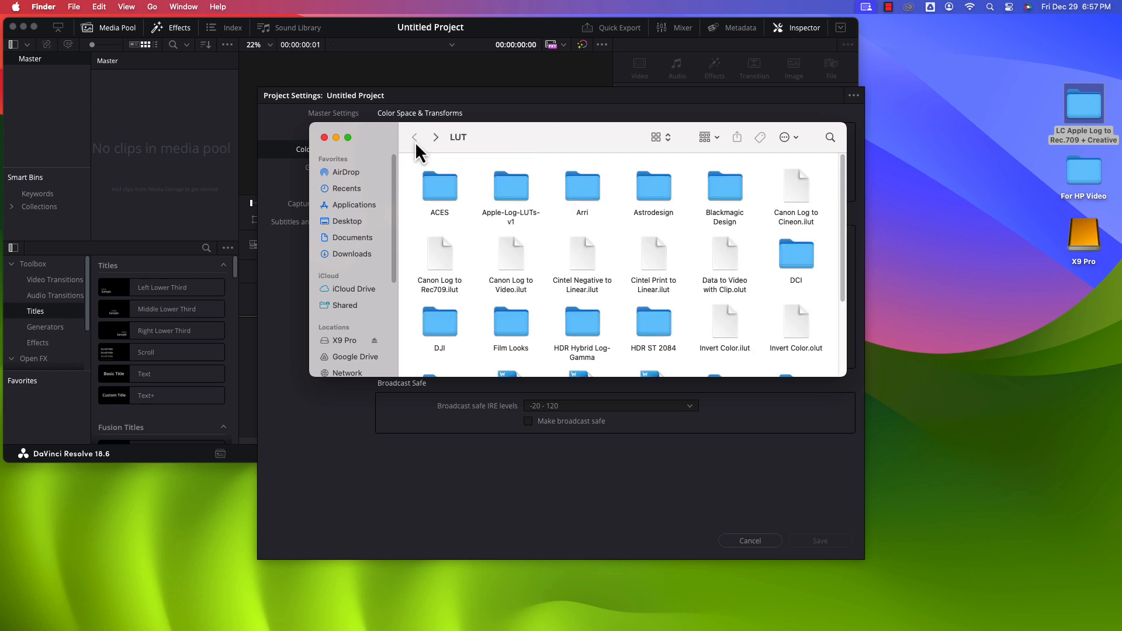
pyautogui.click(324, 137)
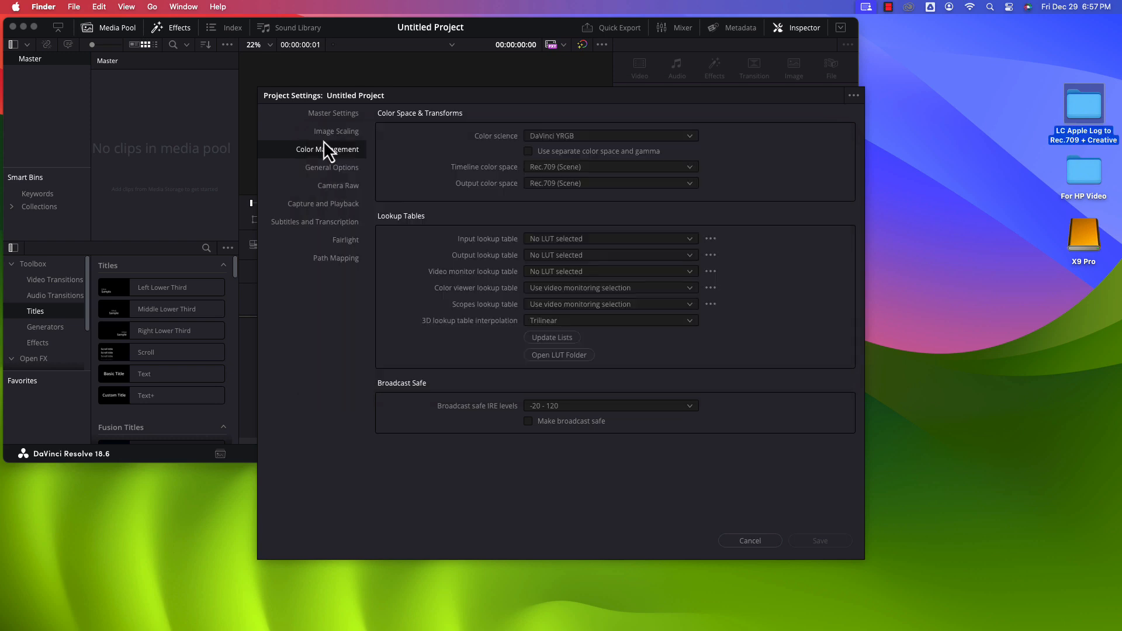
pyautogui.moveTo(738, 553)
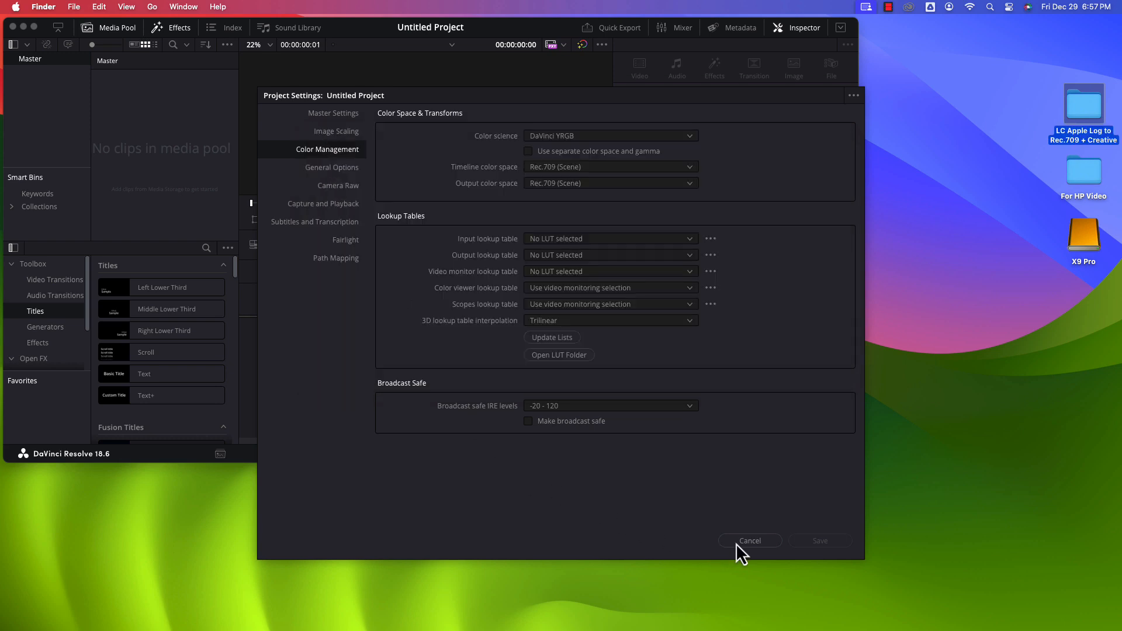
# Step: Cancel Project Settings without saving changes
pyautogui.click(750, 540)
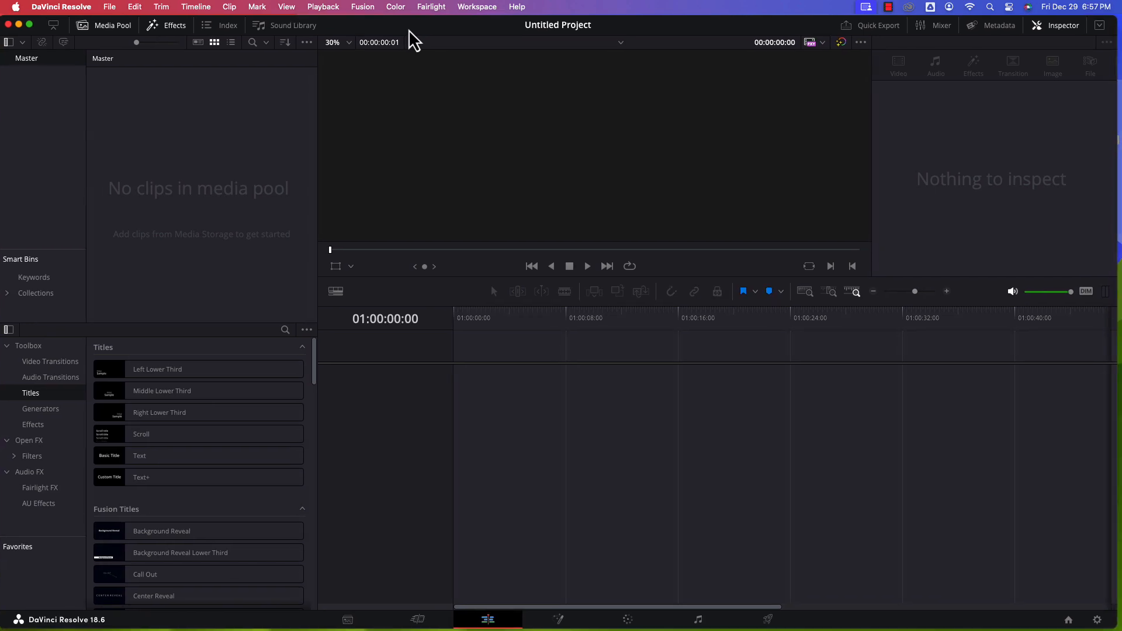
pyautogui.moveTo(253, 142)
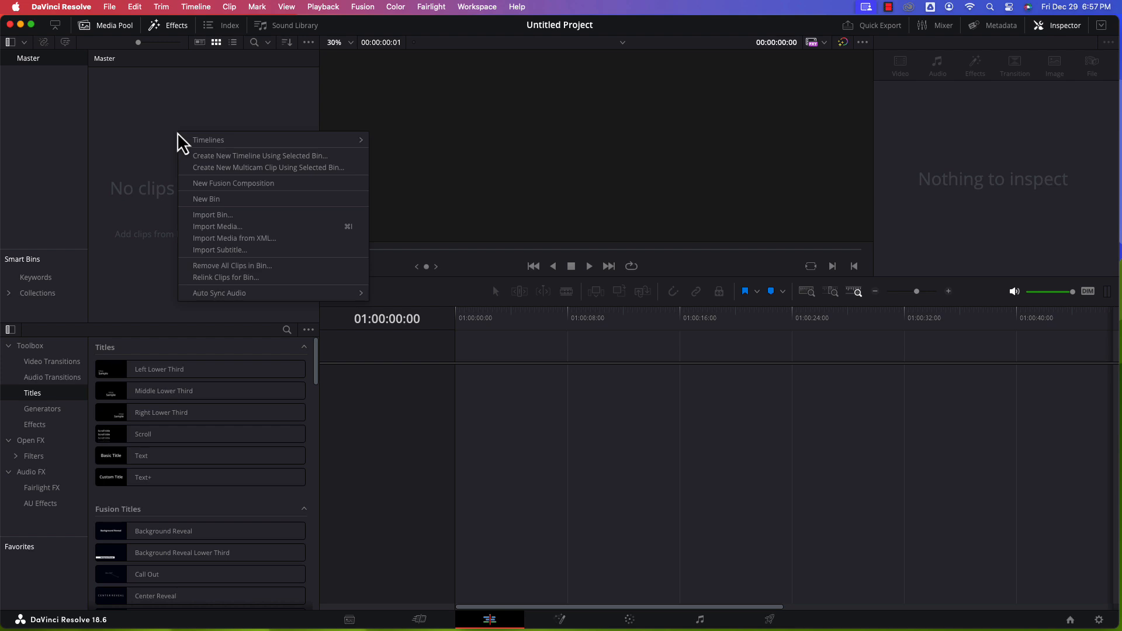
pyautogui.moveTo(218, 226)
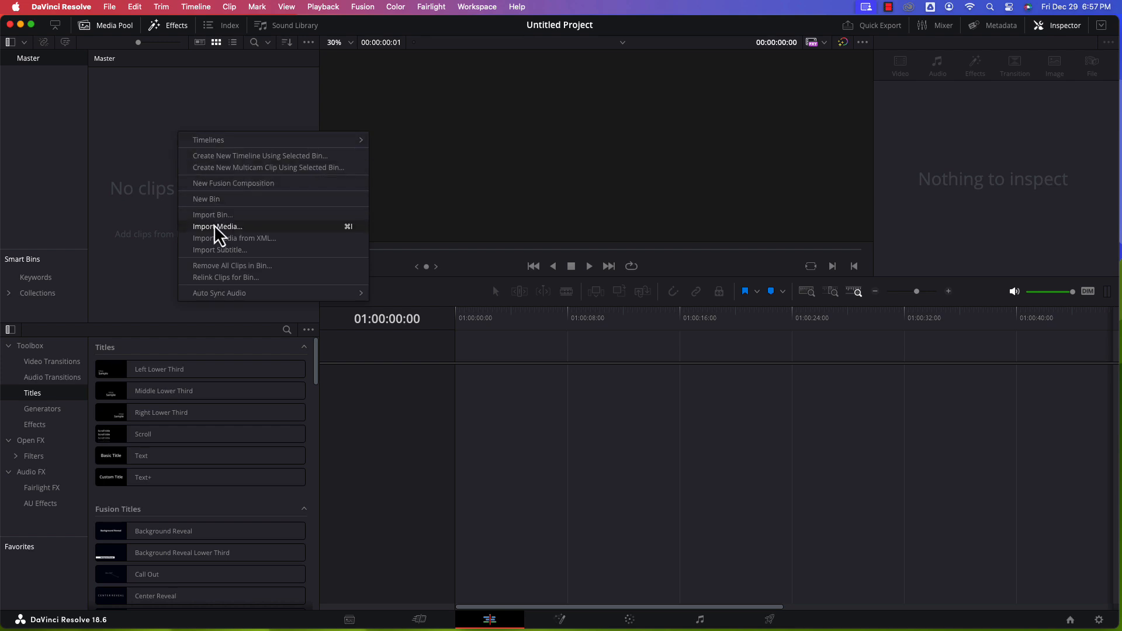
# Step: Start an import and browse to the X9 Pro drive's DCIM folder, granting drive access
pyautogui.click(218, 226)
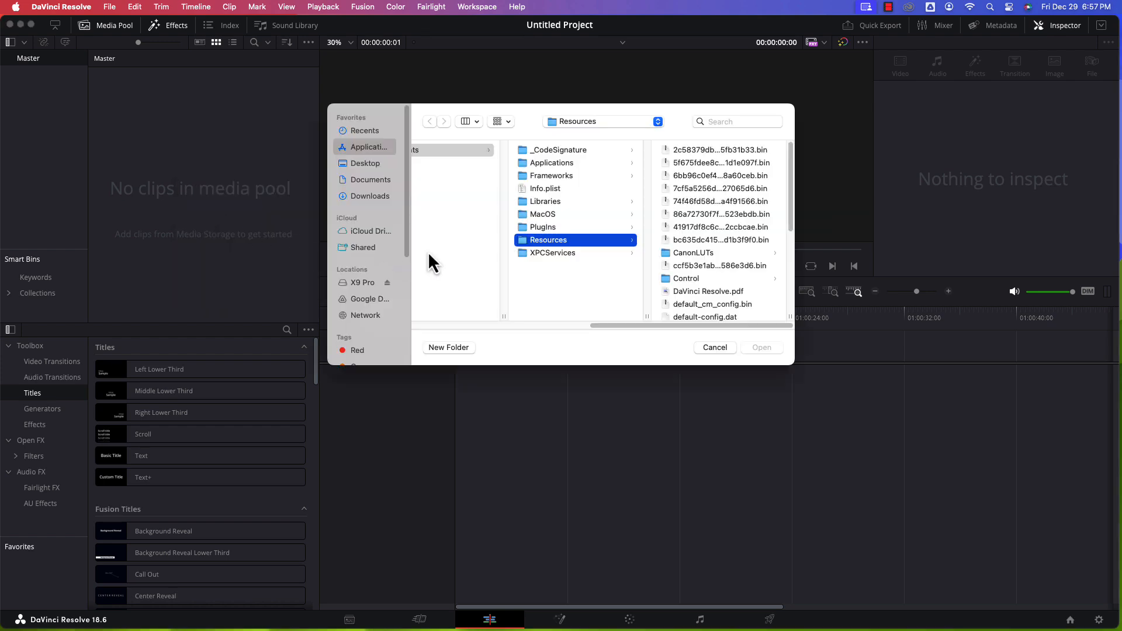
pyautogui.moveTo(362, 282)
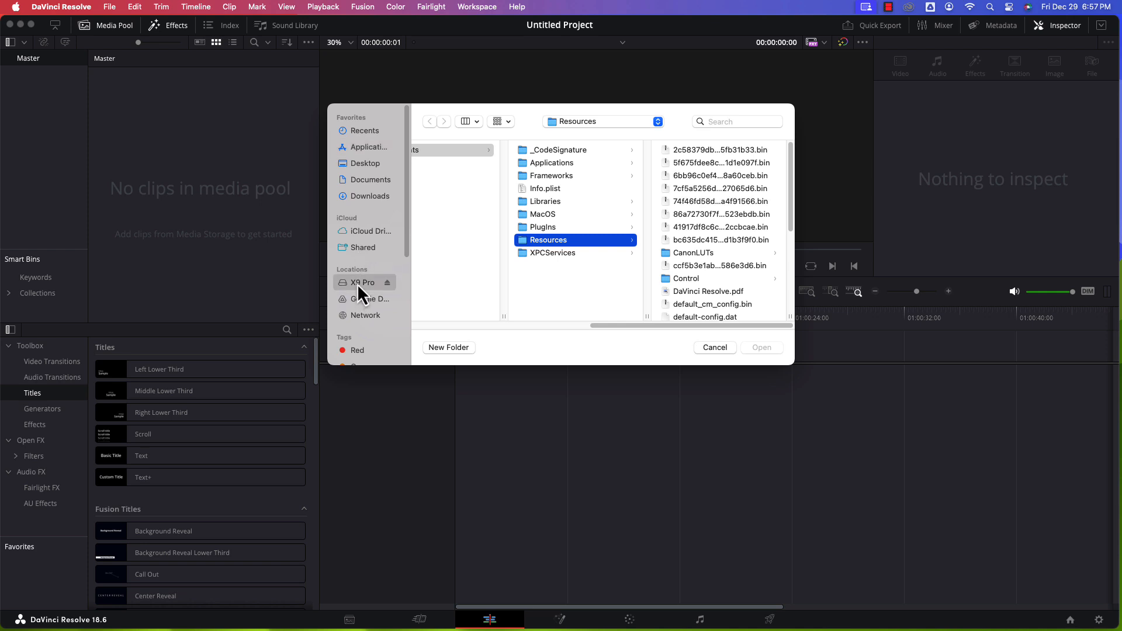
pyautogui.click(362, 282)
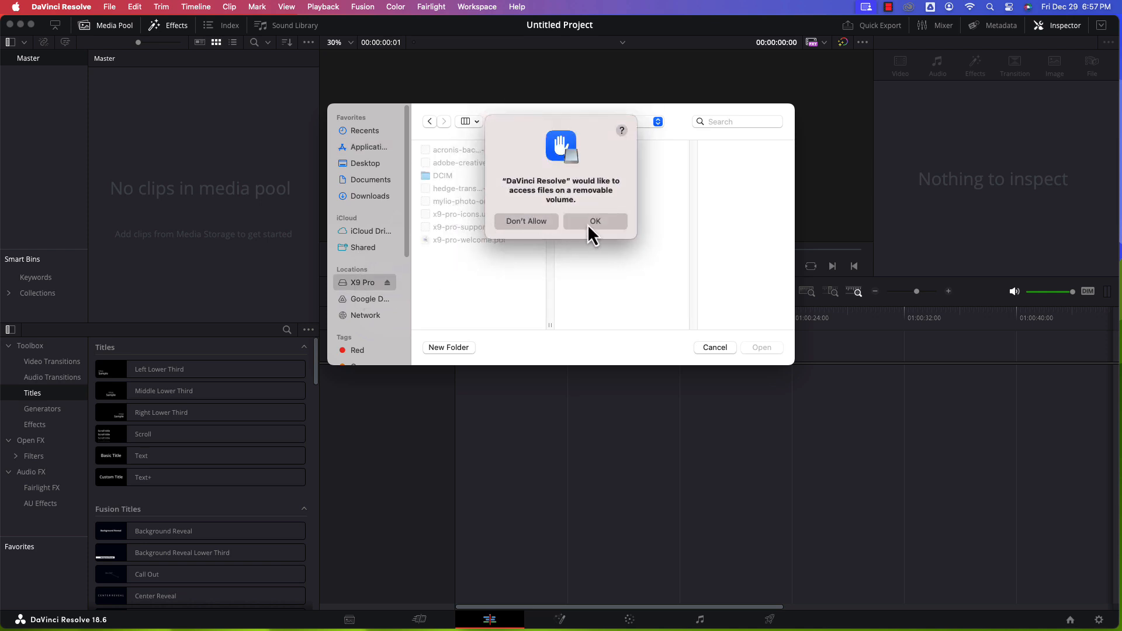
pyautogui.click(595, 221)
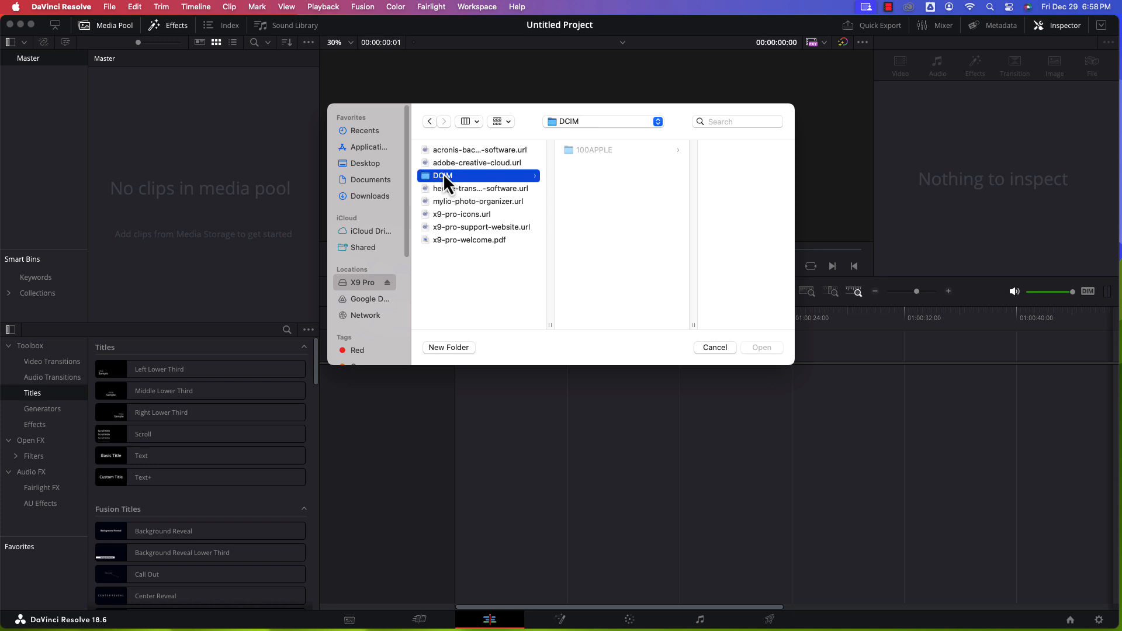
pyautogui.click(594, 150)
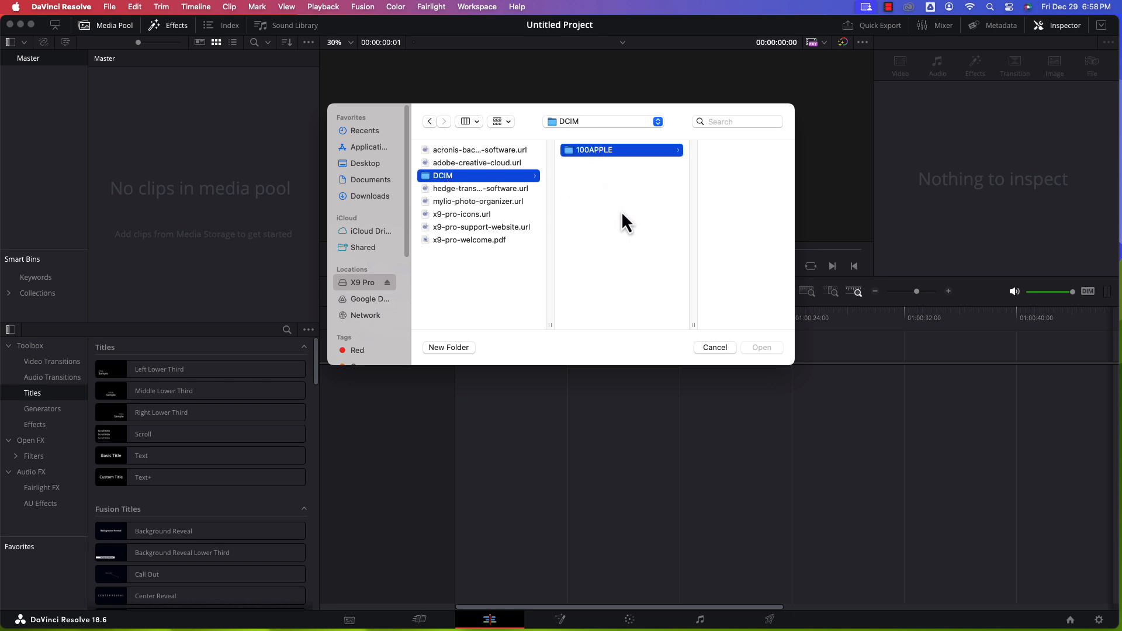
pyautogui.moveTo(610, 165)
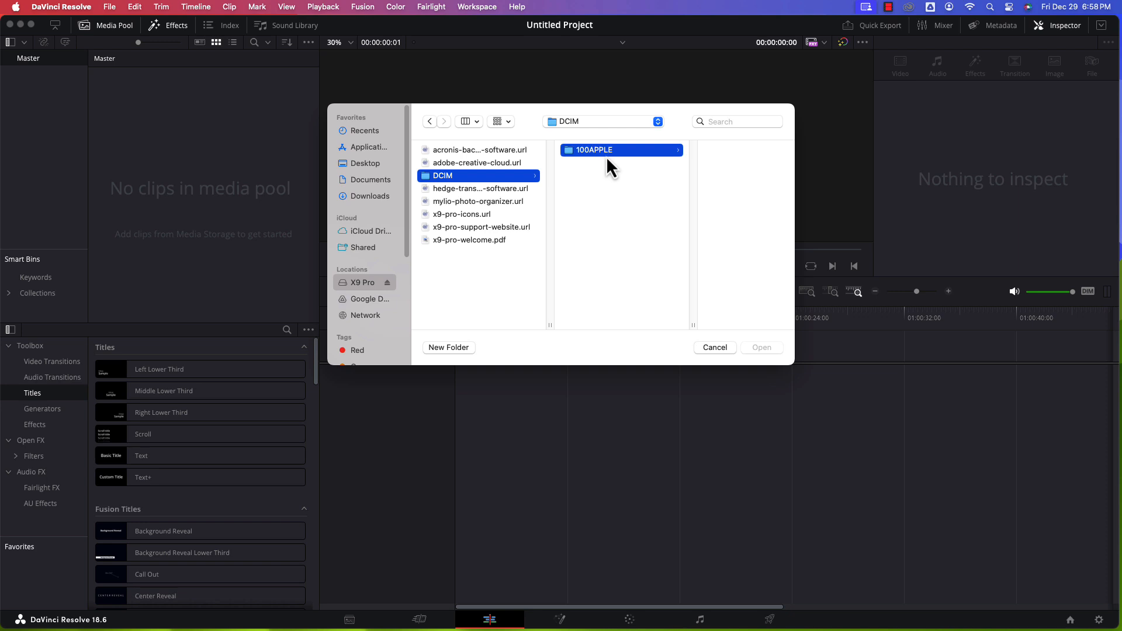
pyautogui.moveTo(624, 206)
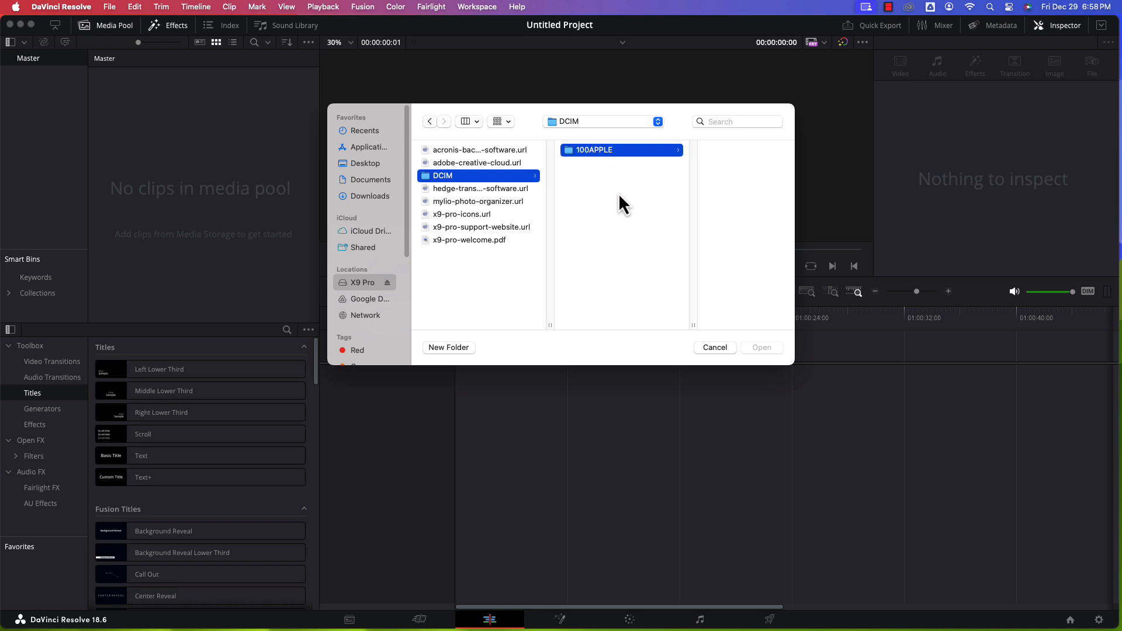
pyautogui.moveTo(614, 267)
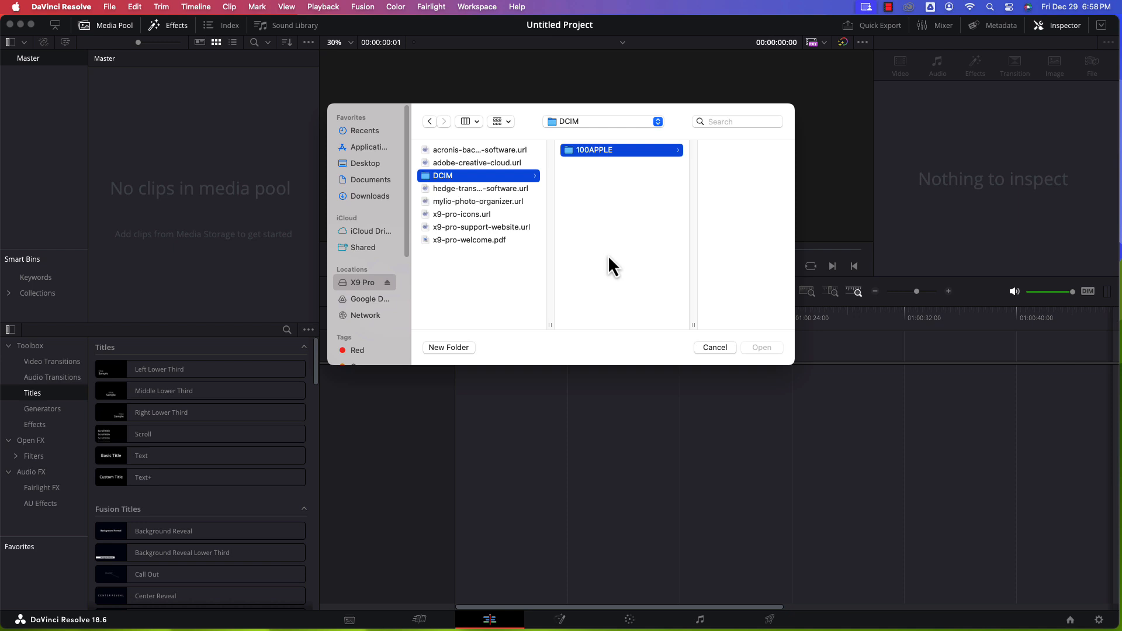
# Step: Import IMG_0001.MOV from the 100APPLE folder into the media pool
pyautogui.doubleClick(589, 150)
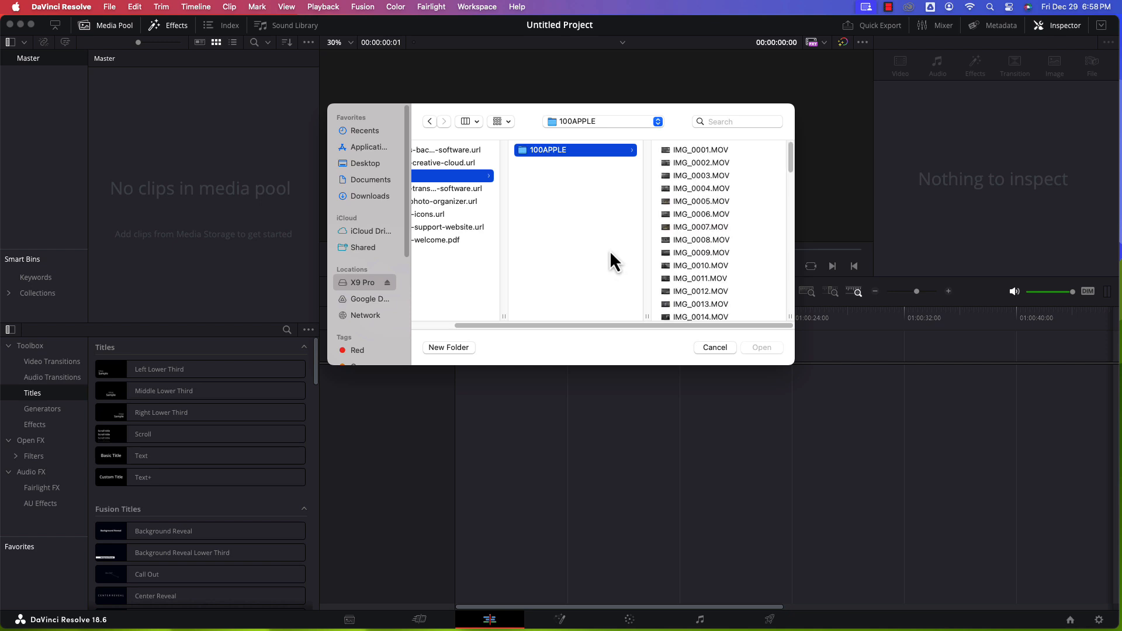
pyautogui.click(561, 150)
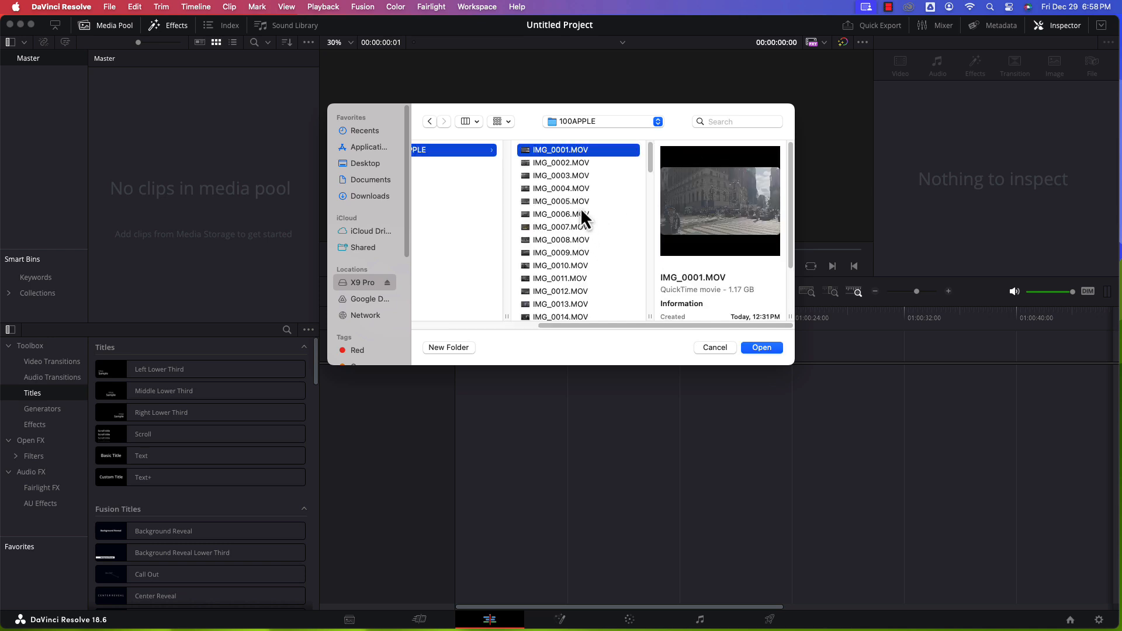
pyautogui.moveTo(719, 368)
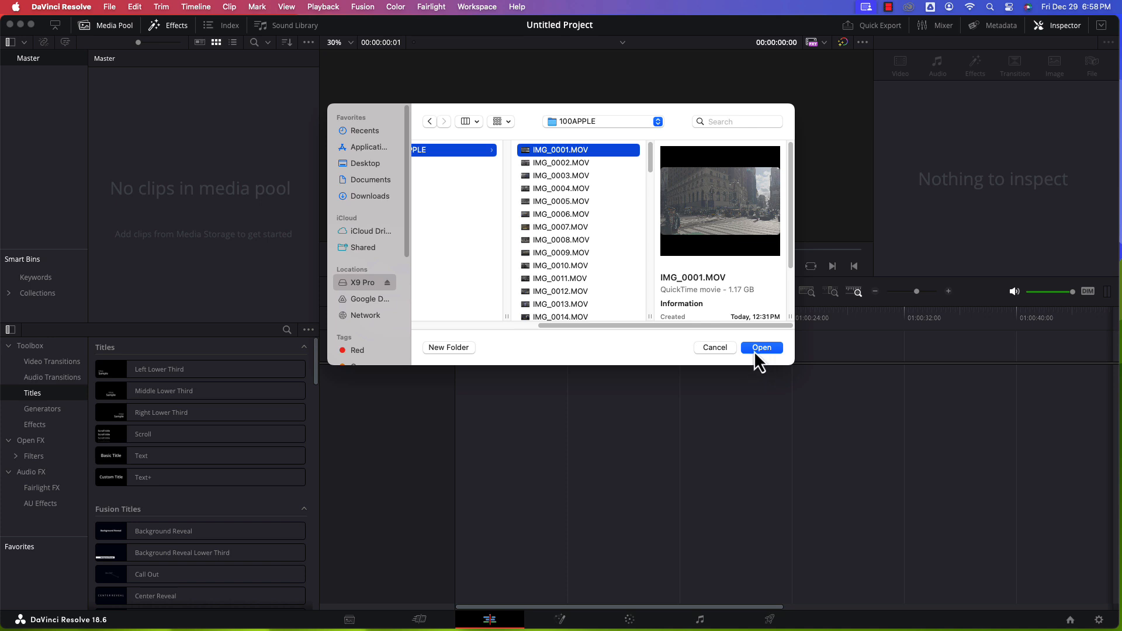
pyautogui.click(761, 347)
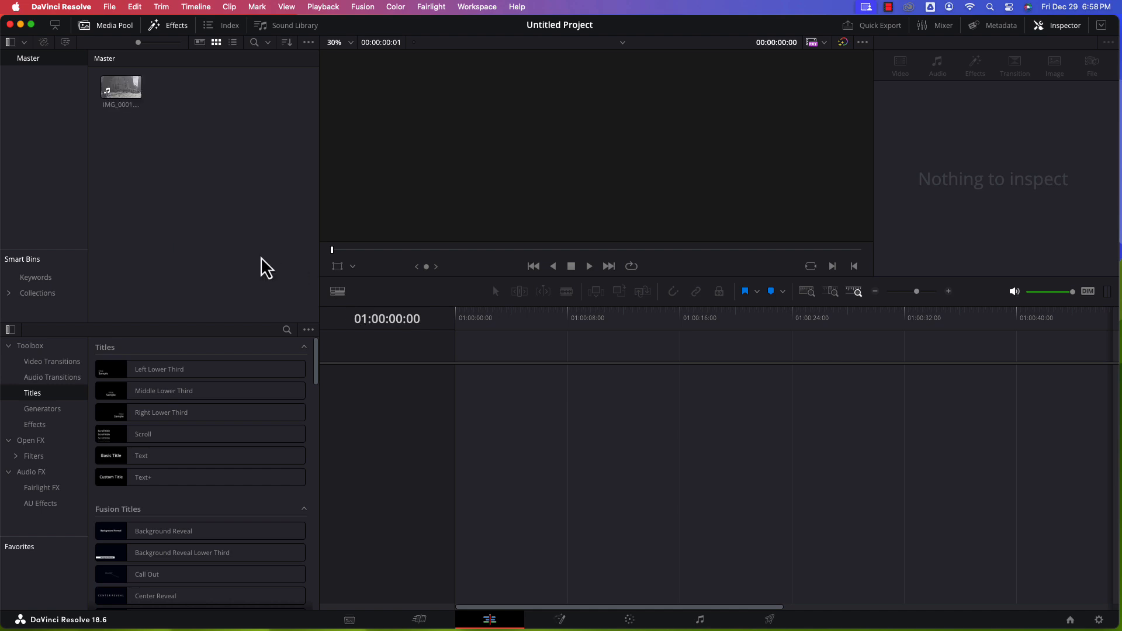
pyautogui.moveTo(277, 260)
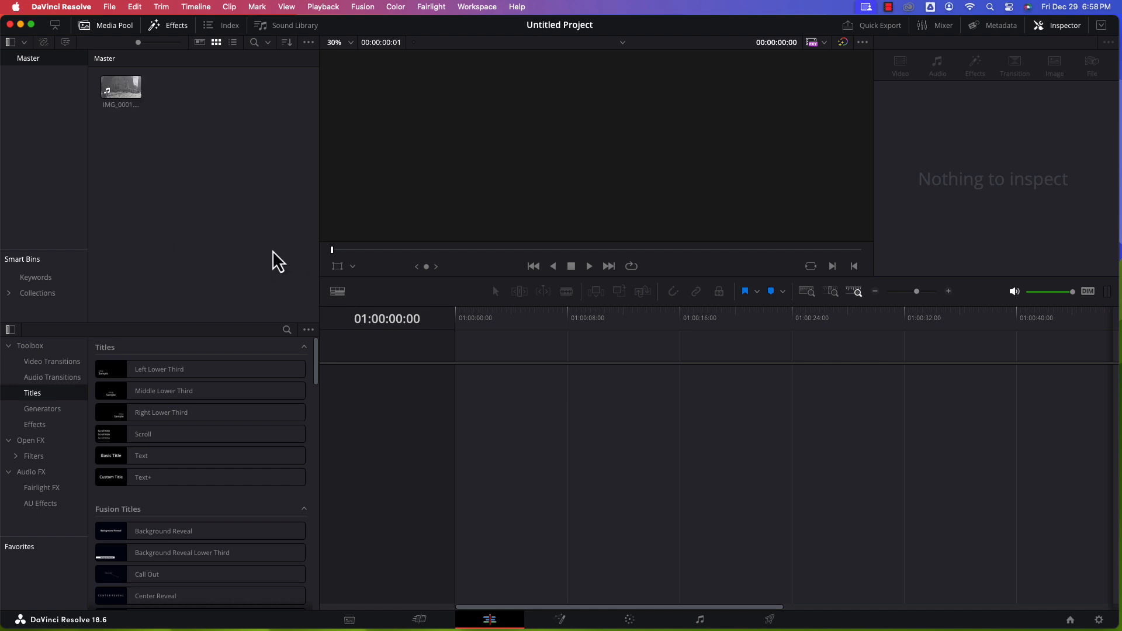
# Step: Drop IMG_0001.MOV onto a new Timeline 1 and select the clip there
pyautogui.click(121, 88)
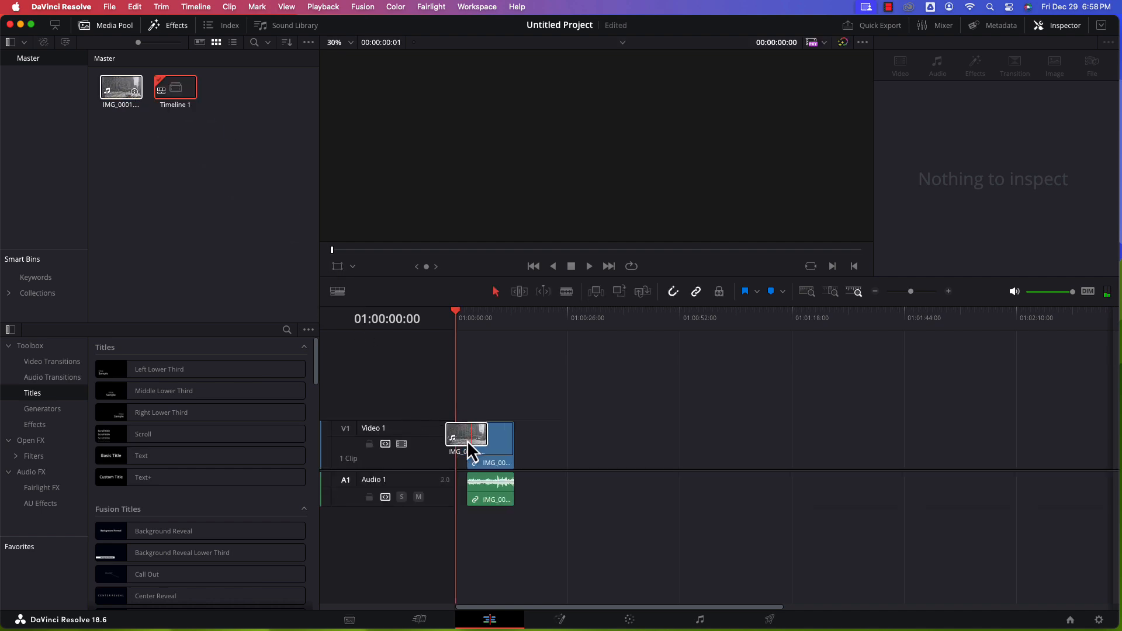
pyautogui.click(479, 444)
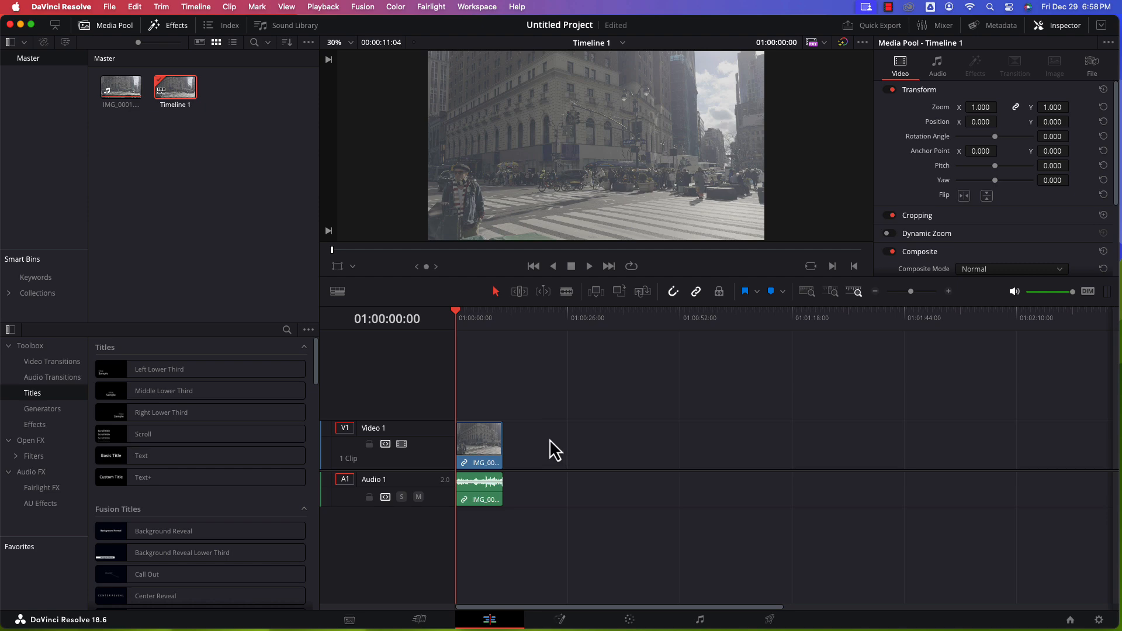
pyautogui.moveTo(917, 307)
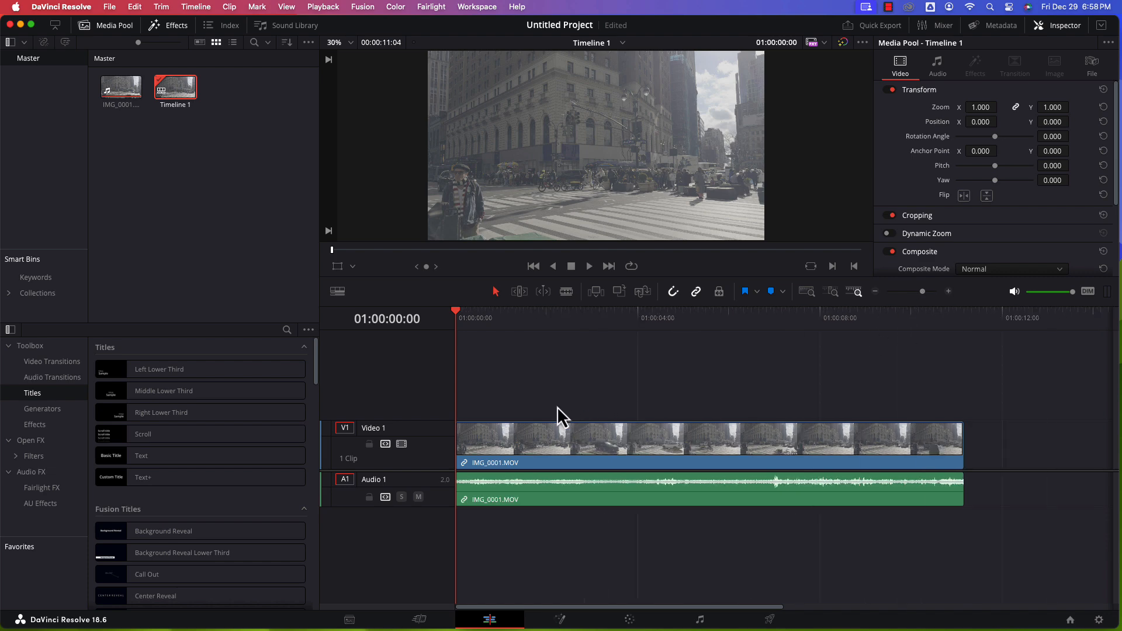
pyautogui.click(418, 496)
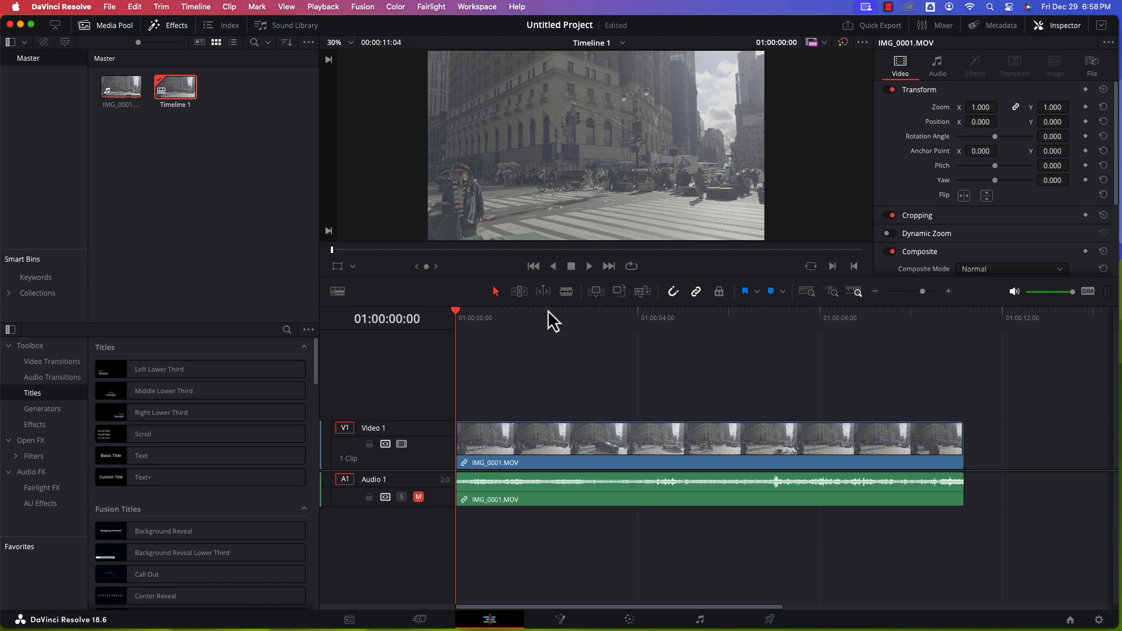
pyautogui.moveTo(589, 267)
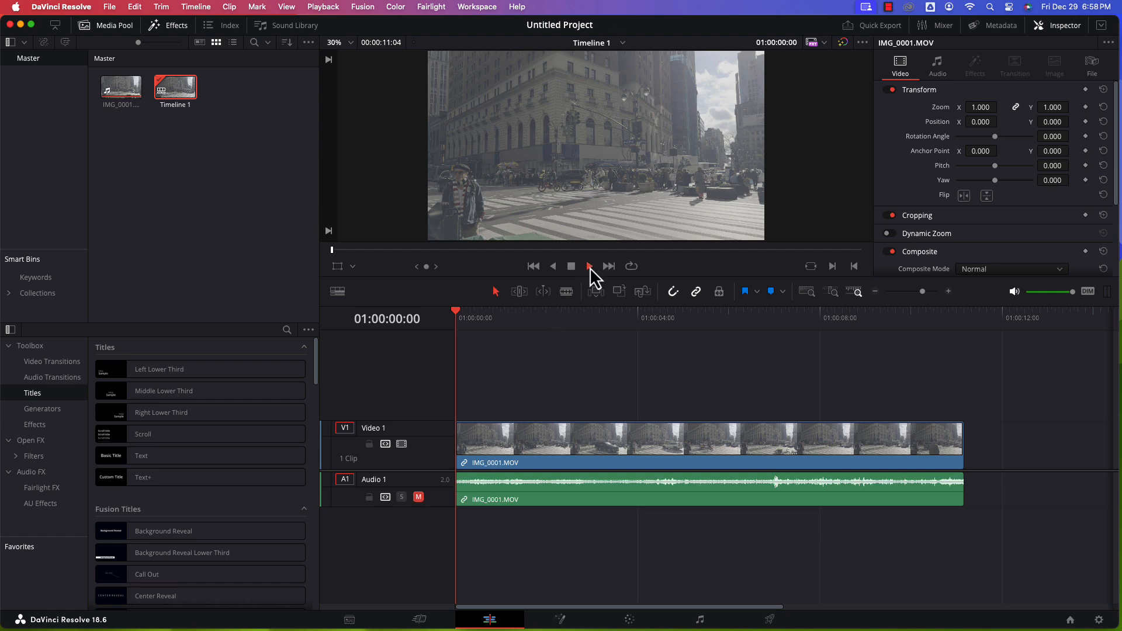
# Step: Play the clip back on the timeline, then stop playback
pyautogui.click(588, 265)
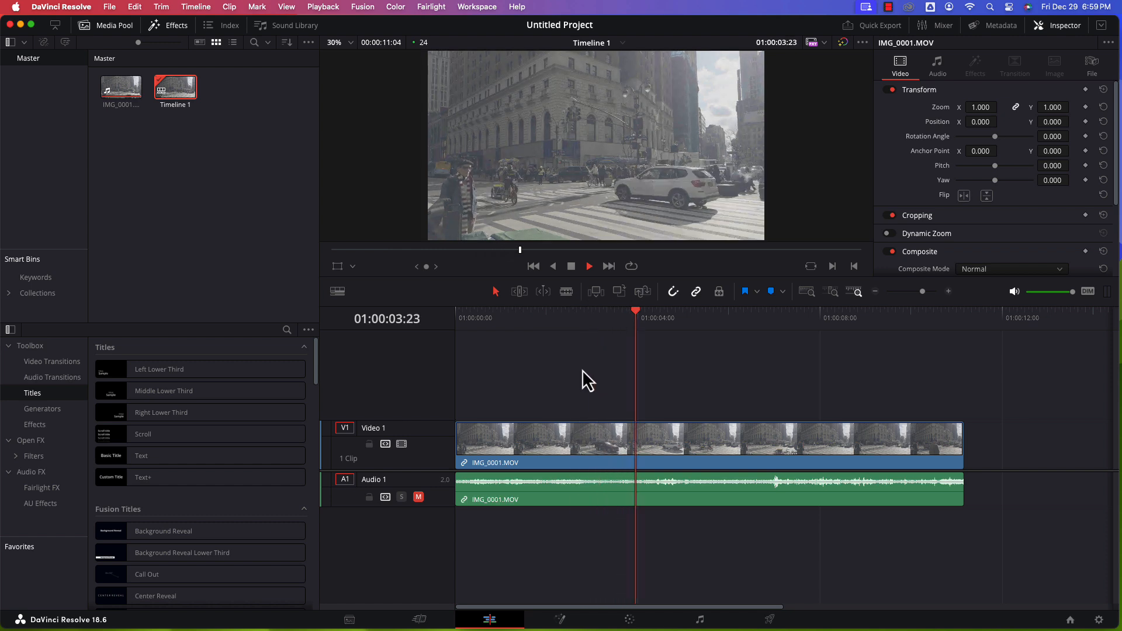
pyautogui.click(588, 265)
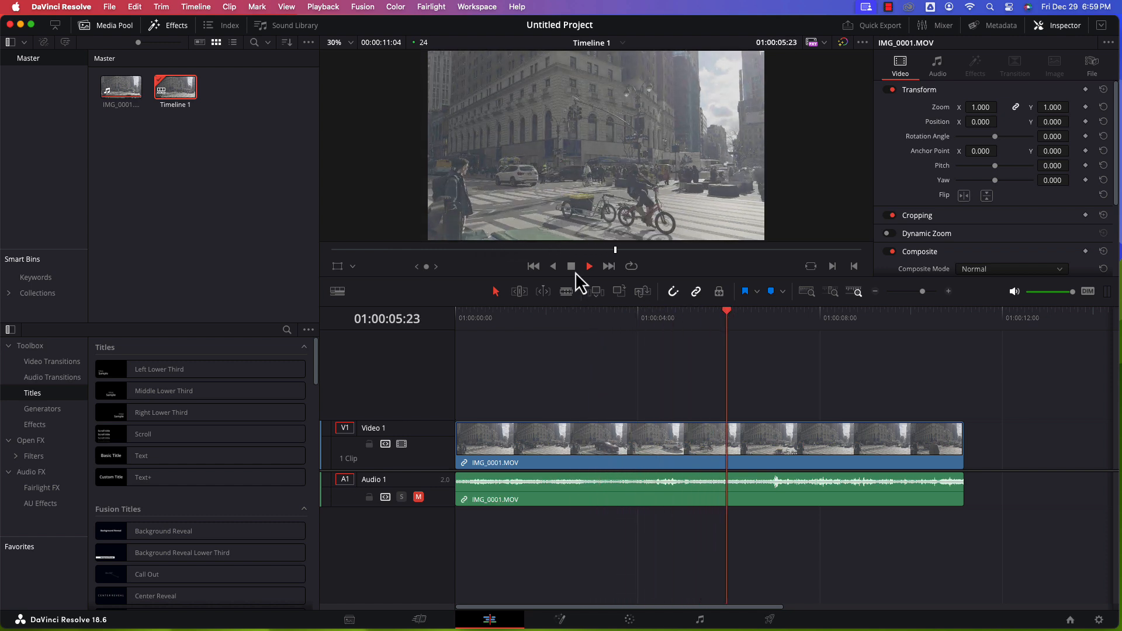
pyautogui.click(588, 265)
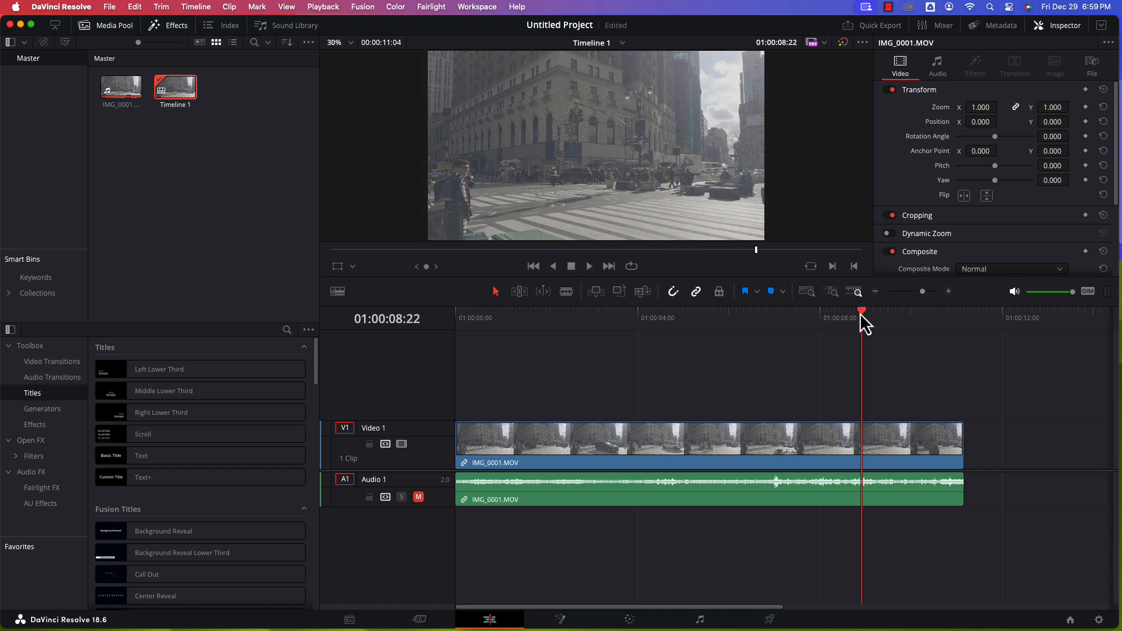
pyautogui.click(533, 265)
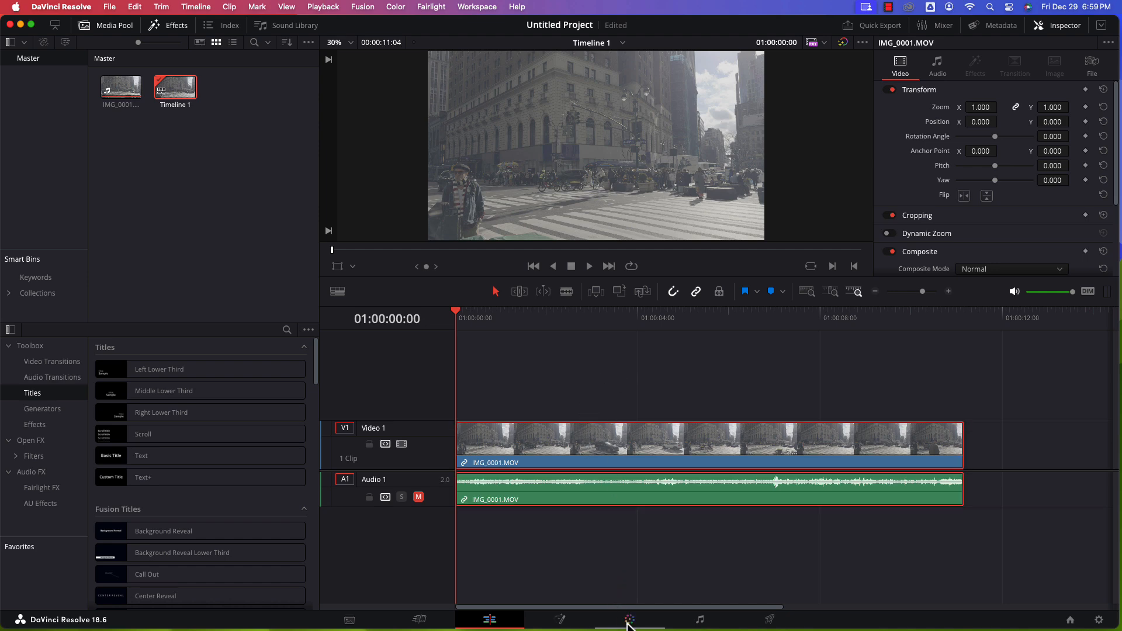
pyautogui.moveTo(630, 619)
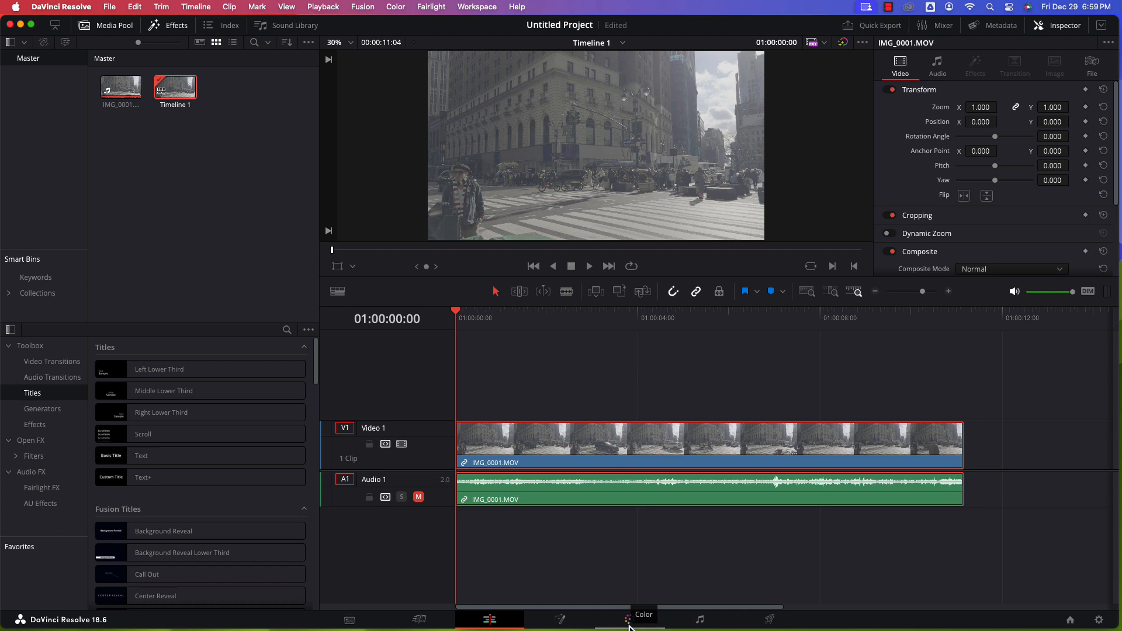
# Step: Switch to the Color page with the effects library shown beside the node graph
pyautogui.click(642, 615)
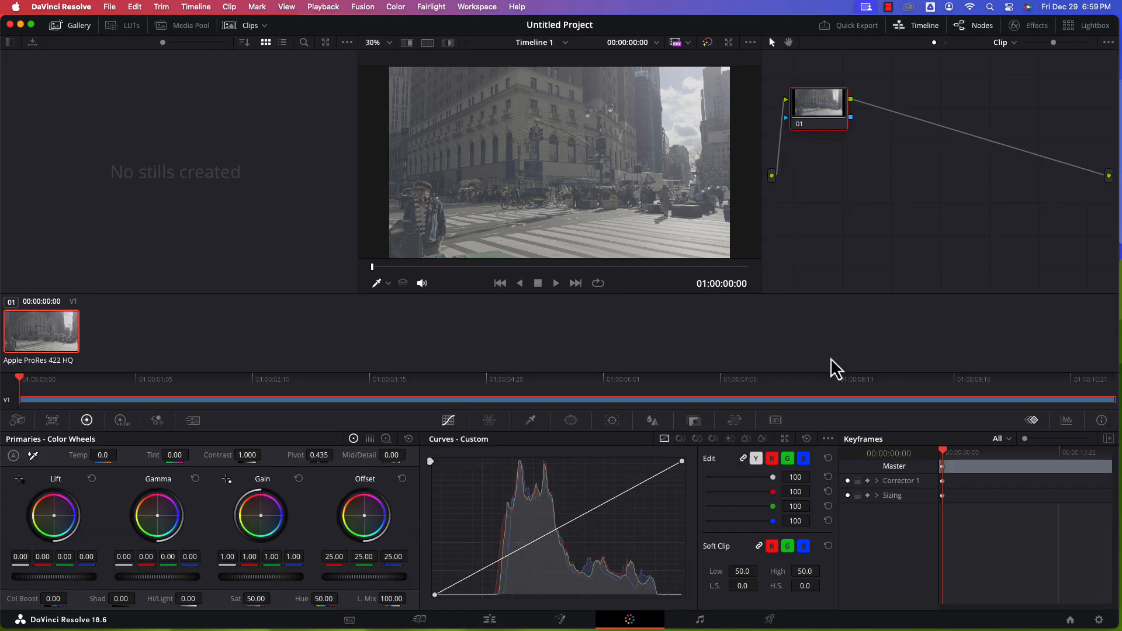
pyautogui.moveTo(879, 187)
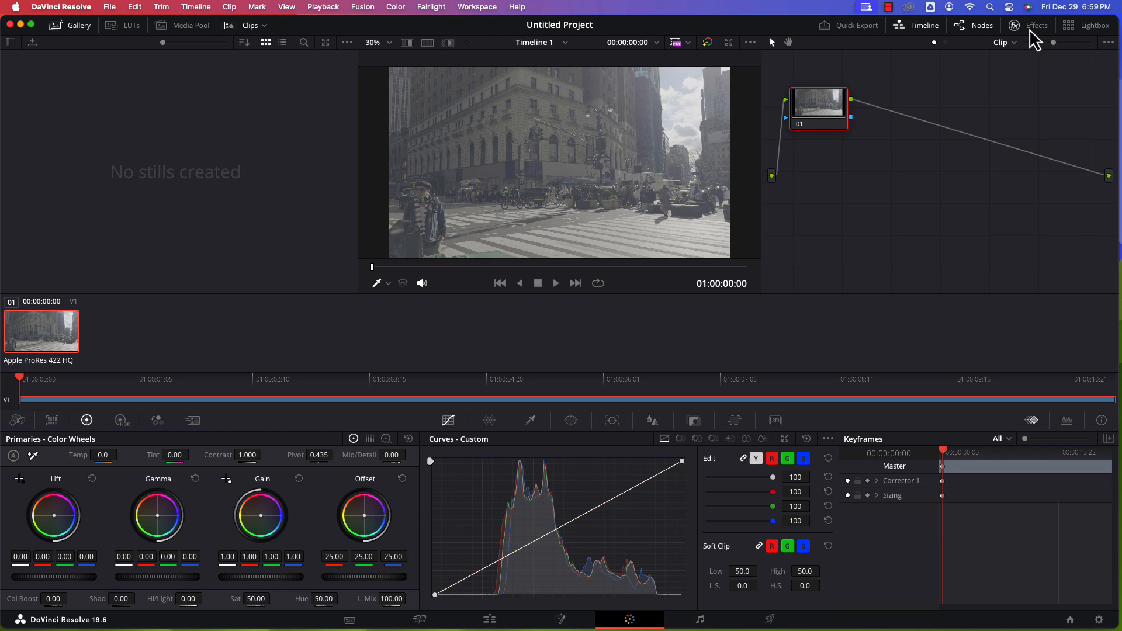
pyautogui.click(1036, 25)
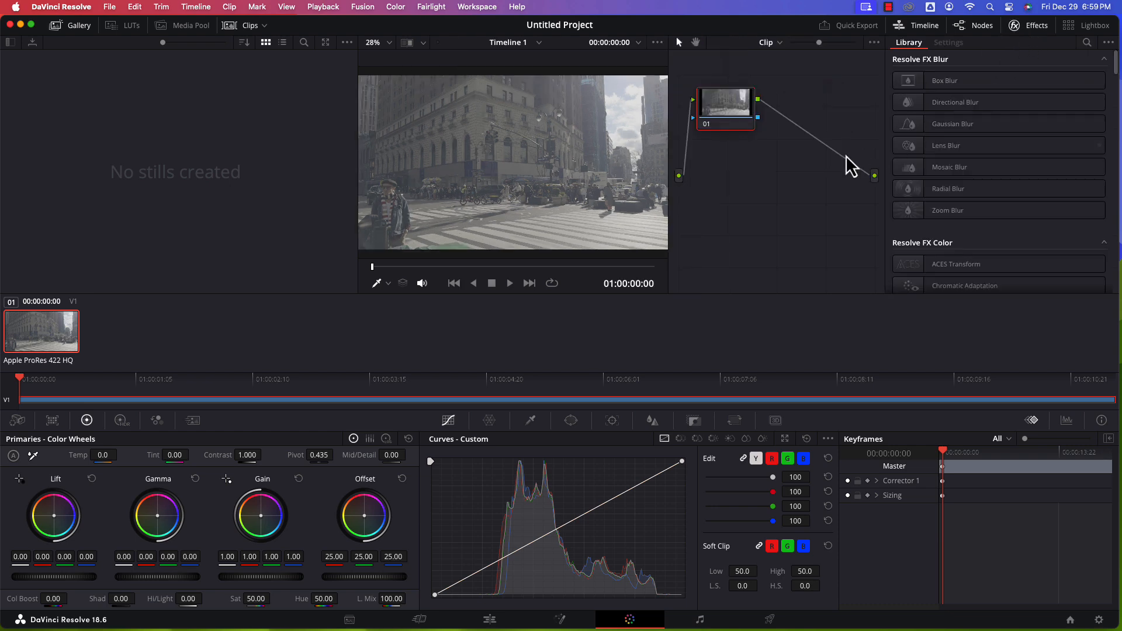
pyautogui.rightClick(780, 192)
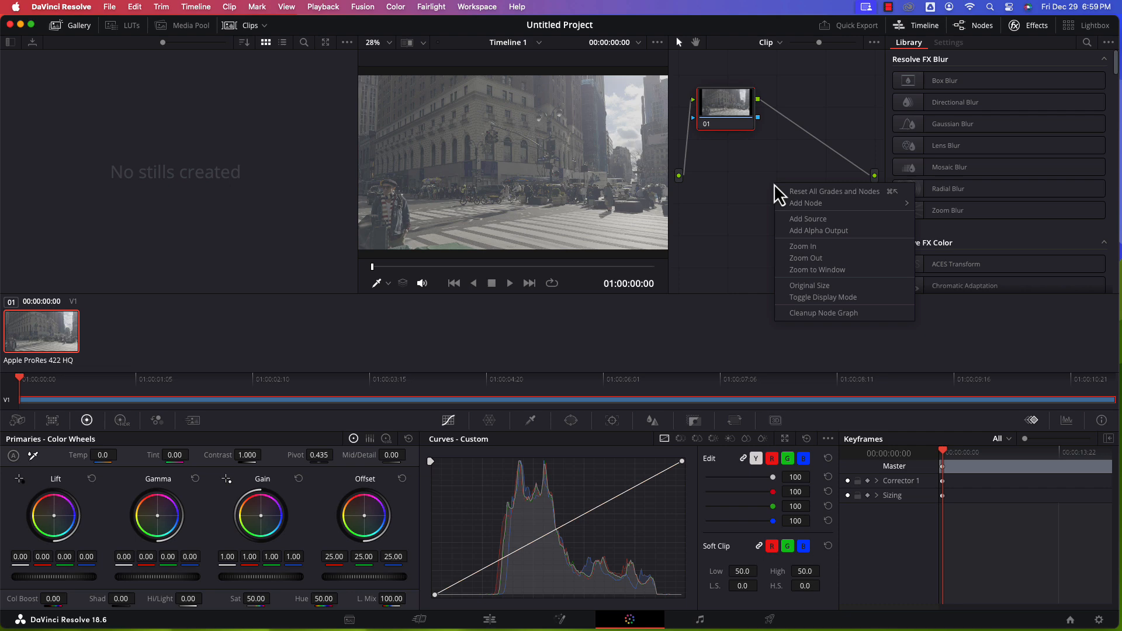
pyautogui.moveTo(805, 208)
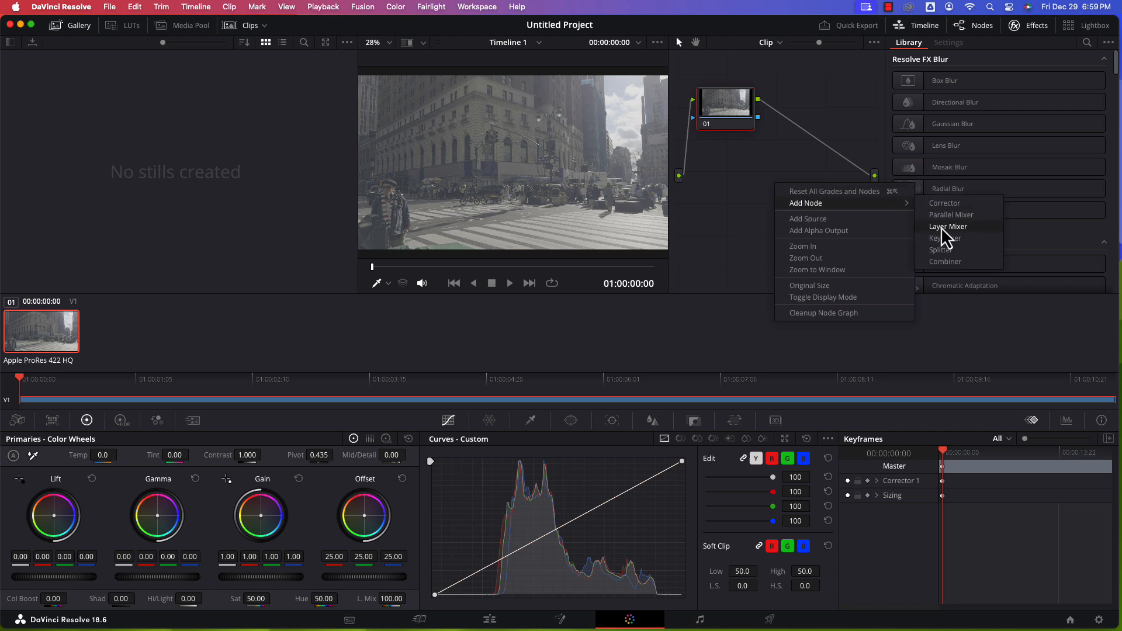
pyautogui.moveTo(951, 212)
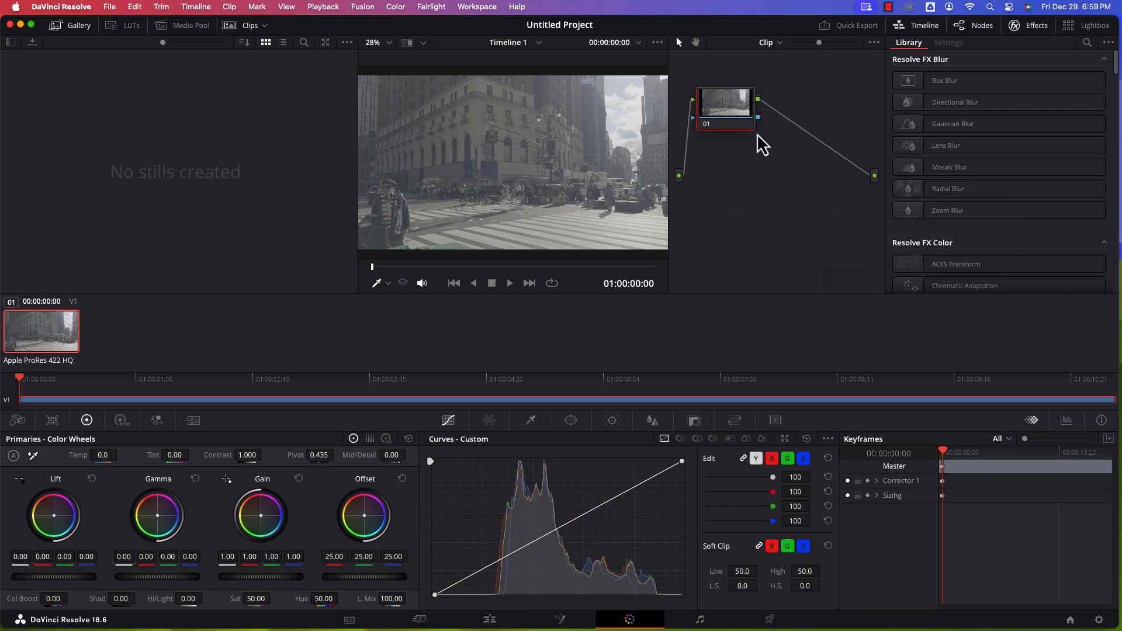
pyautogui.rightClick(725, 108)
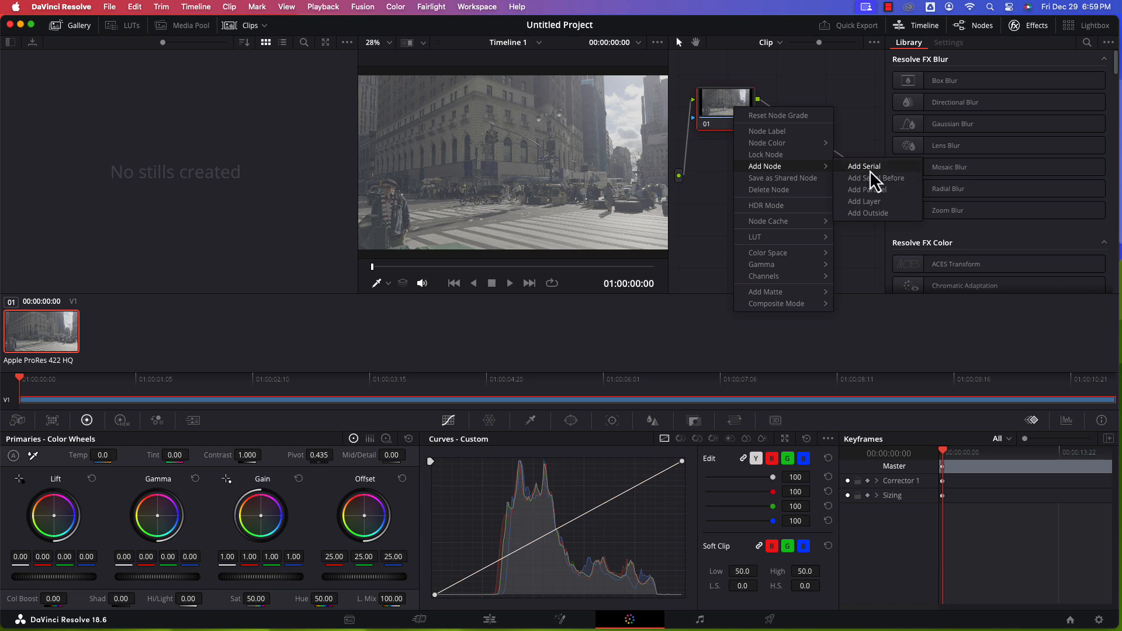
# Step: Add a serial node after node 01 carrying the Color Space Transform effect
pyautogui.click(864, 166)
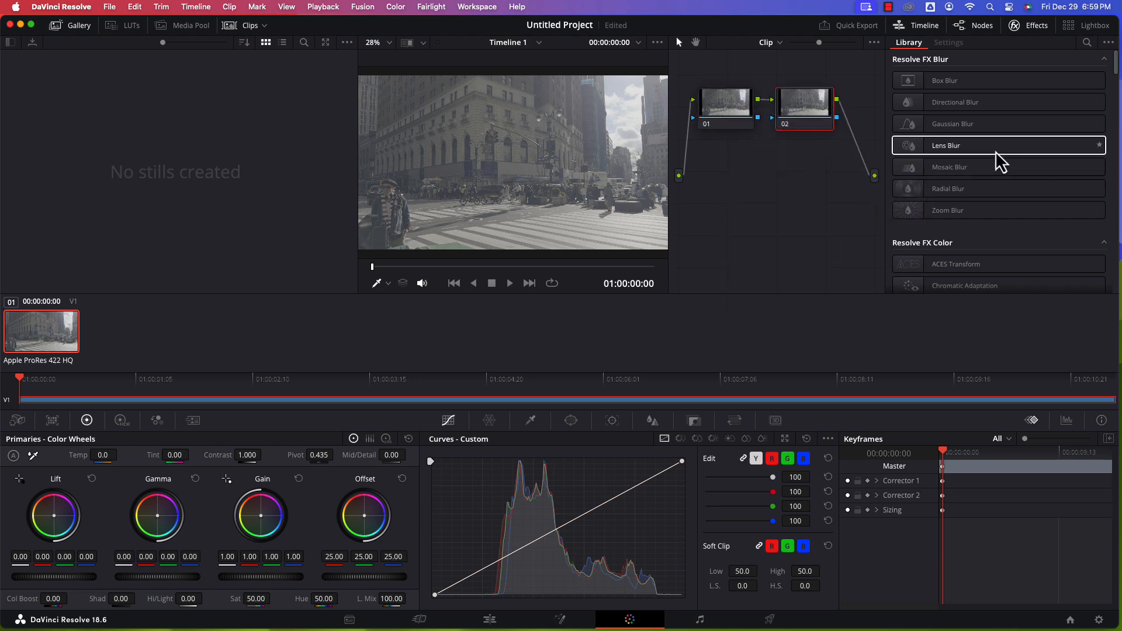
pyautogui.moveTo(1087, 43)
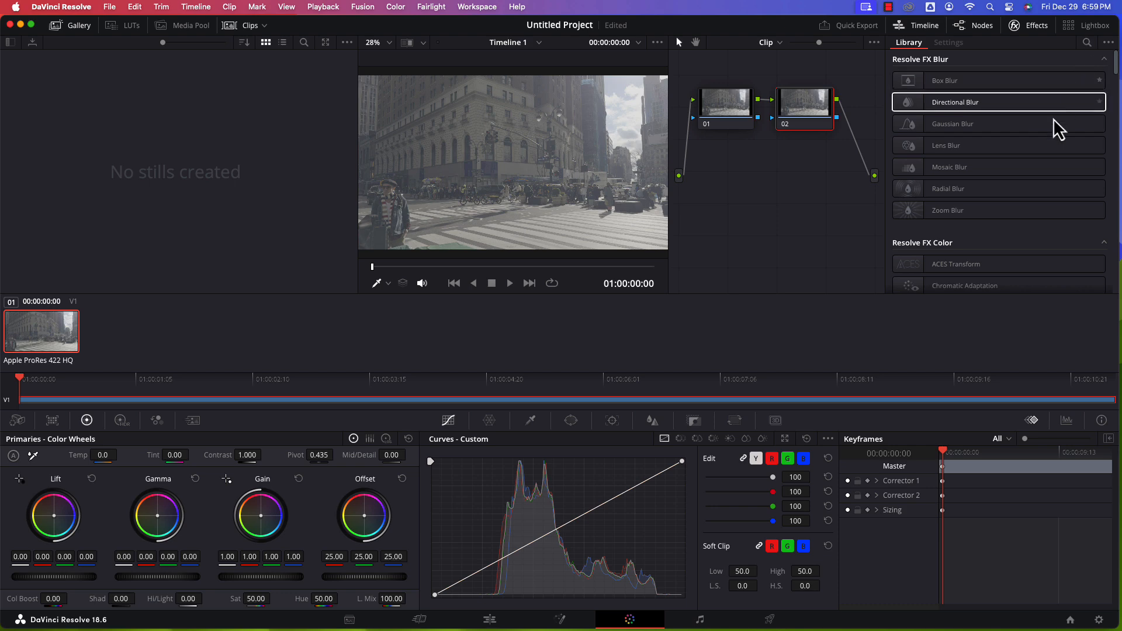
pyautogui.scroll(-3)
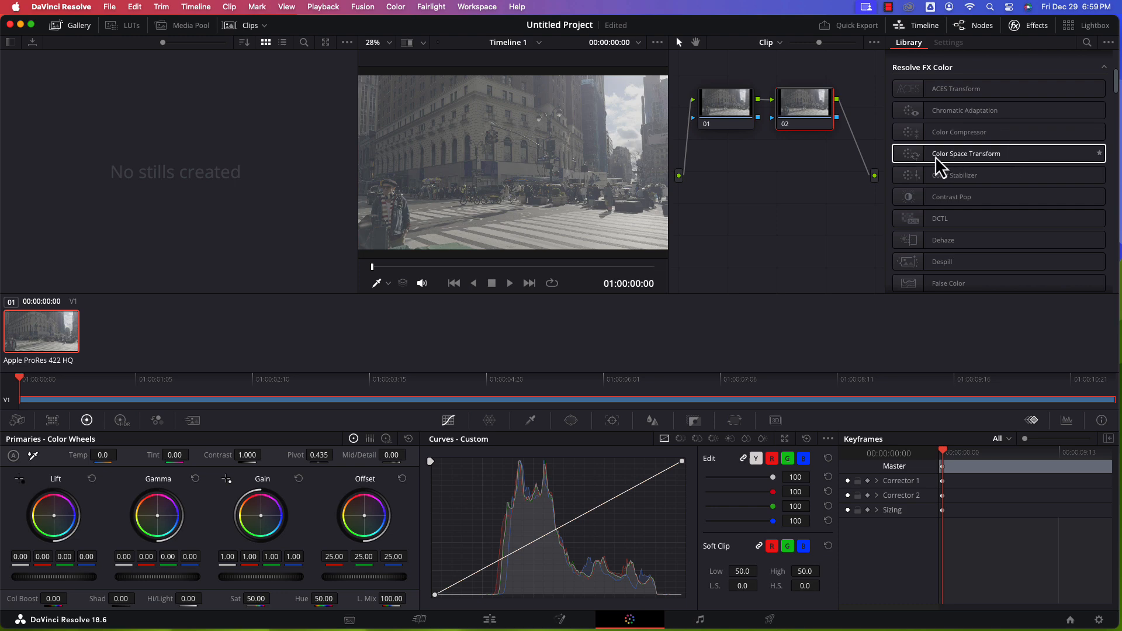
pyautogui.moveTo(990, 170)
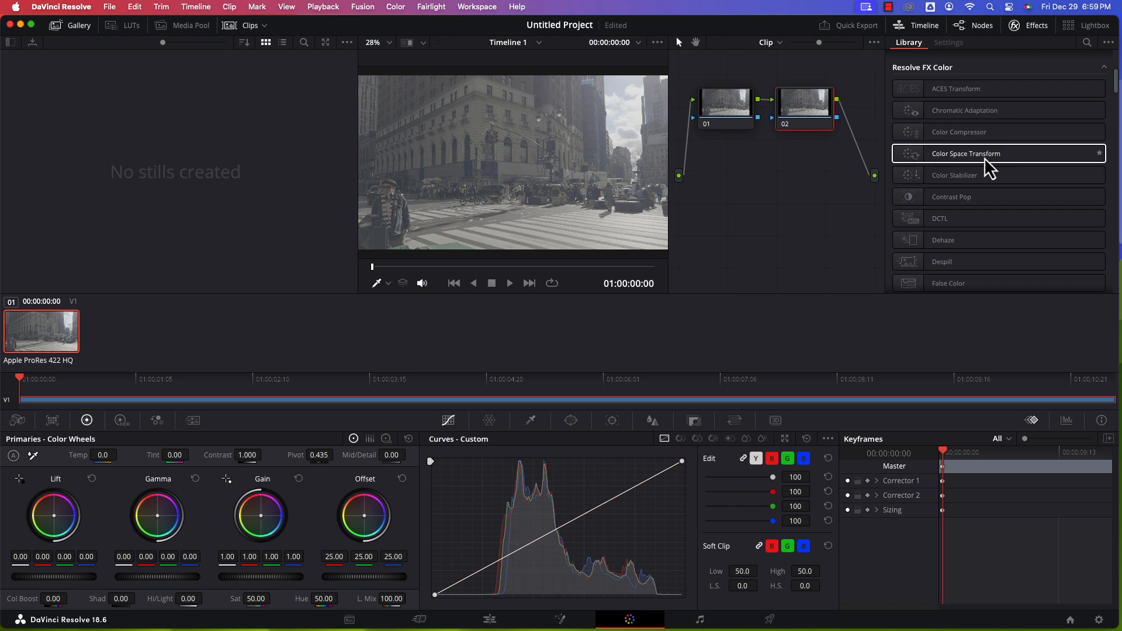
pyautogui.doubleClick(966, 153)
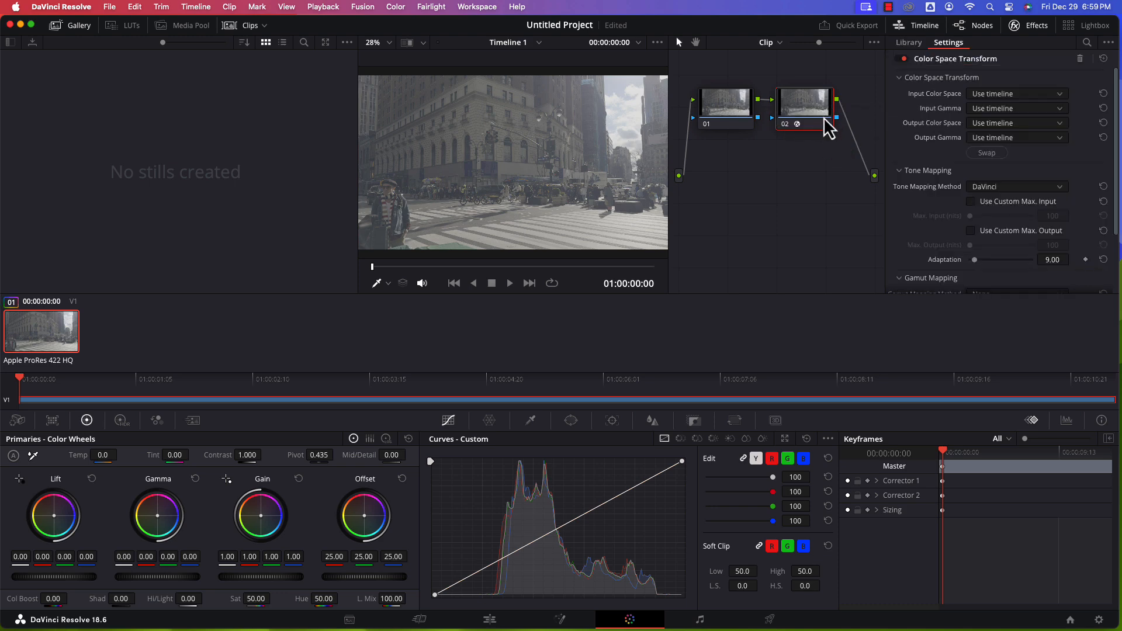
pyautogui.moveTo(909, 159)
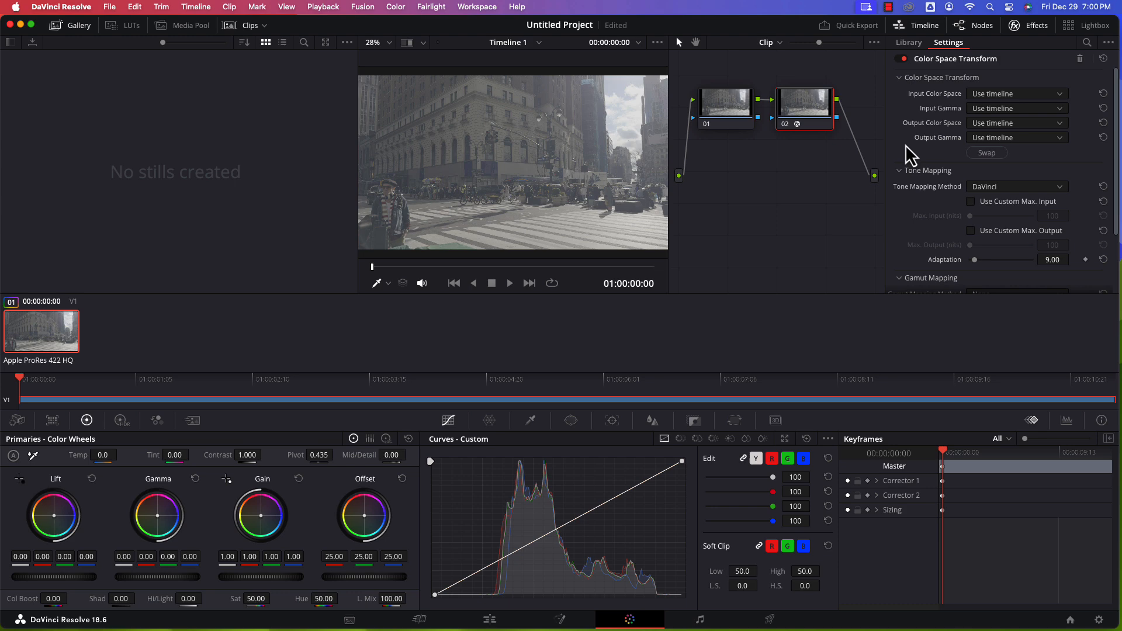
pyautogui.scroll(-3)
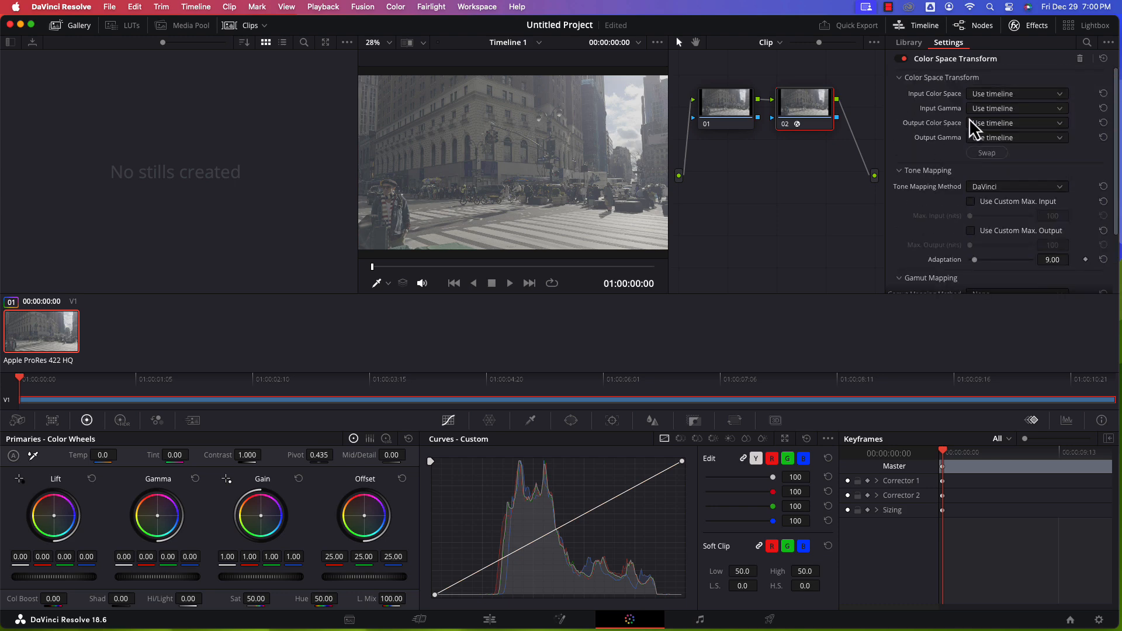
pyautogui.moveTo(1024, 111)
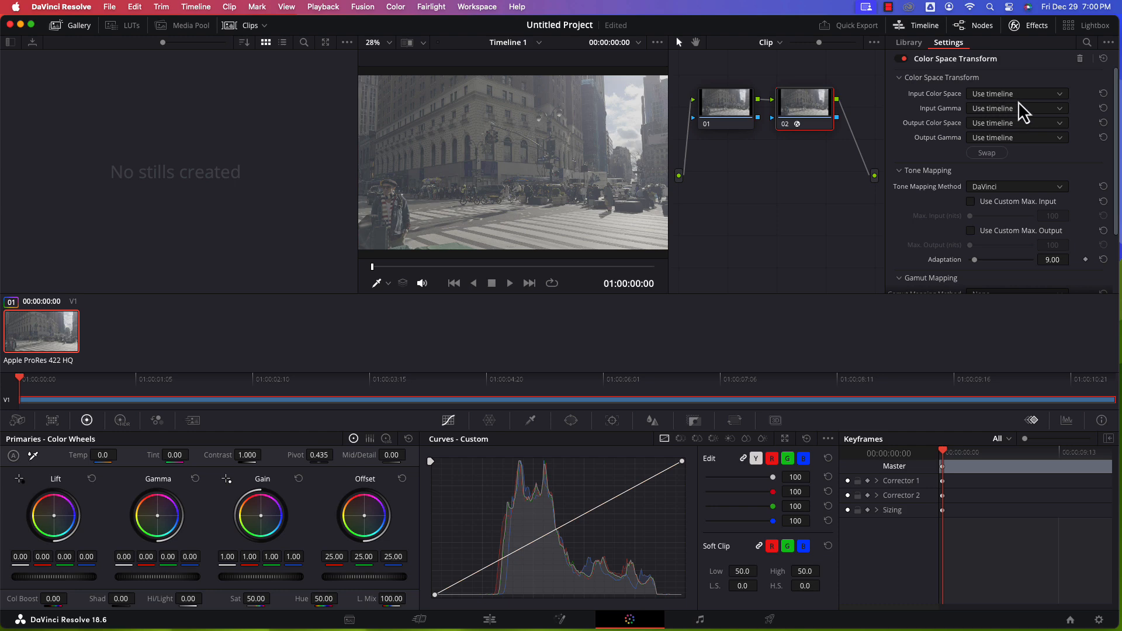
pyautogui.click(1015, 93)
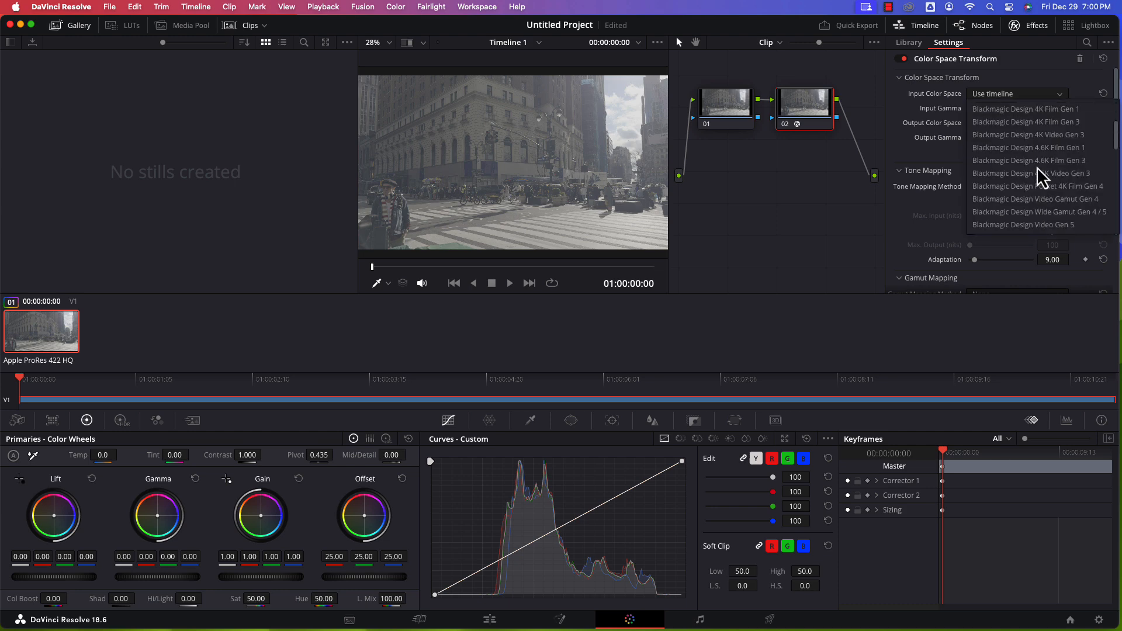
pyautogui.scroll(-3)
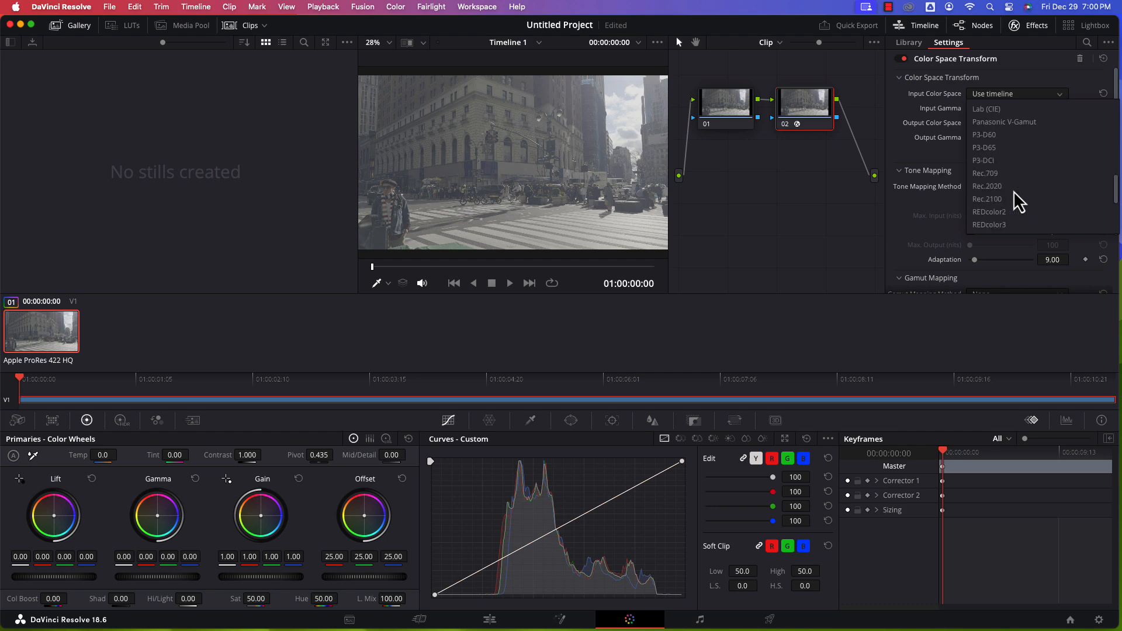
pyautogui.scroll(3)
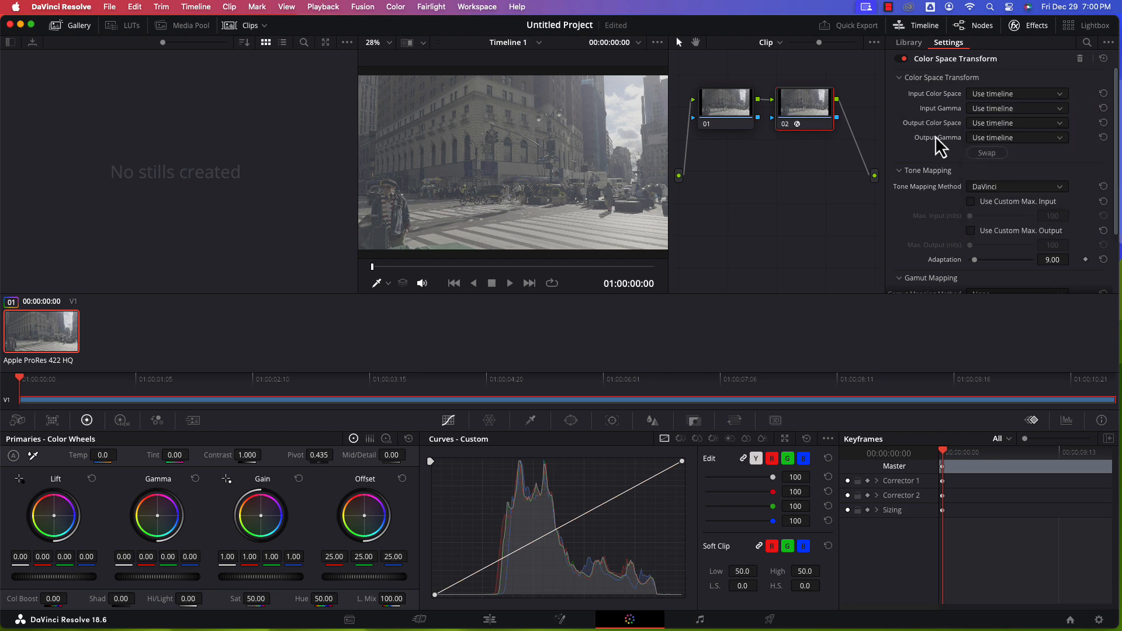
pyautogui.click(1016, 123)
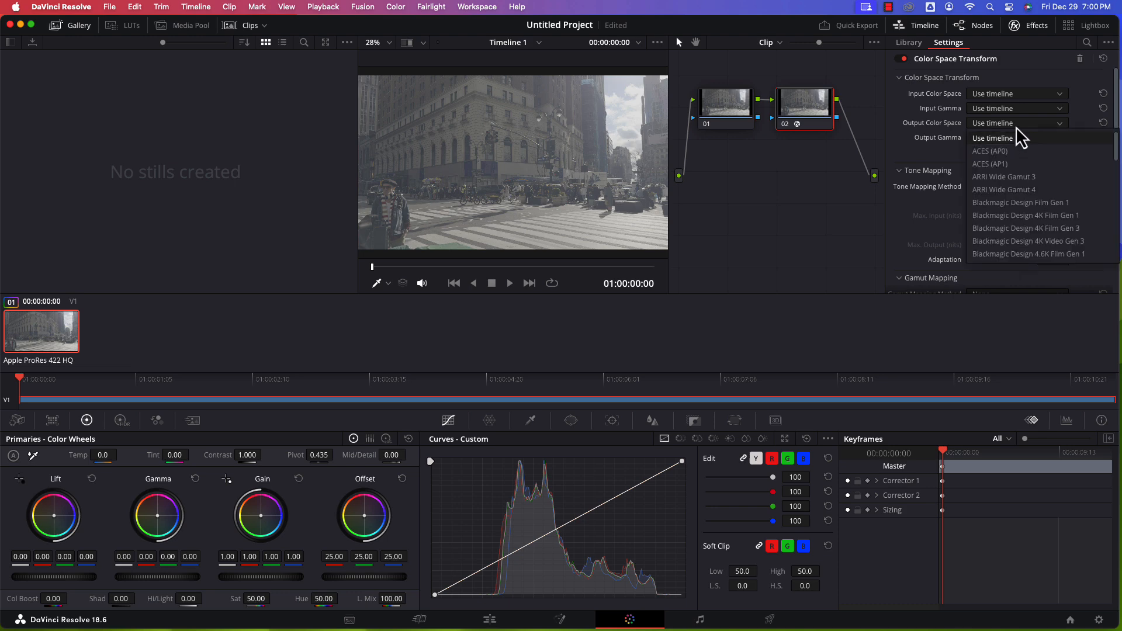
pyautogui.scroll(-3)
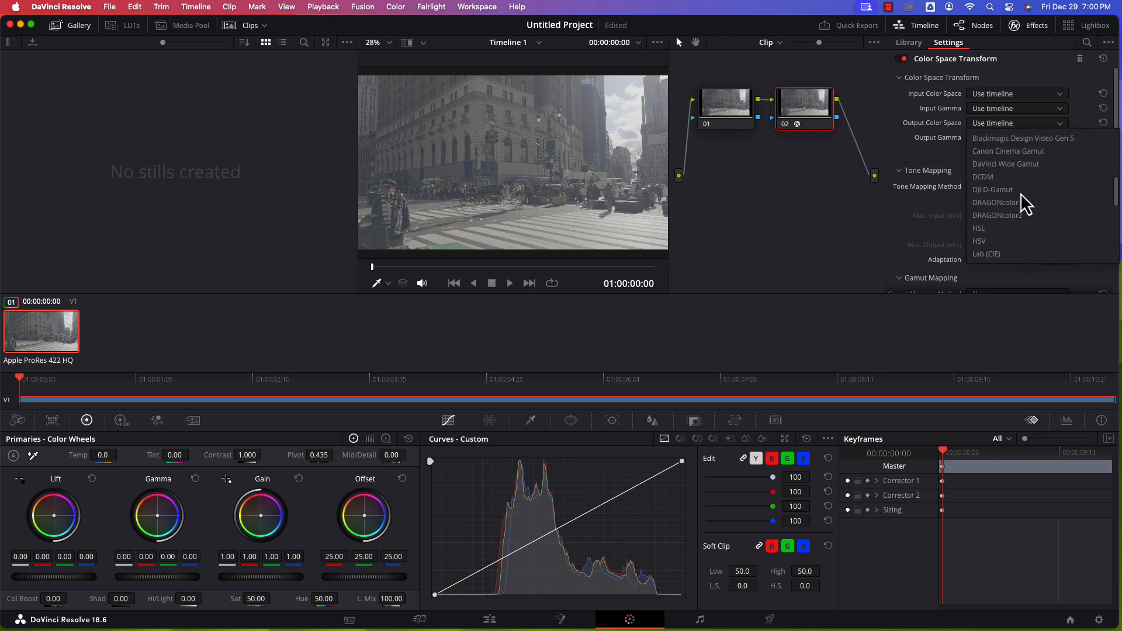
pyautogui.scroll(-3)
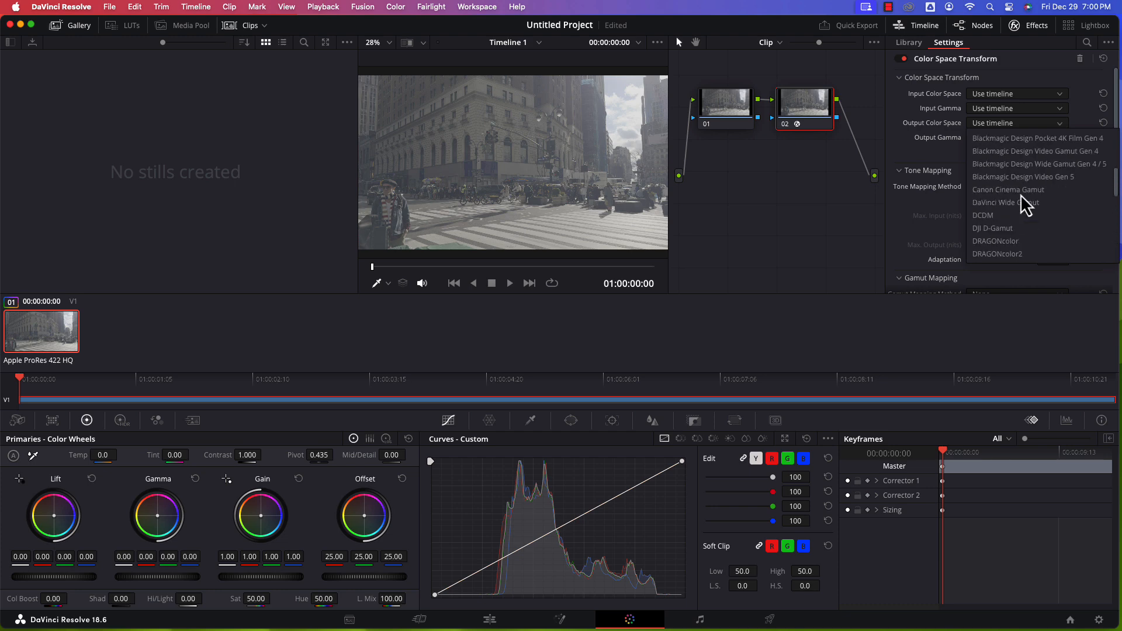
pyautogui.scroll(3)
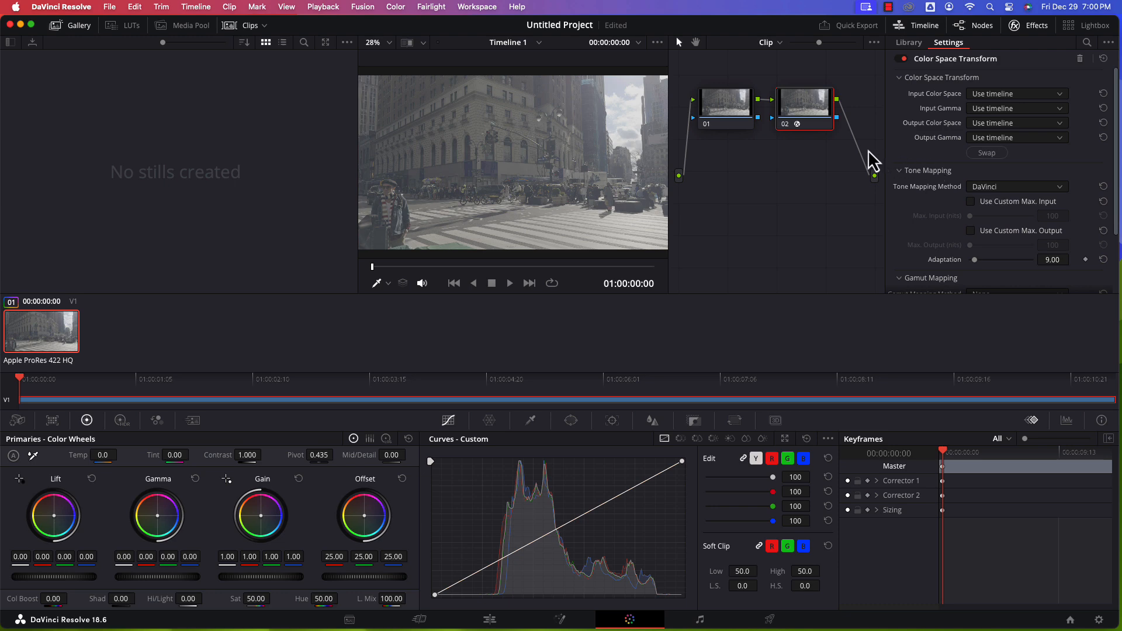
pyautogui.moveTo(1015, 159)
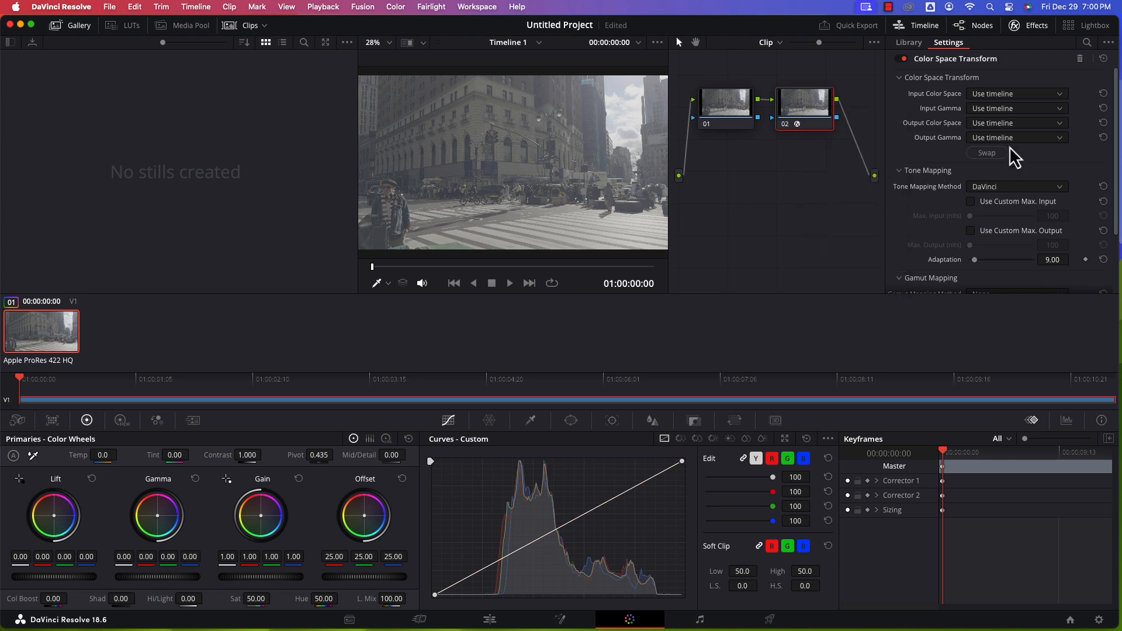
pyautogui.scroll(-3)
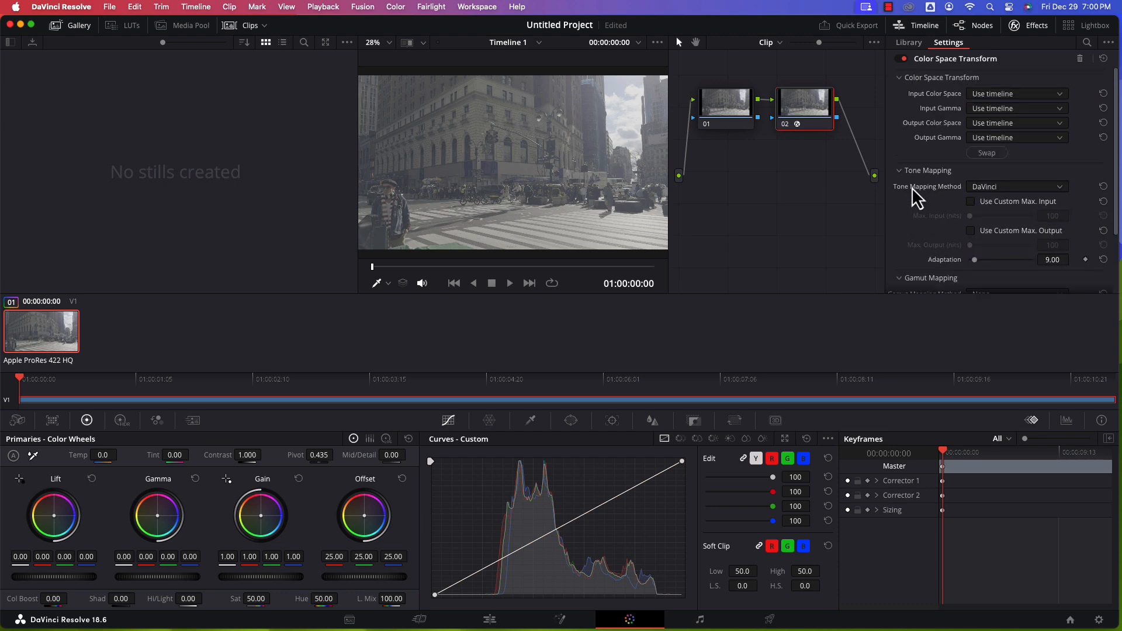
pyautogui.moveTo(827, 220)
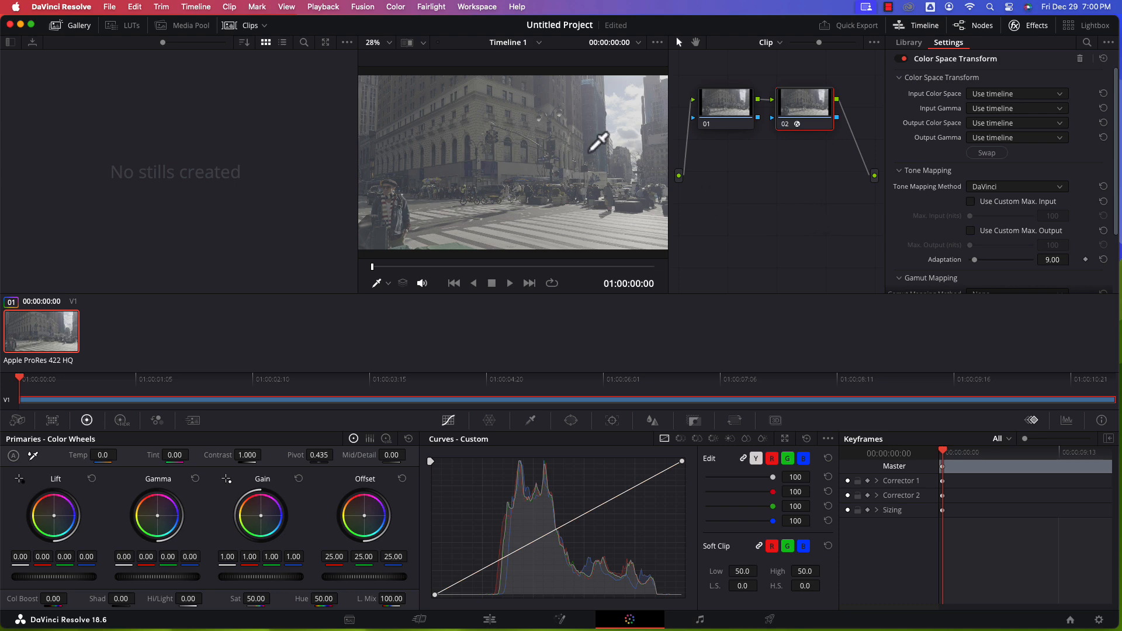
# Step: Show the LUT library and browse its built-in folders (ACES, Arri, Blackmagic Design)
pyautogui.click(124, 24)
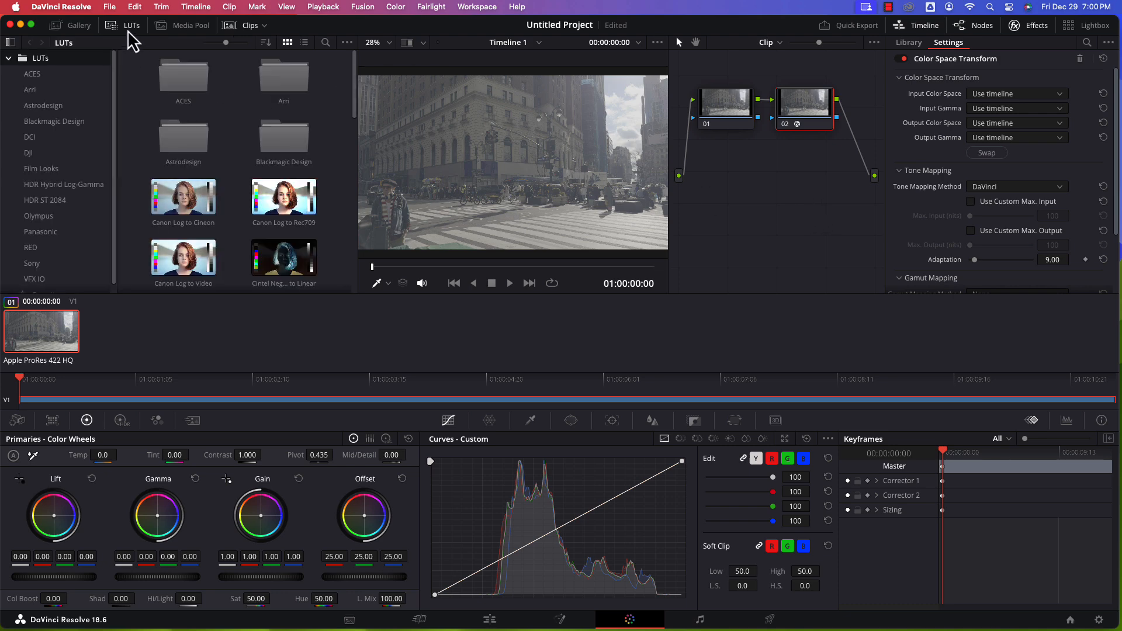
pyautogui.moveTo(116, 137)
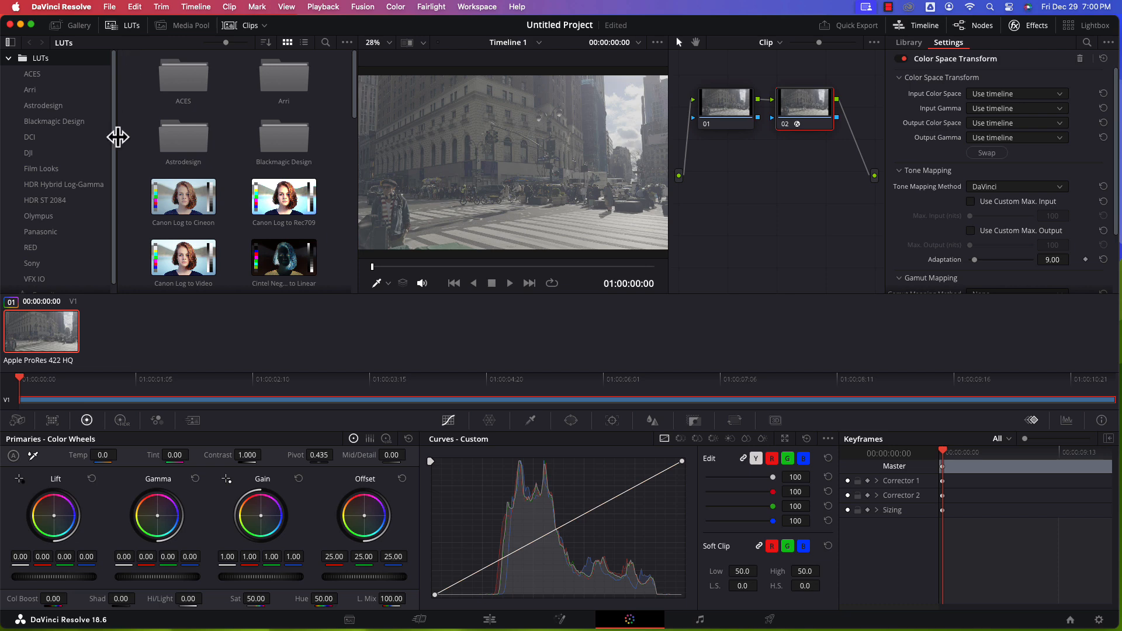
pyautogui.moveTo(140, 134)
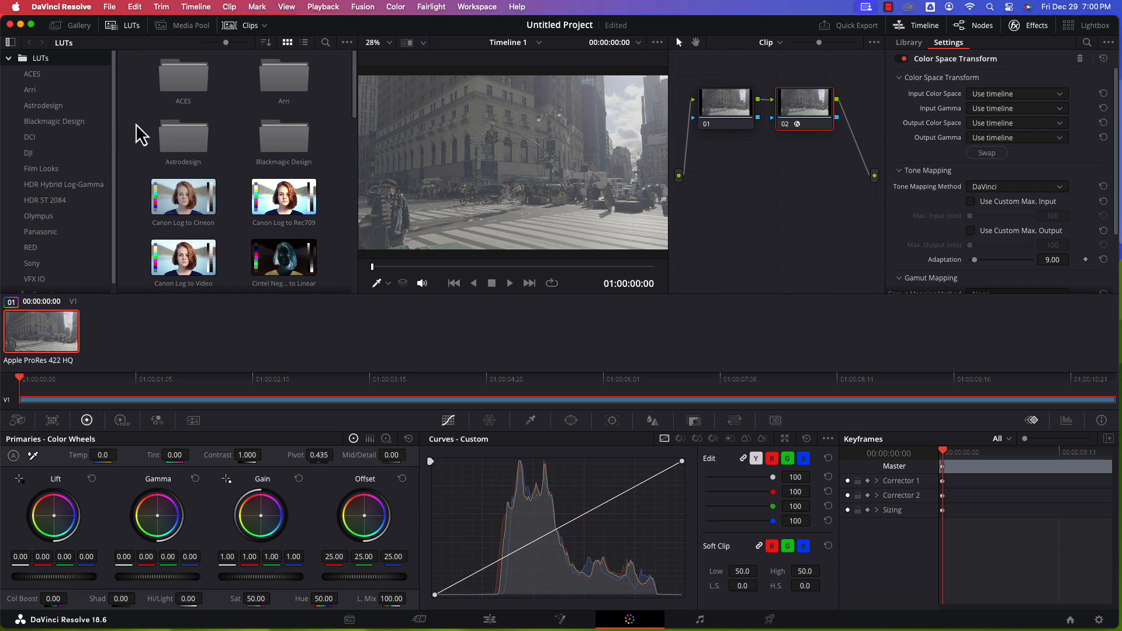
pyautogui.moveTo(145, 158)
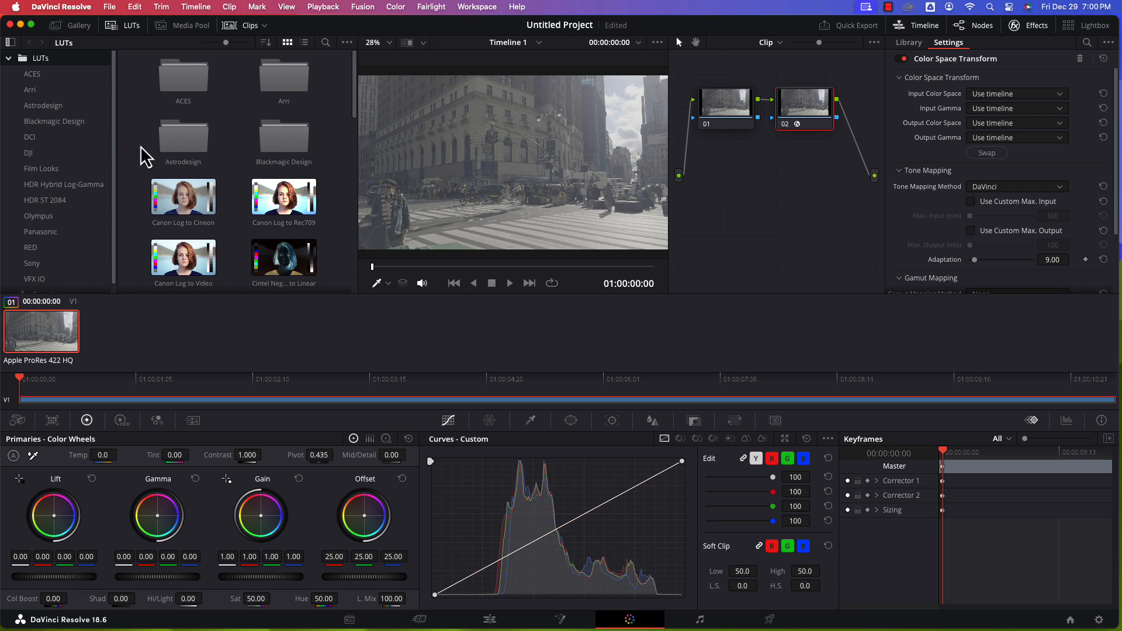
pyautogui.scroll(-3)
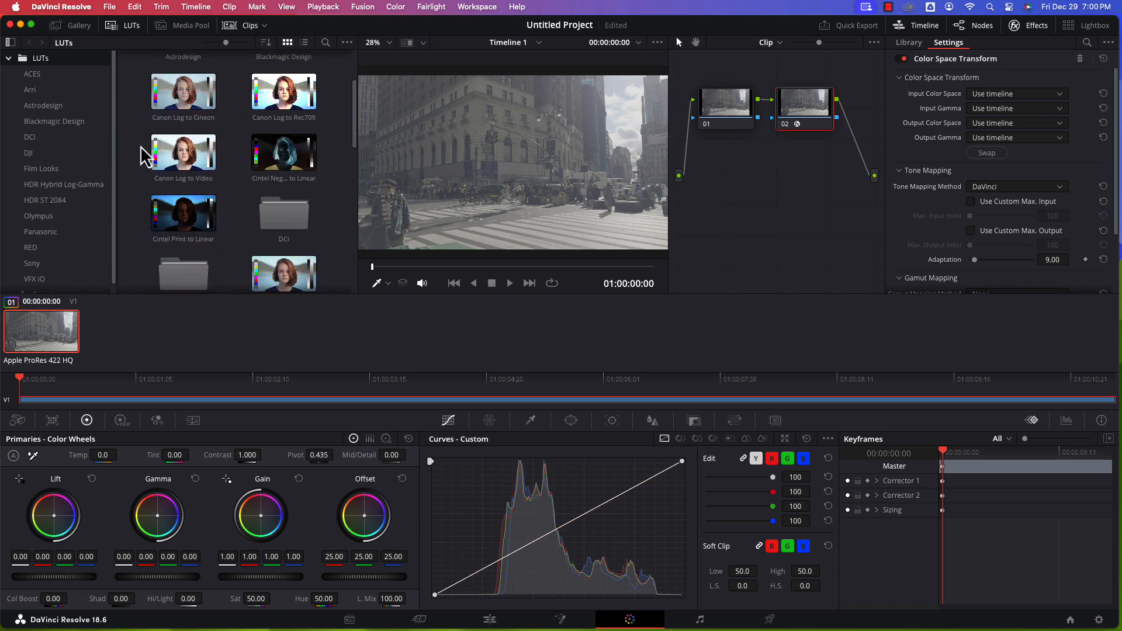
pyautogui.scroll(-3)
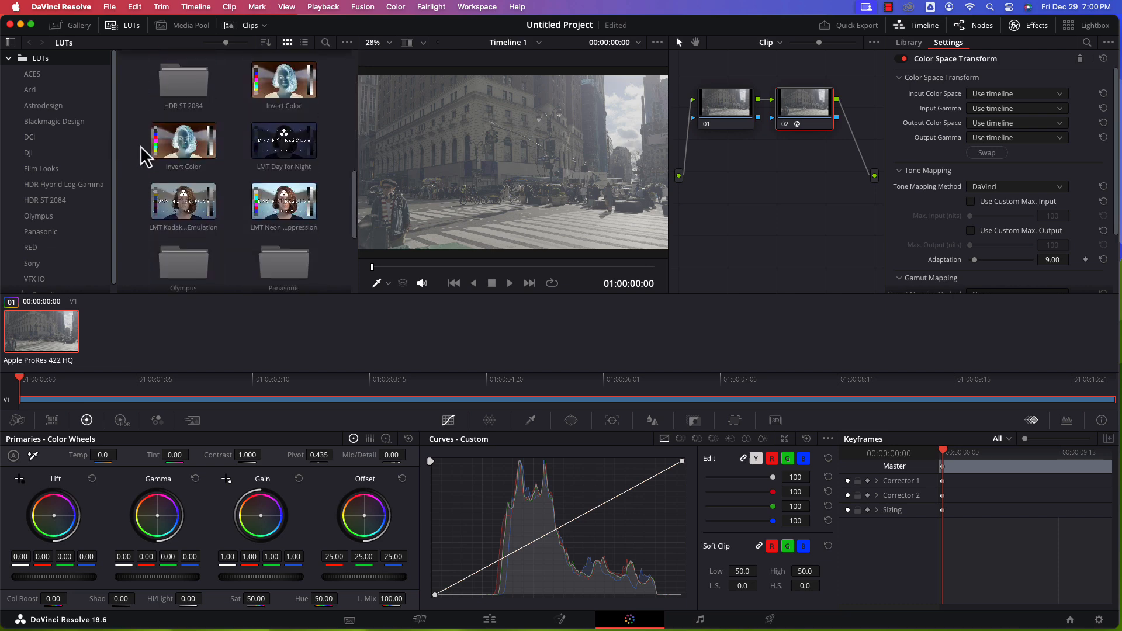
pyautogui.scroll(-3)
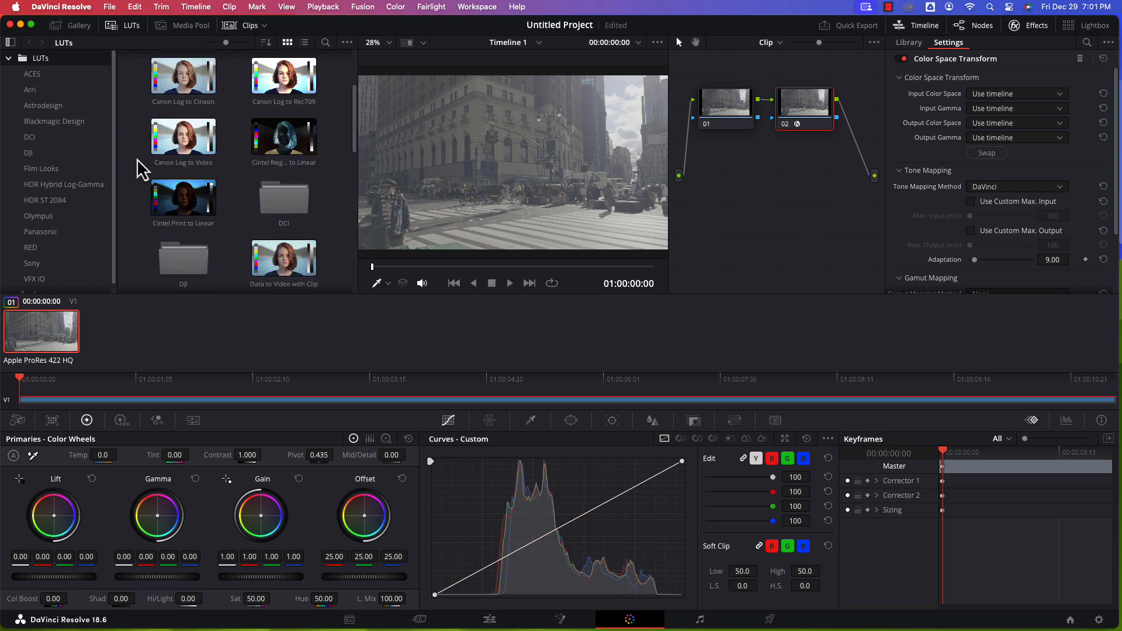
pyautogui.scroll(3)
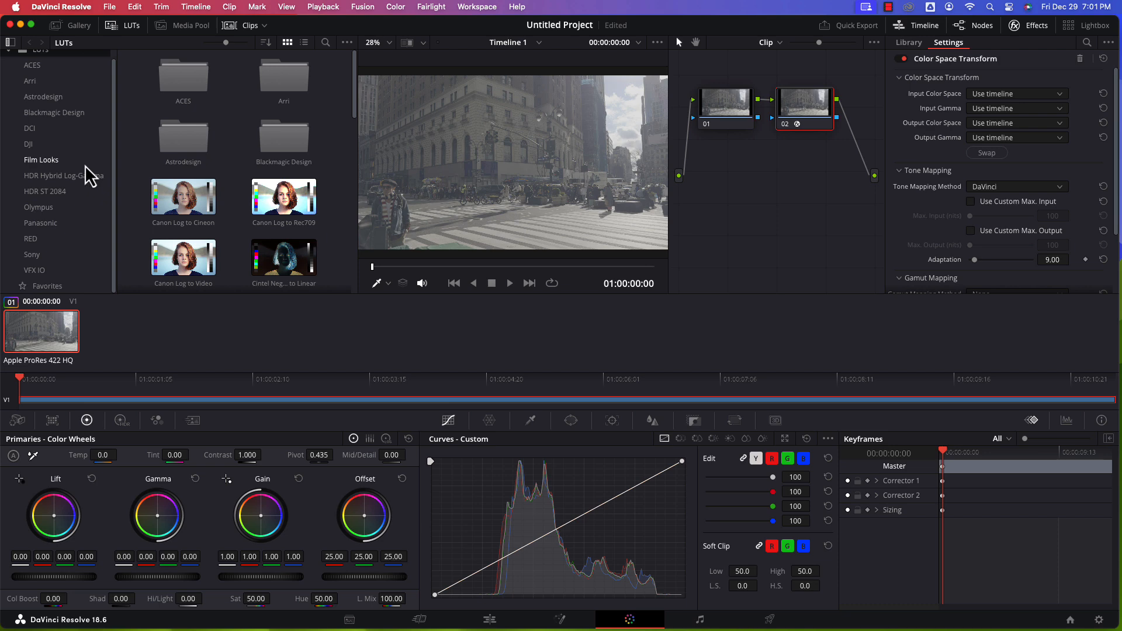
pyautogui.moveTo(64, 118)
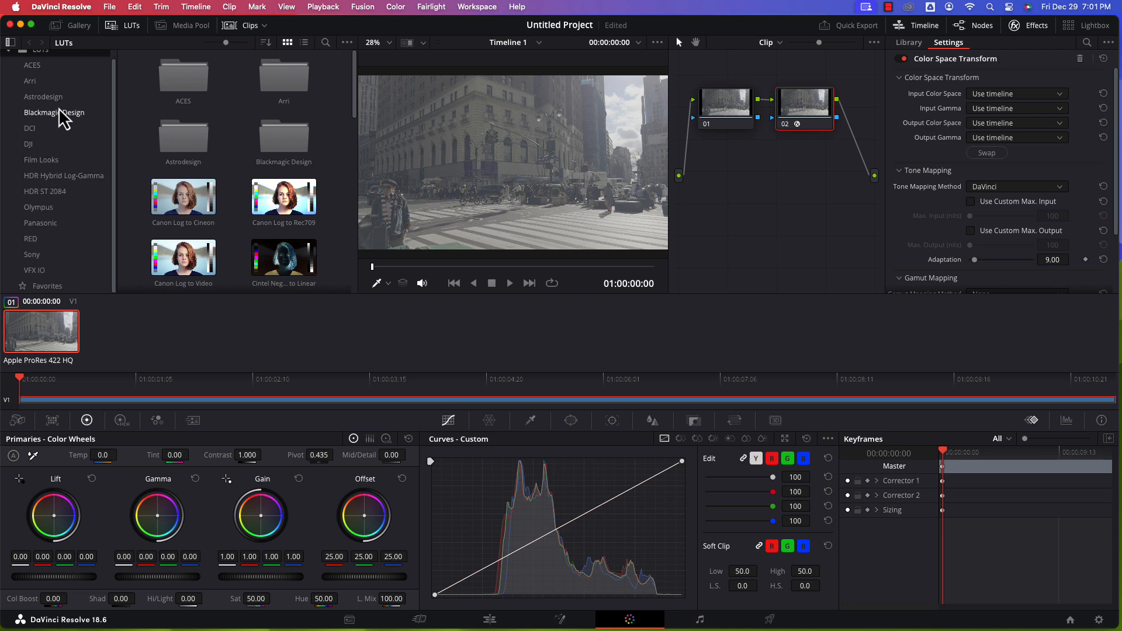
pyautogui.moveTo(68, 229)
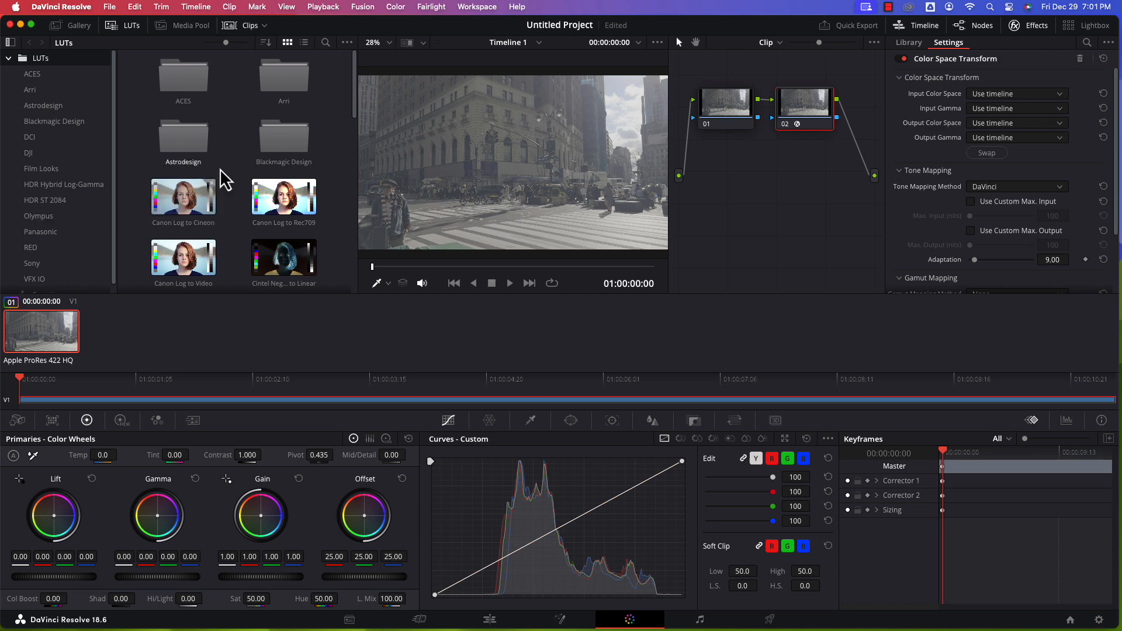
pyautogui.scroll(-3)
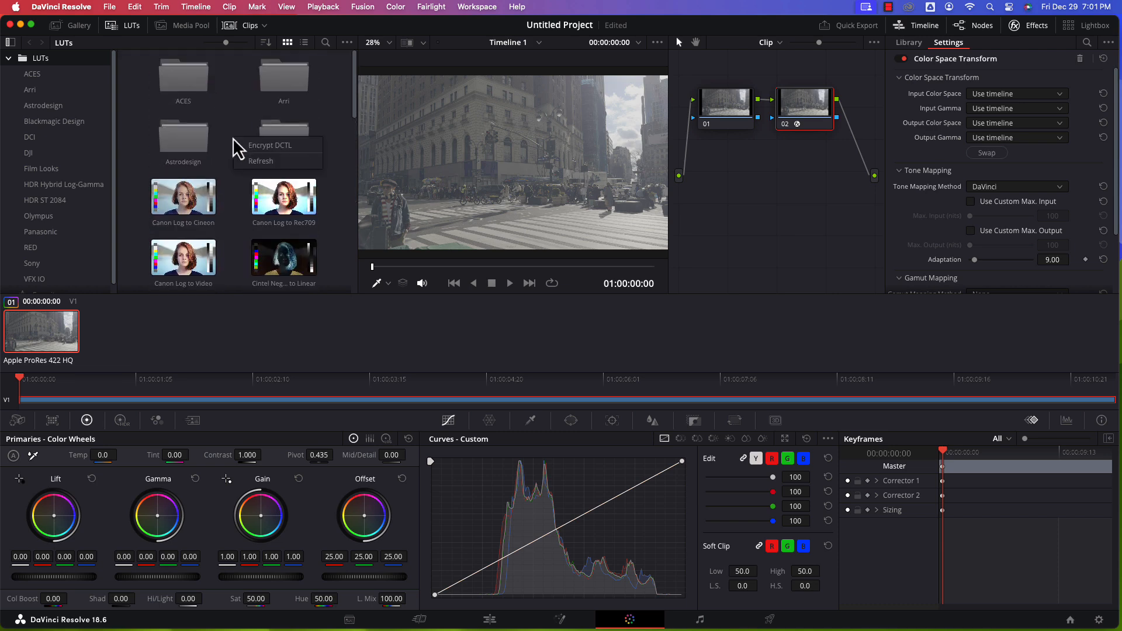
# Step: Refresh the LUT list and enter the Apple-Log-LUTs-v1 folder for the Rec.709 LUT
pyautogui.click(260, 161)
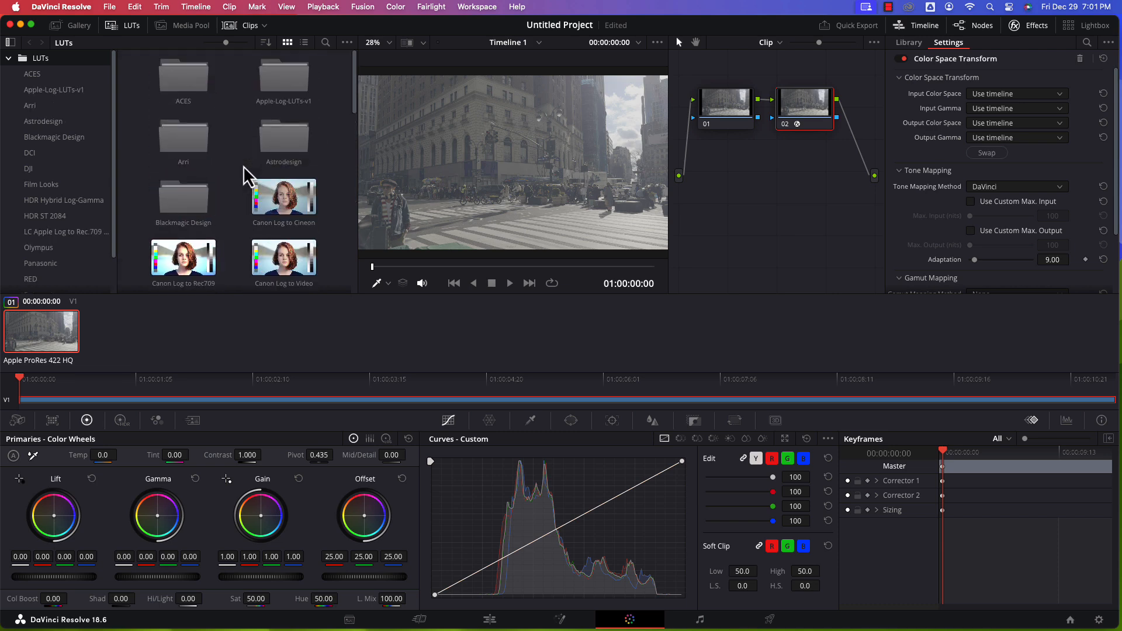
pyautogui.moveTo(235, 180)
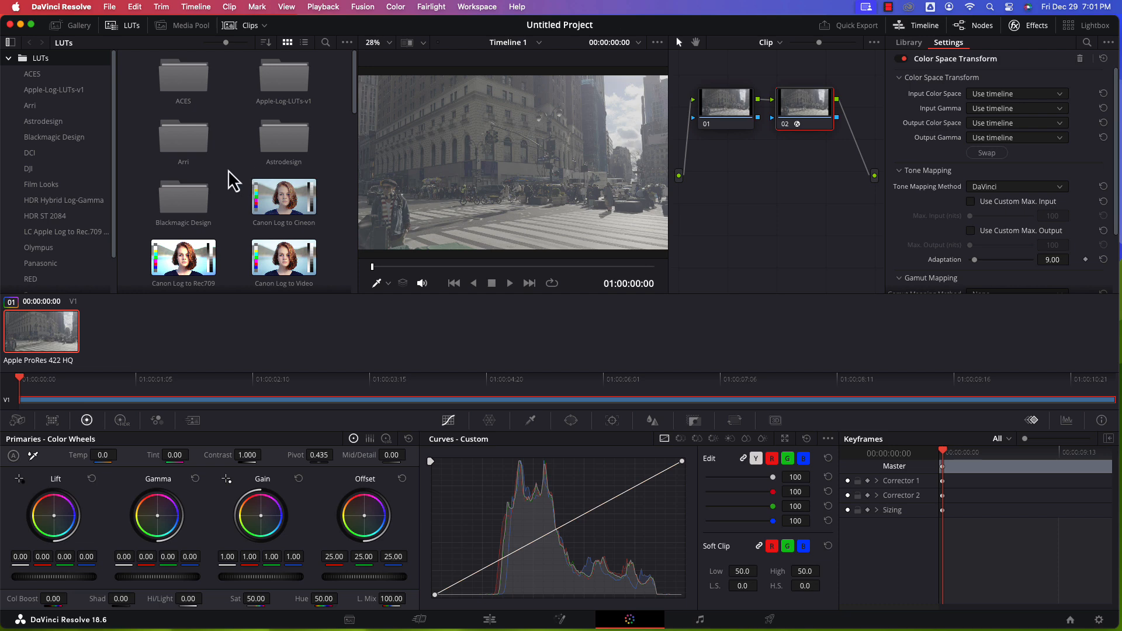
pyautogui.moveTo(289, 79)
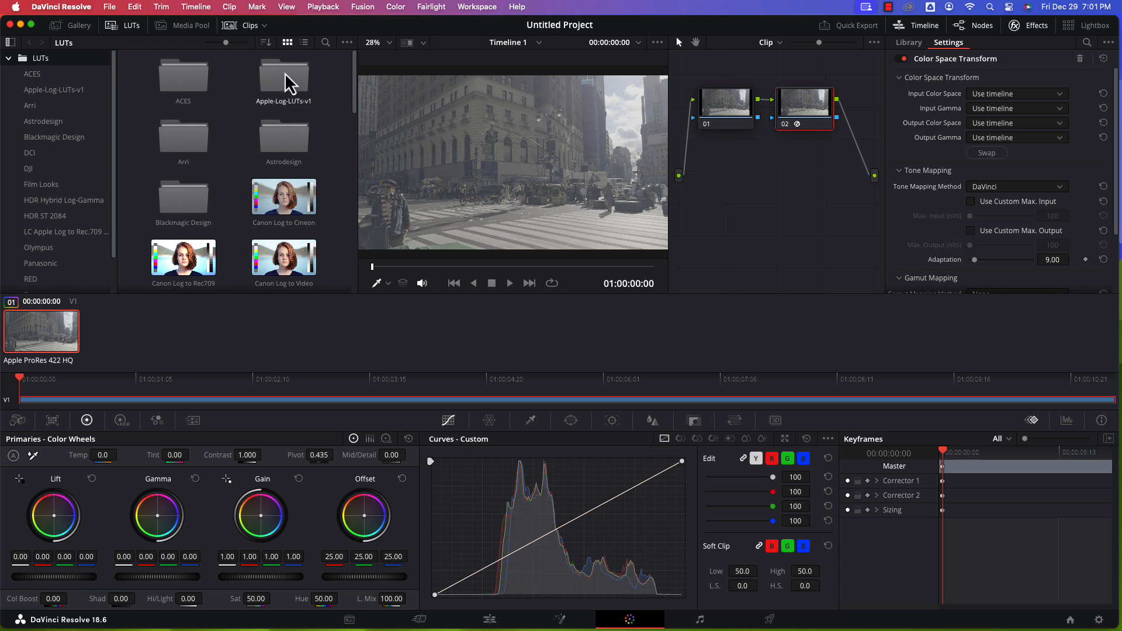
pyautogui.doubleClick(283, 77)
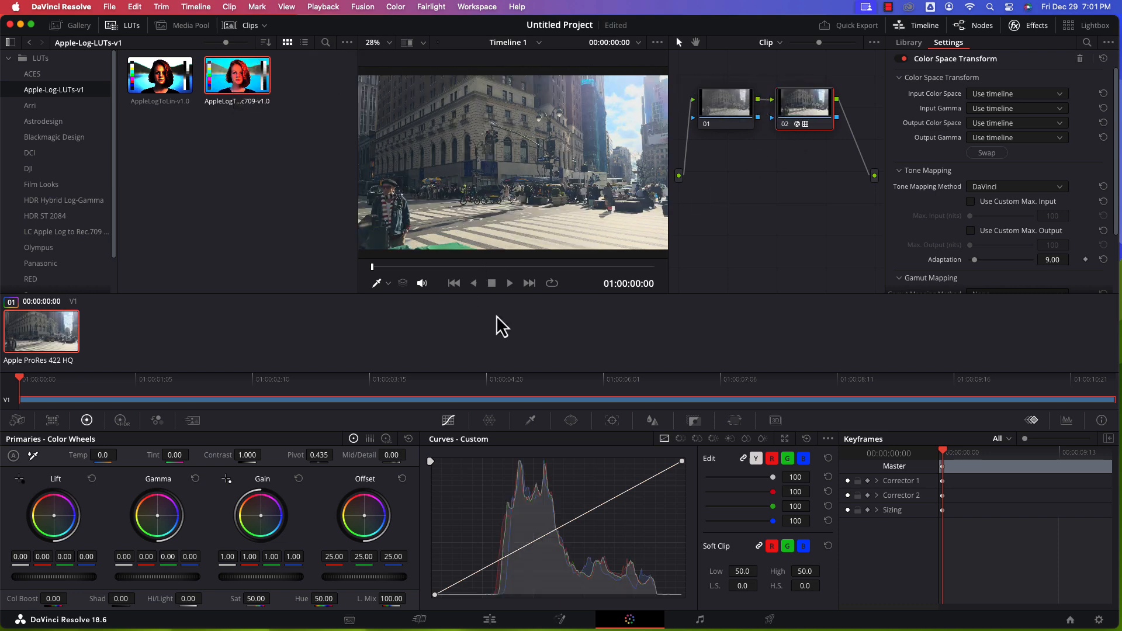
# Step: Play through the graded clip to review its Rec.709 colour, then stop
pyautogui.click(509, 283)
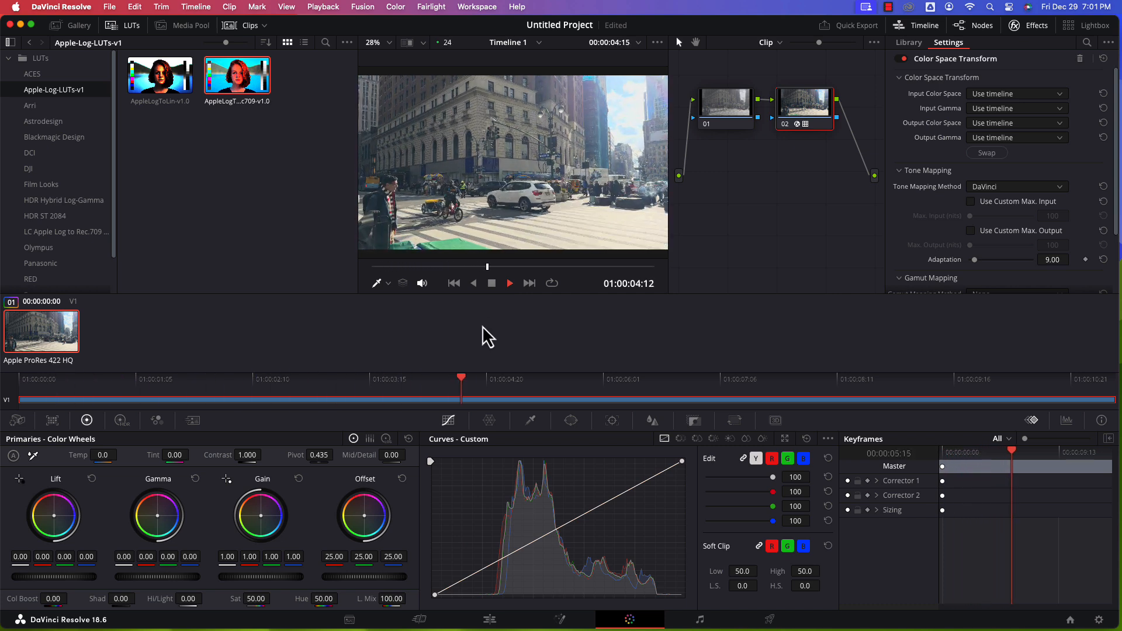
pyautogui.click(508, 283)
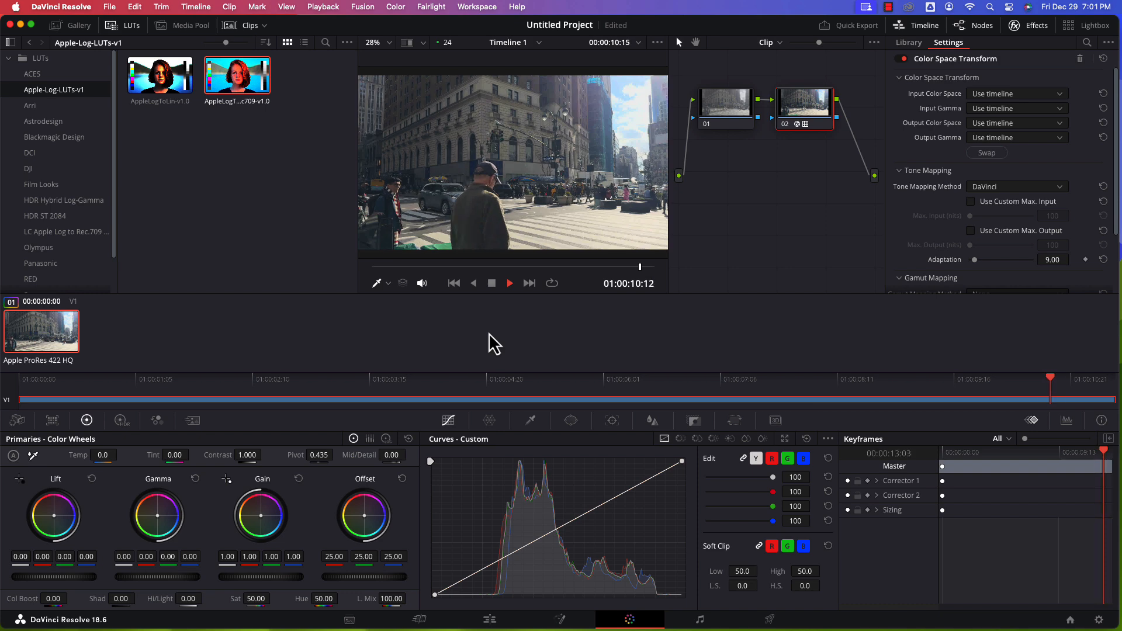
pyautogui.click(508, 282)
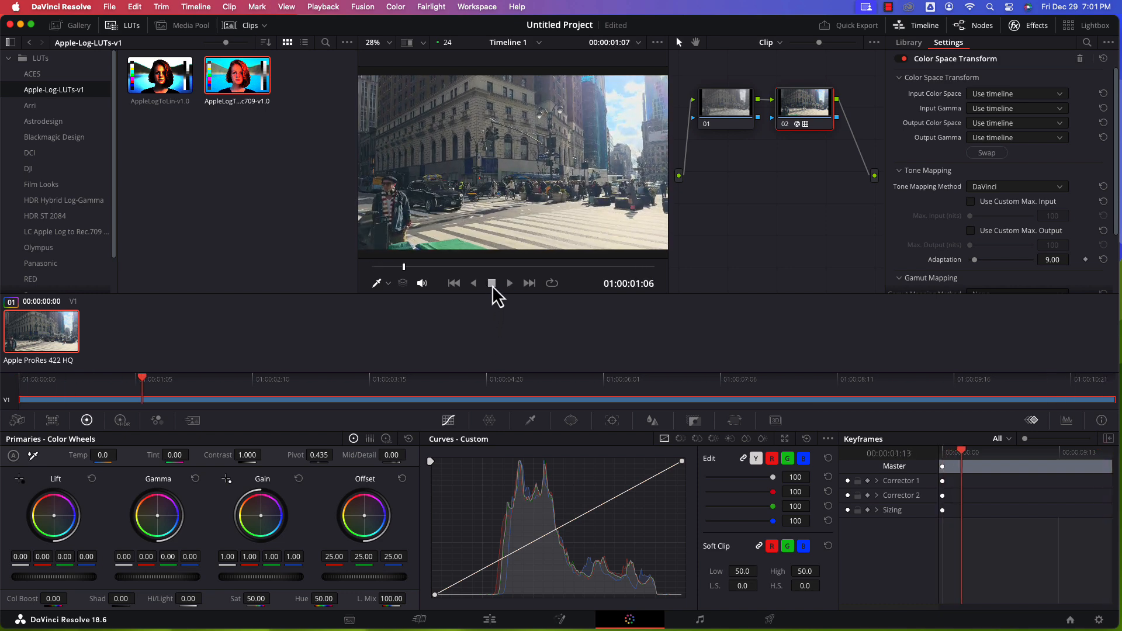
pyautogui.moveTo(269, 228)
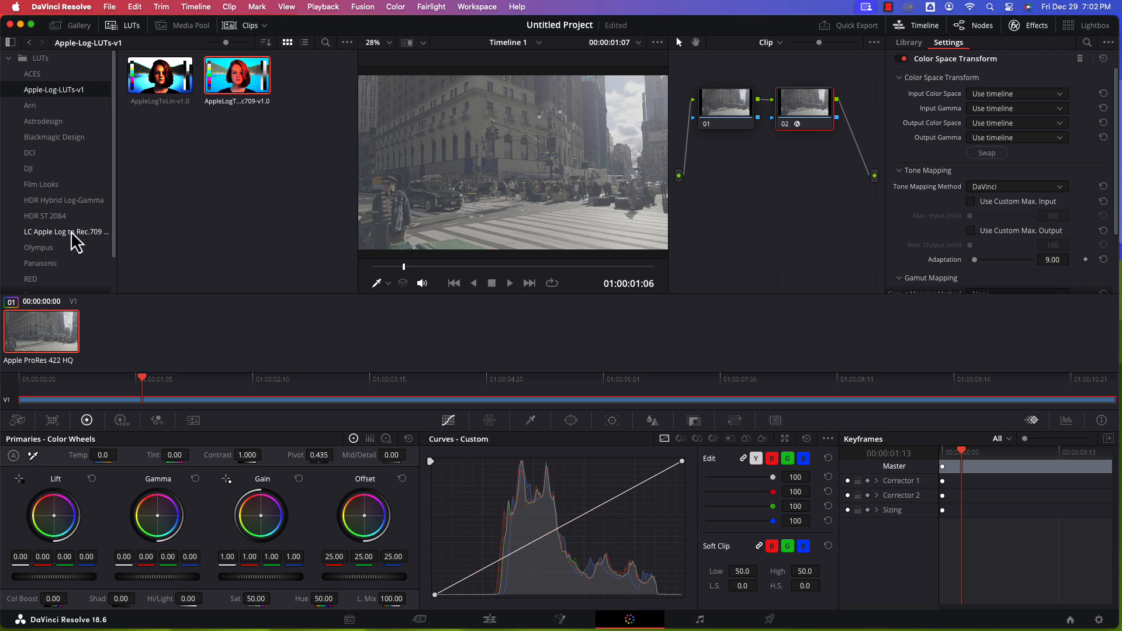
# Step: Browse the LC Apple Log to Rec.709 + Creative looks and grade node 02 with the Cine LUT
pyautogui.click(66, 231)
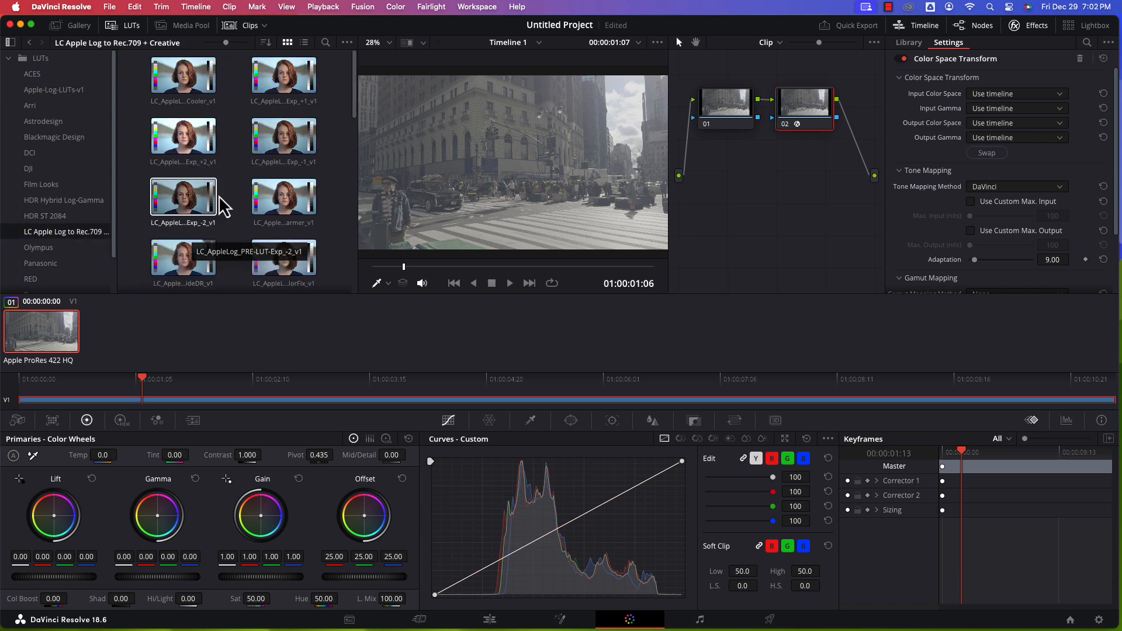
pyautogui.scroll(-3)
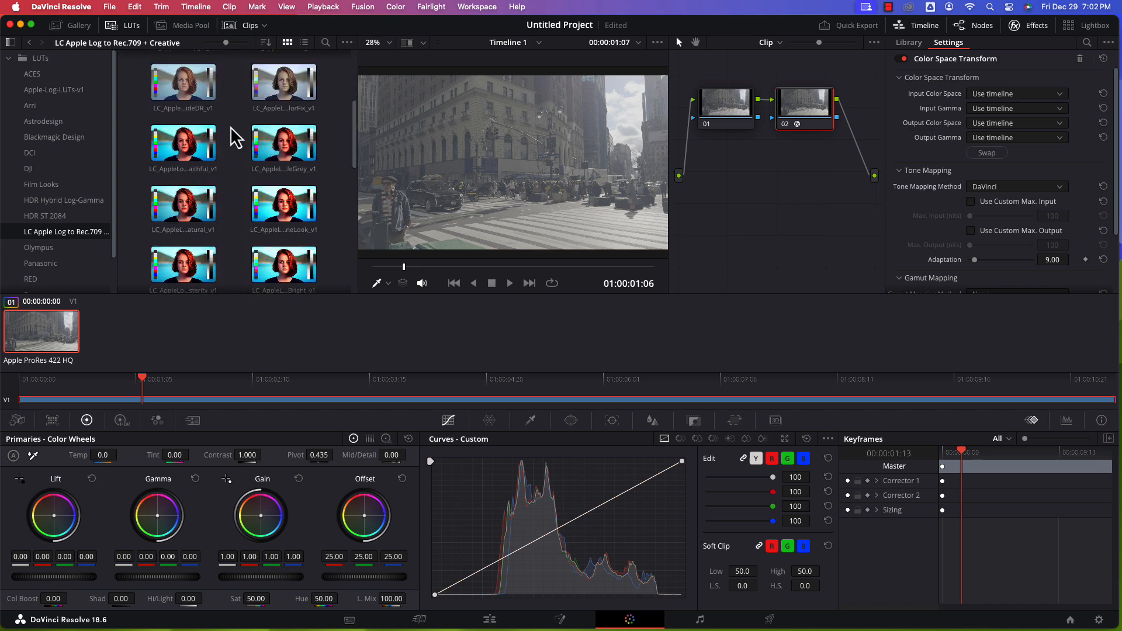
pyautogui.scroll(-3)
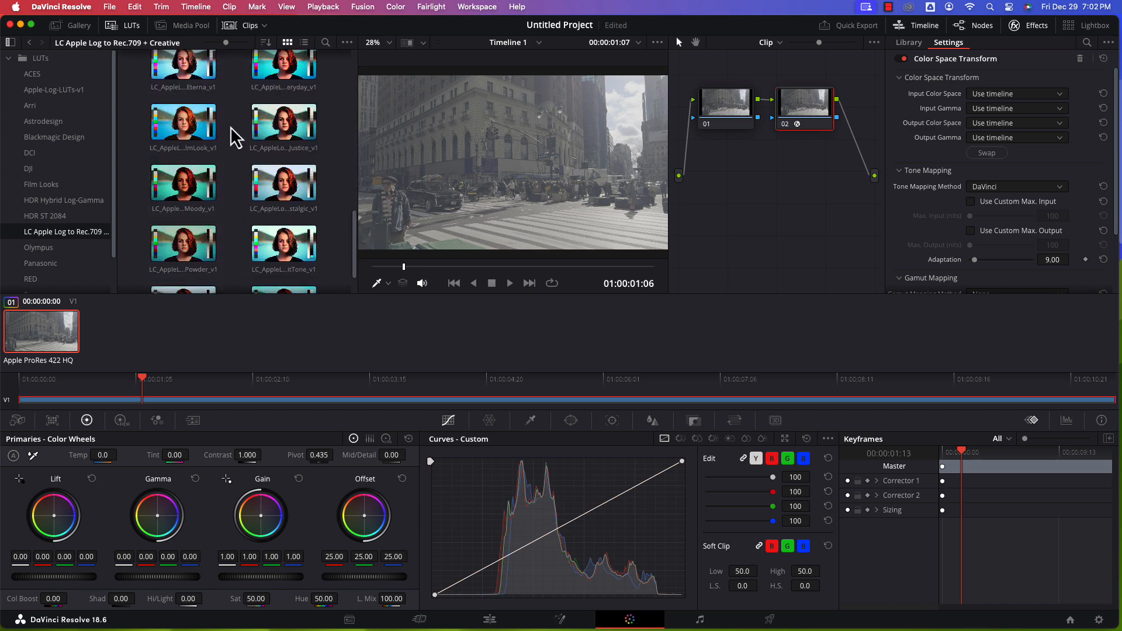
pyautogui.scroll(-3)
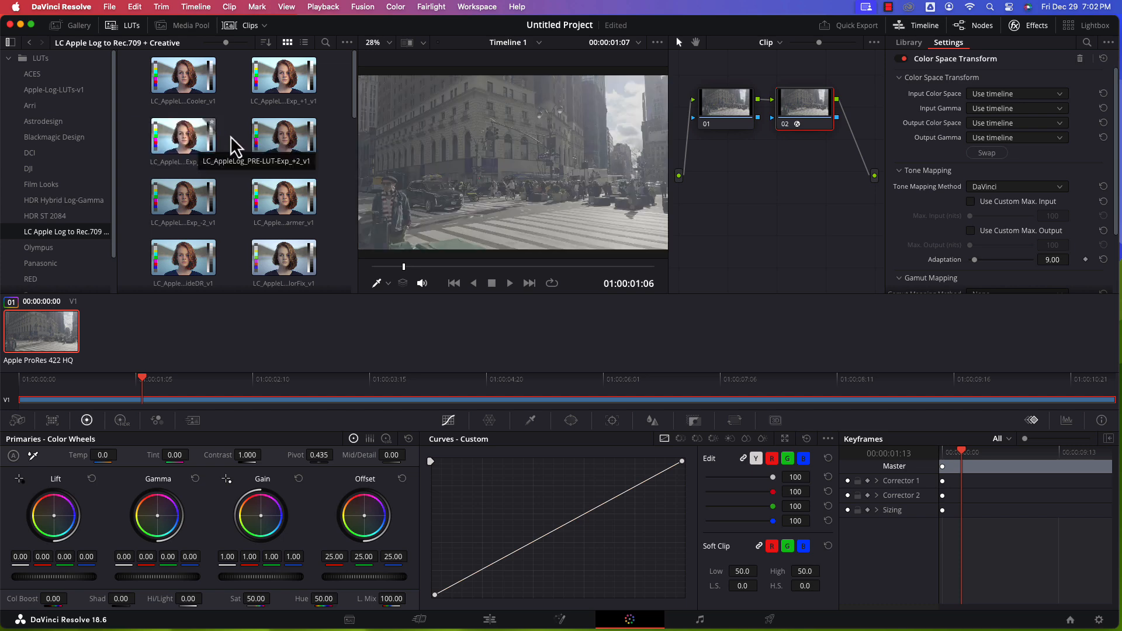
pyautogui.moveTo(284, 132)
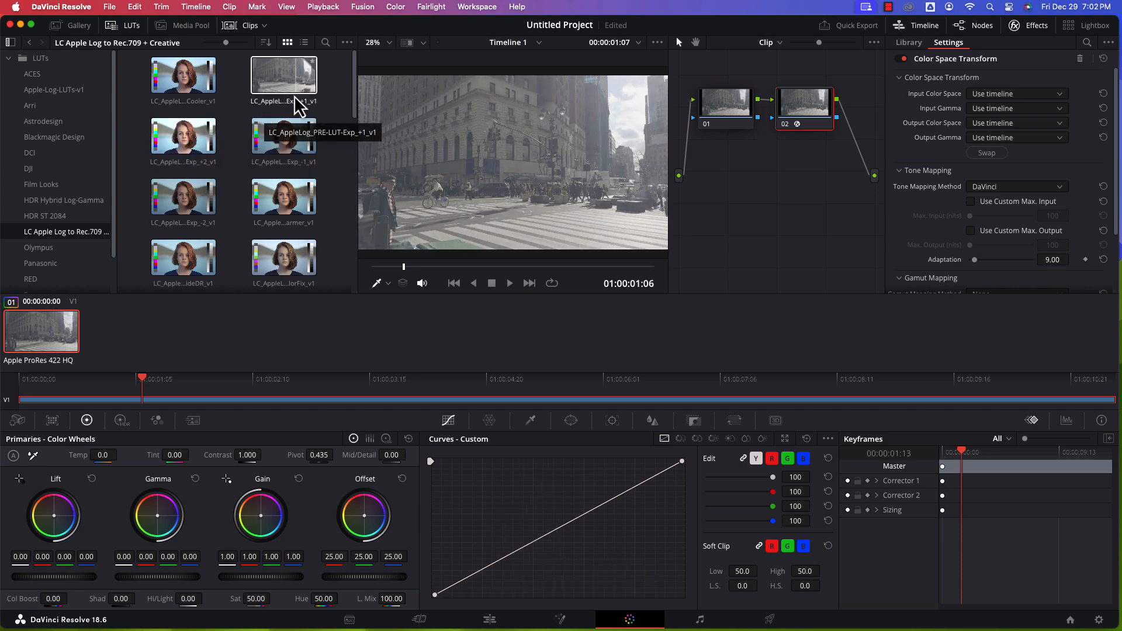
pyautogui.scroll(-3)
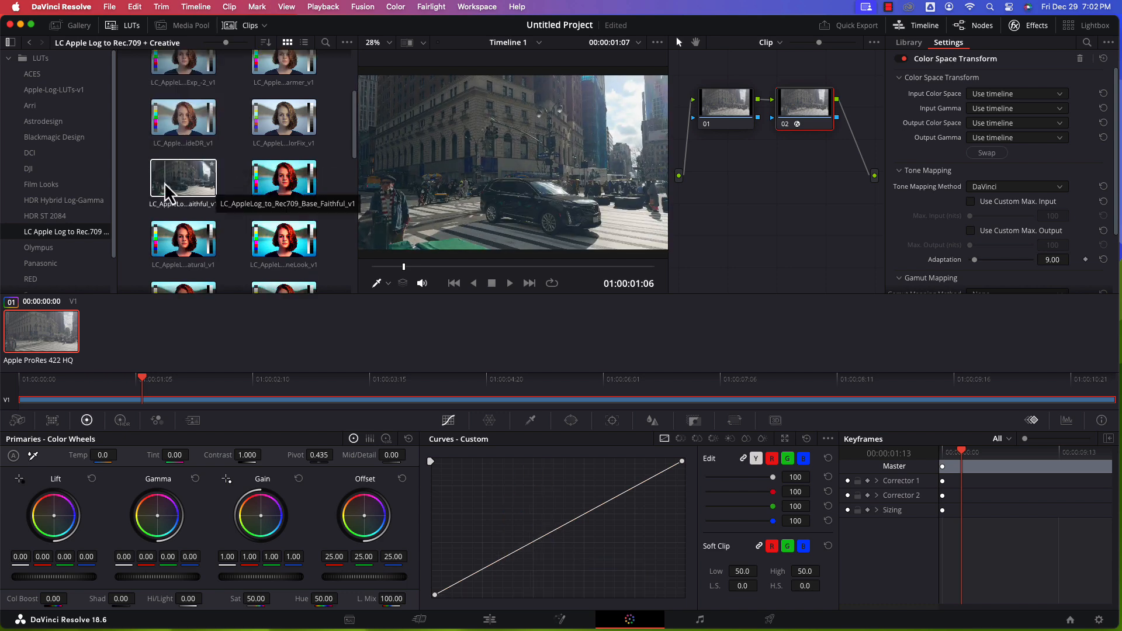
pyautogui.moveTo(284, 177)
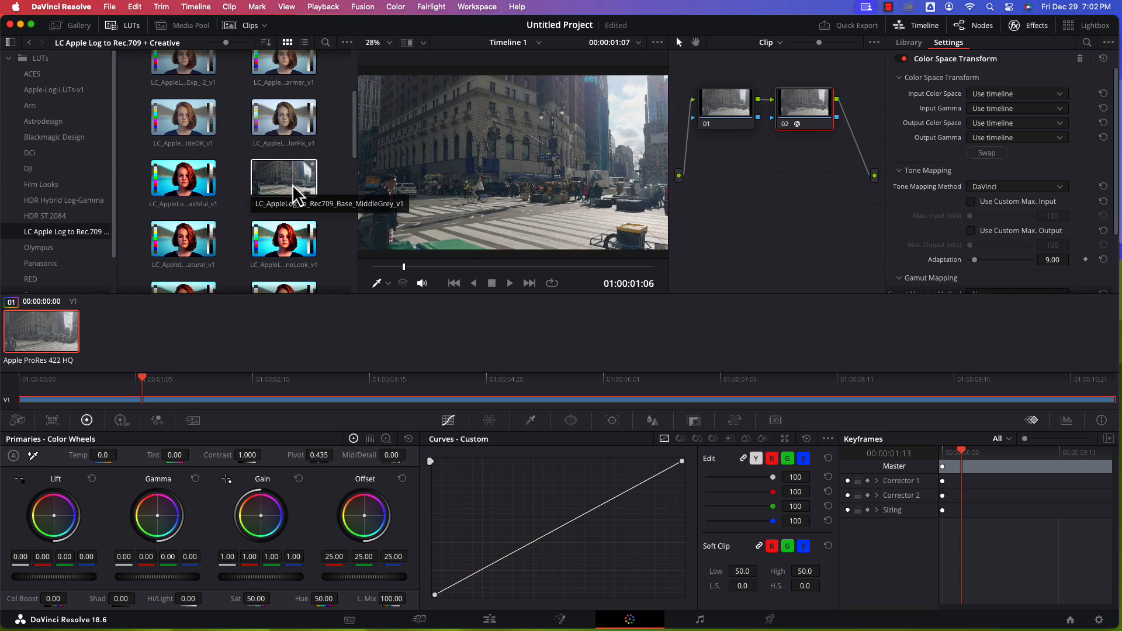
pyautogui.scroll(-3)
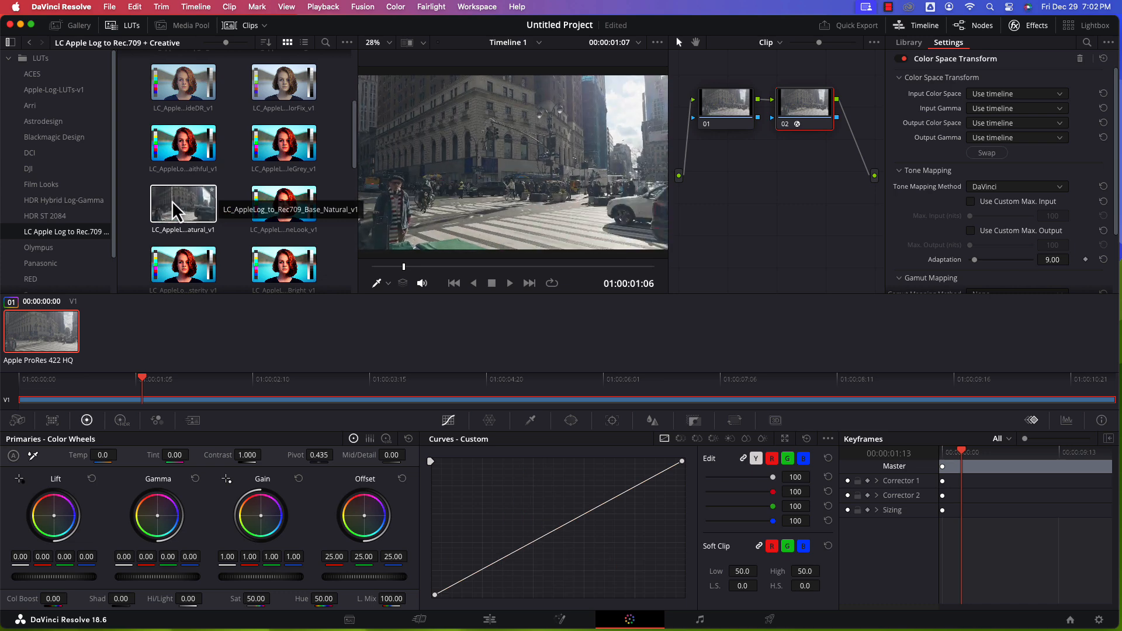
pyautogui.moveTo(283, 200)
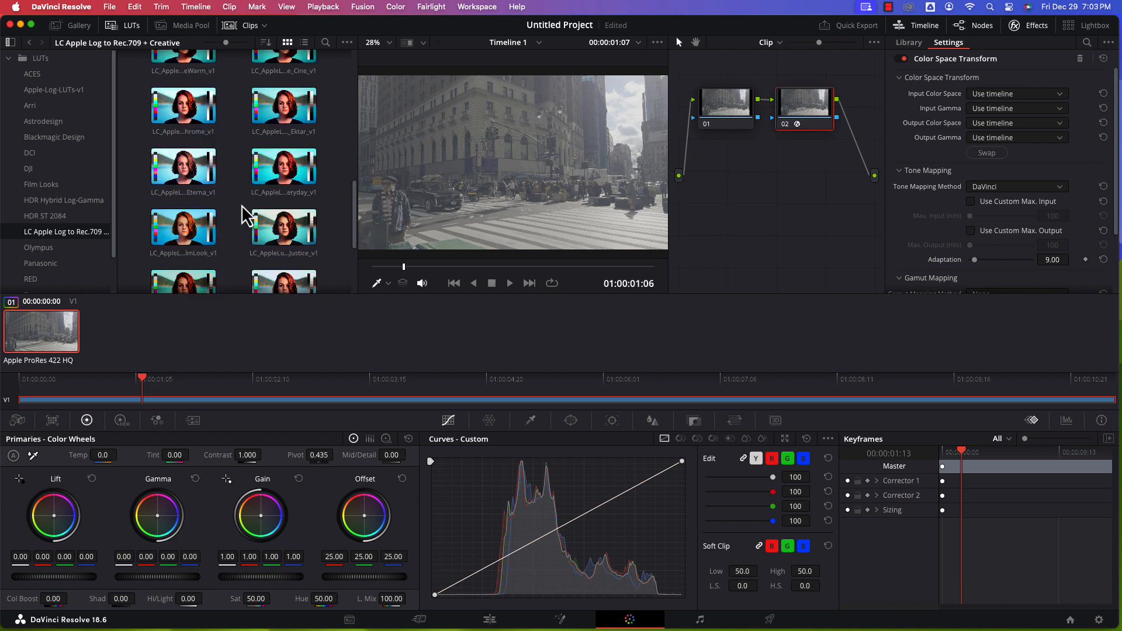
pyautogui.click(184, 166)
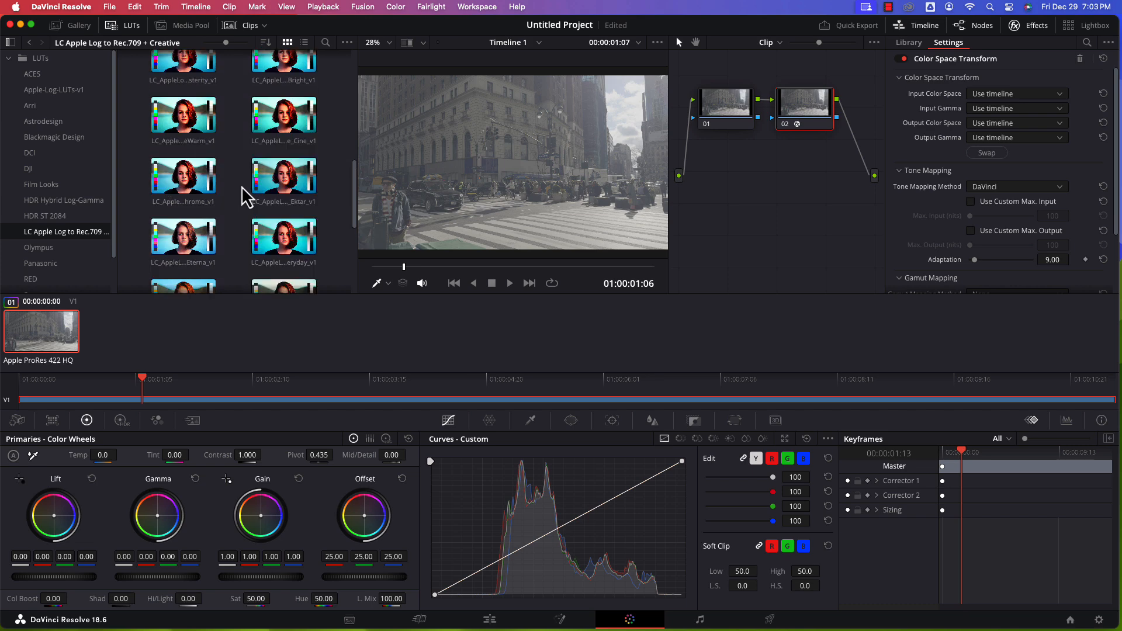
pyautogui.moveTo(284, 115)
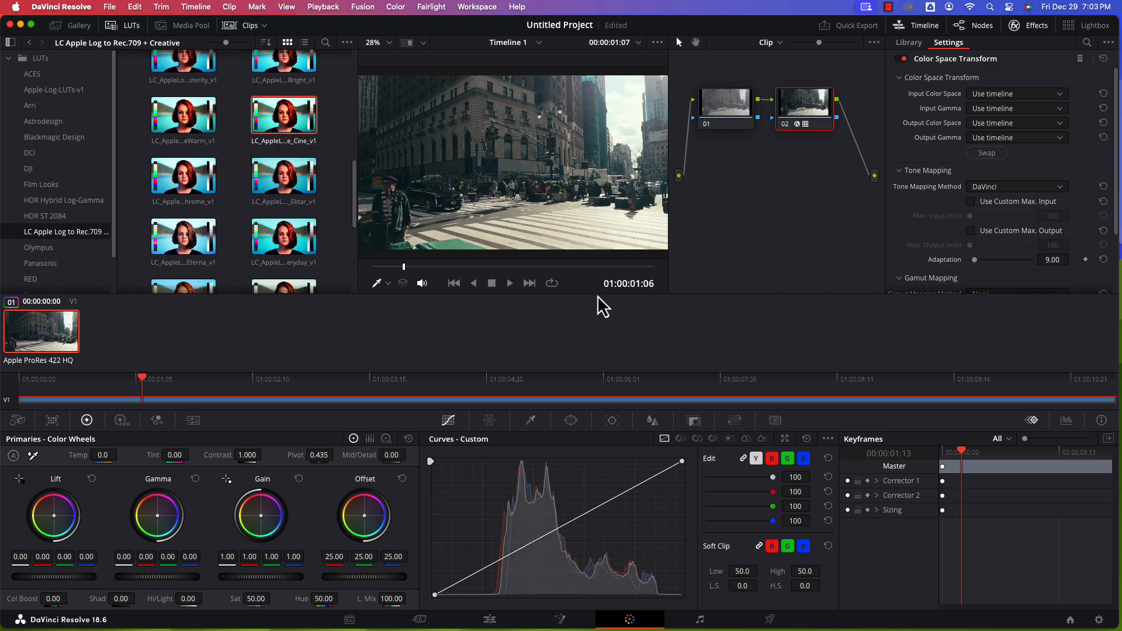
pyautogui.moveTo(569, 324)
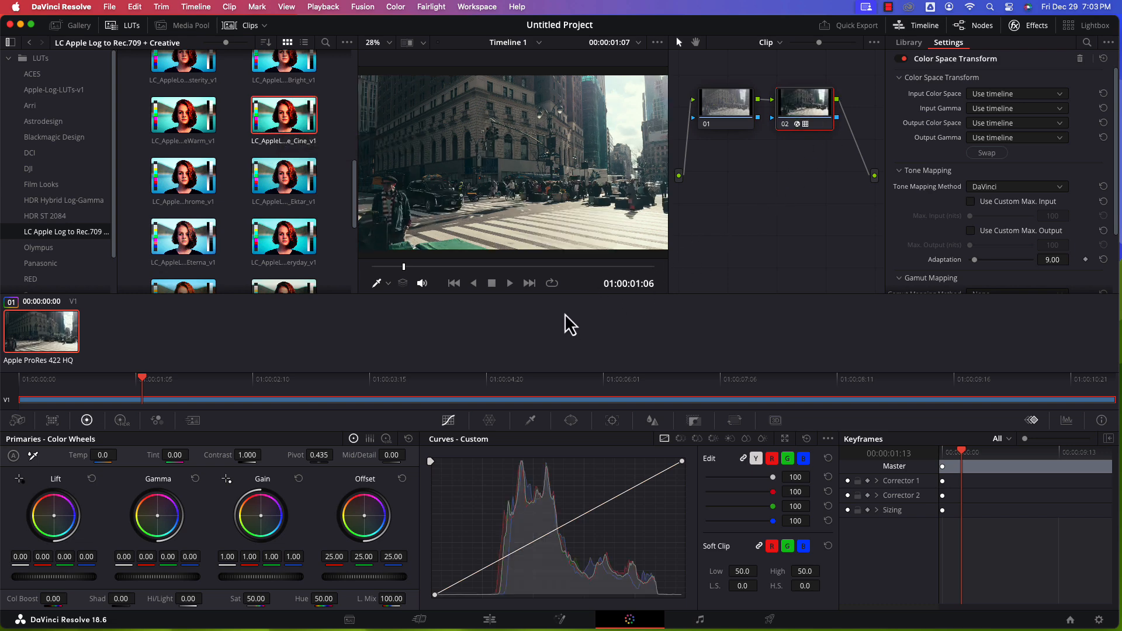
# Step: Return to the Edit page with the Cine-graded clip
pyautogui.click(489, 620)
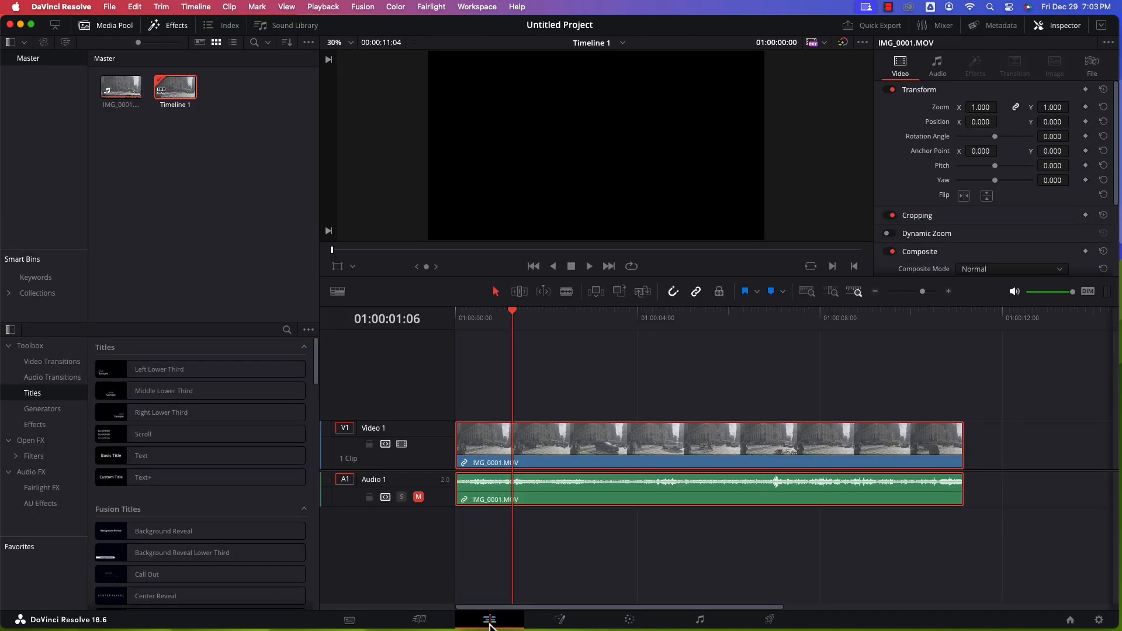
# Step: Play the Cine-graded street clip from its start through to the end, then stop
pyautogui.click(456, 318)
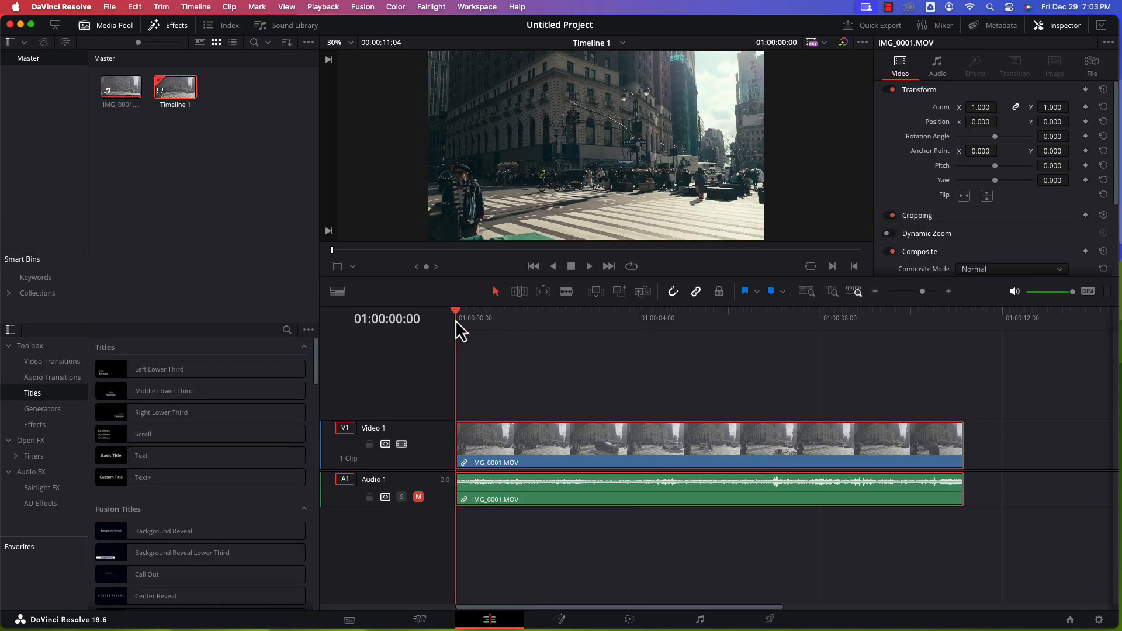
pyautogui.click(588, 266)
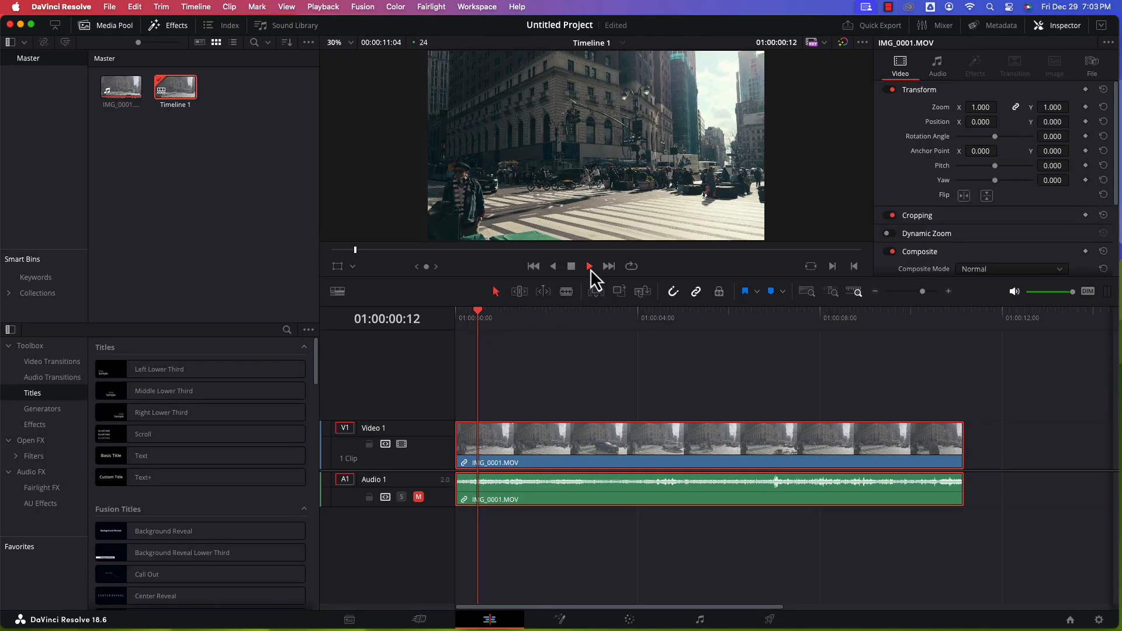
pyautogui.click(588, 266)
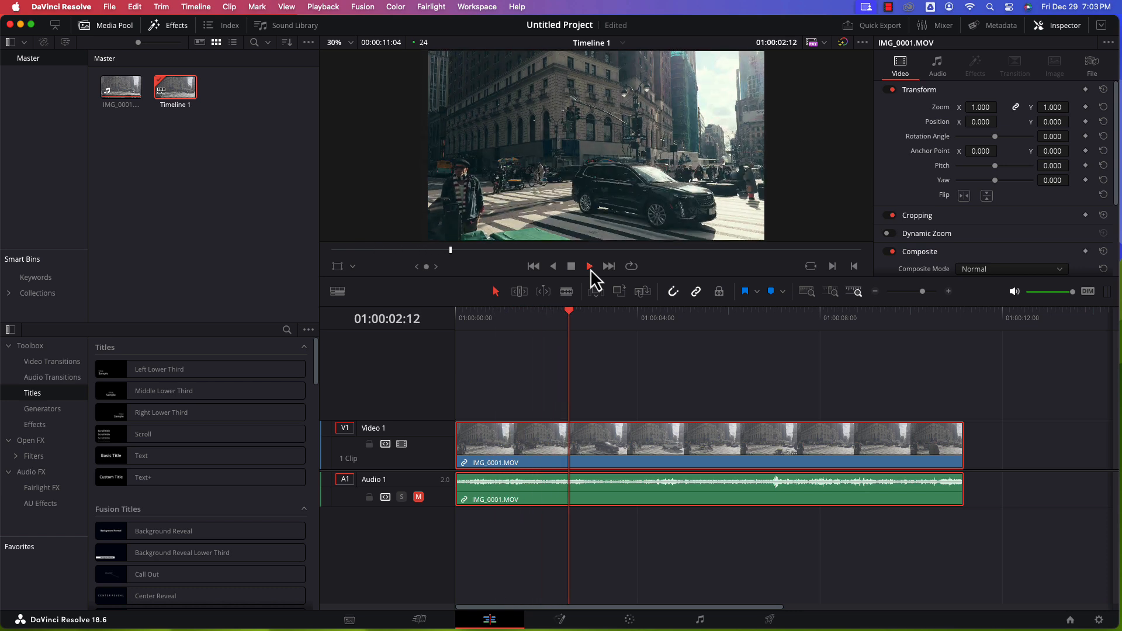
pyautogui.click(586, 267)
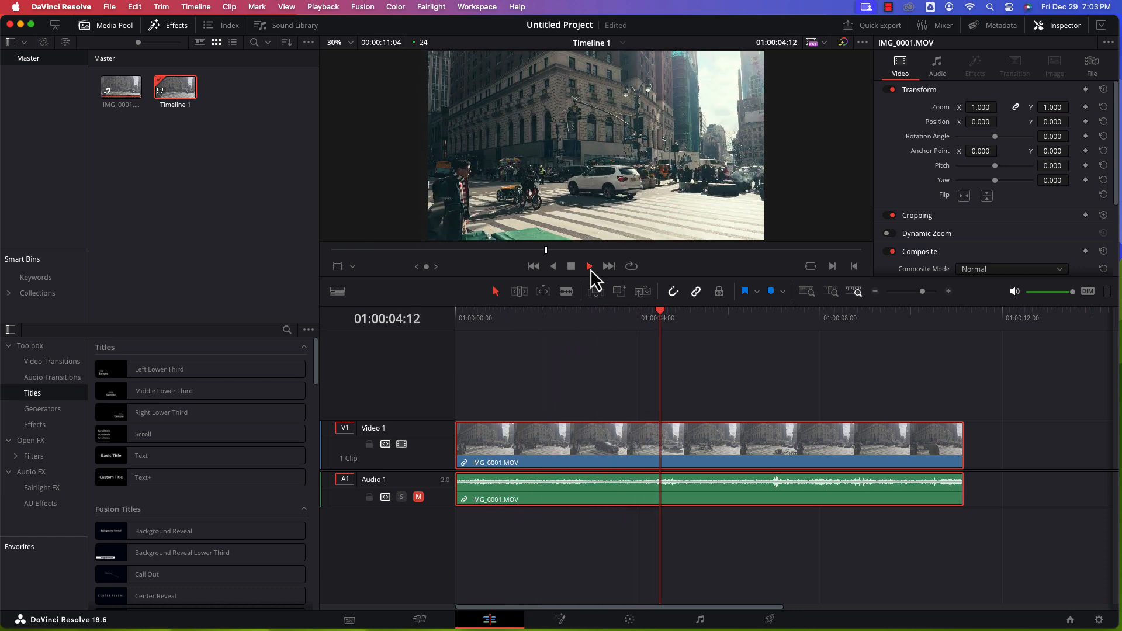
pyautogui.click(588, 267)
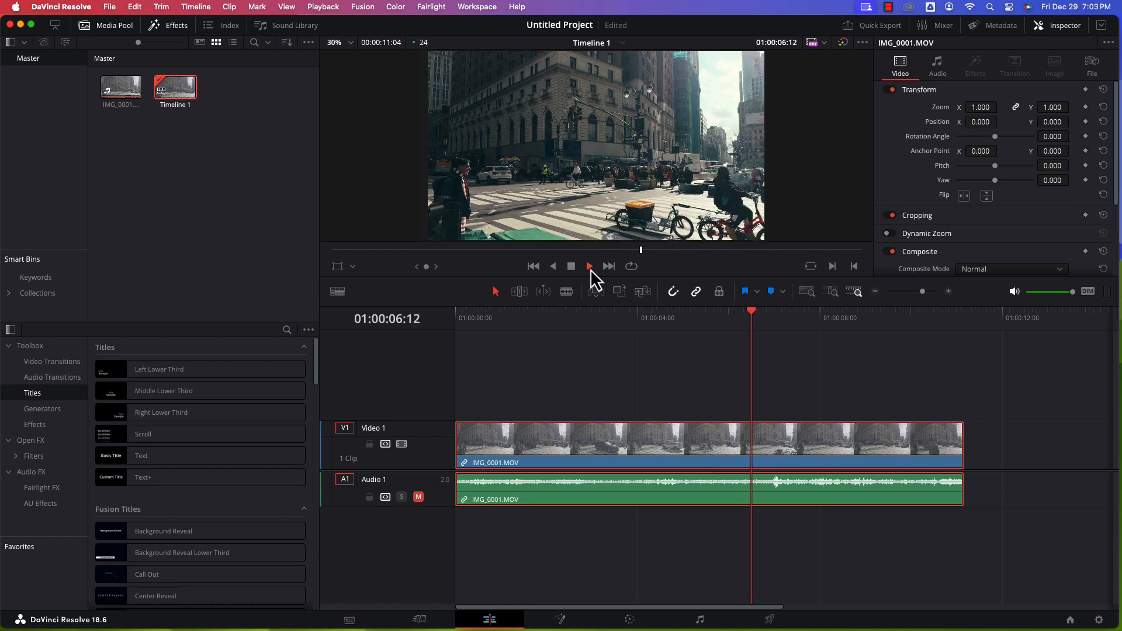
pyautogui.click(588, 266)
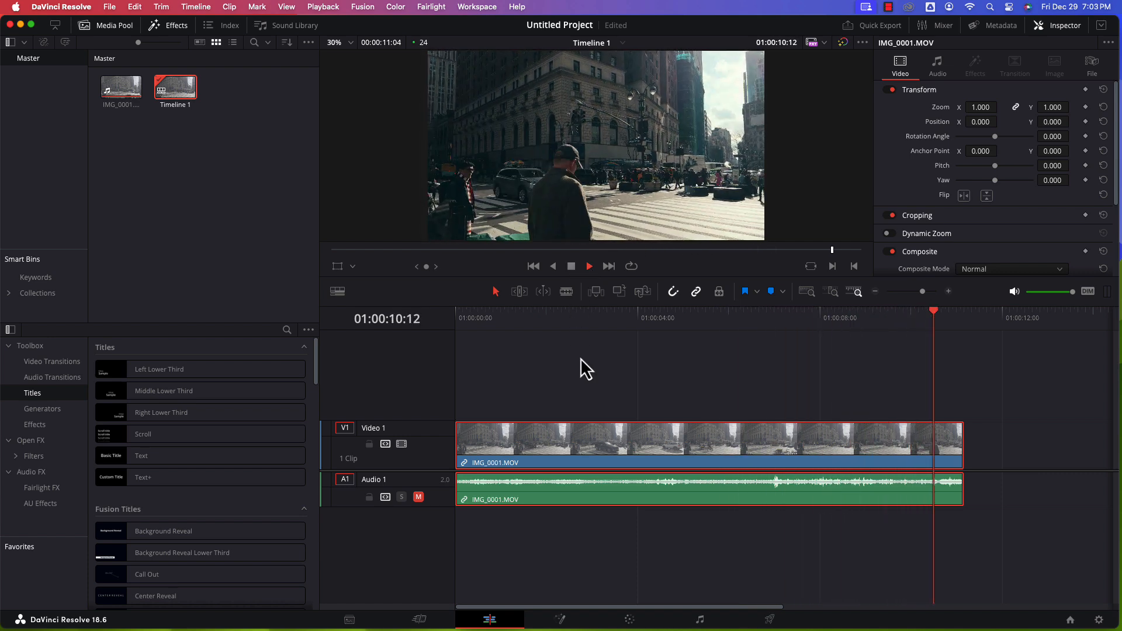
pyautogui.click(571, 265)
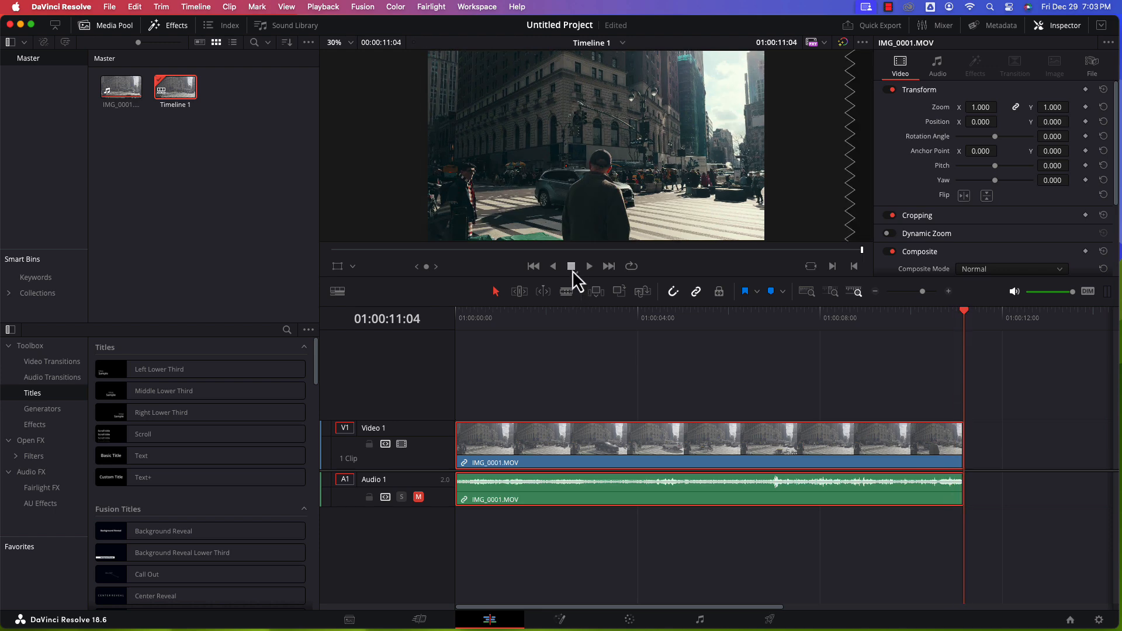
pyautogui.moveTo(966, 321)
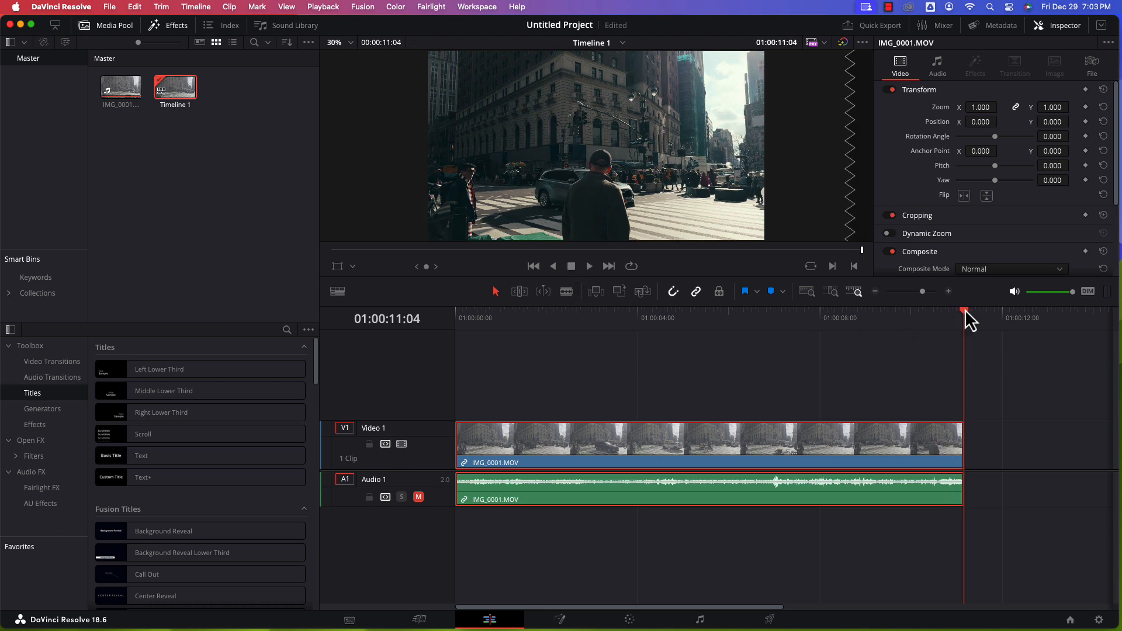
# Step: Rewind to the beginning, play the clip once more, then stop and return to the start
pyautogui.click(616, 318)
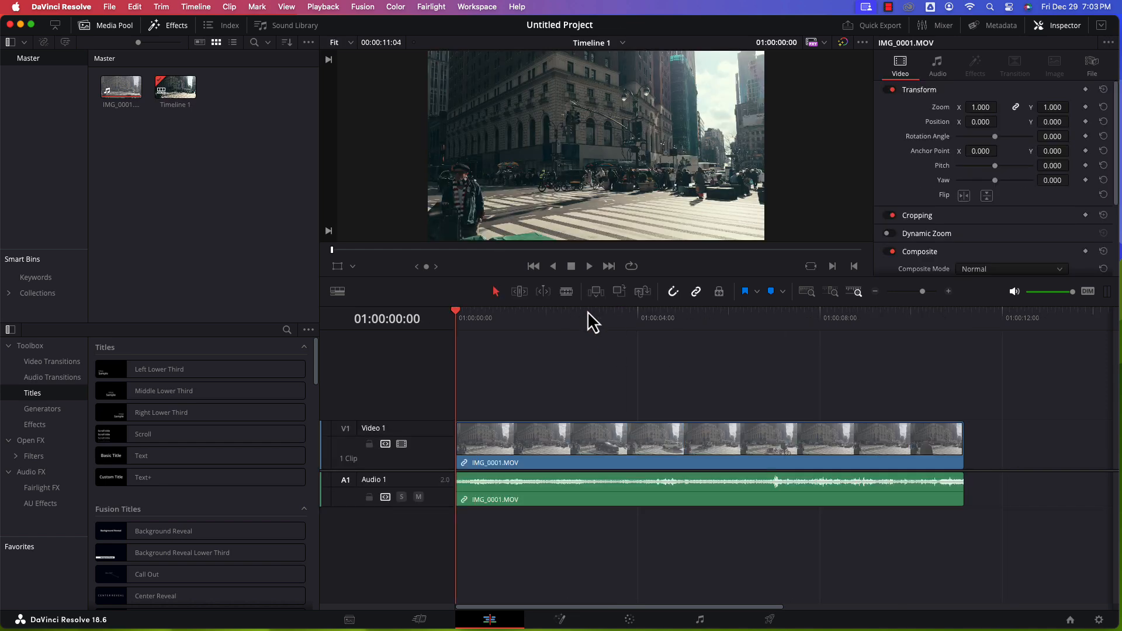
pyautogui.click(418, 497)
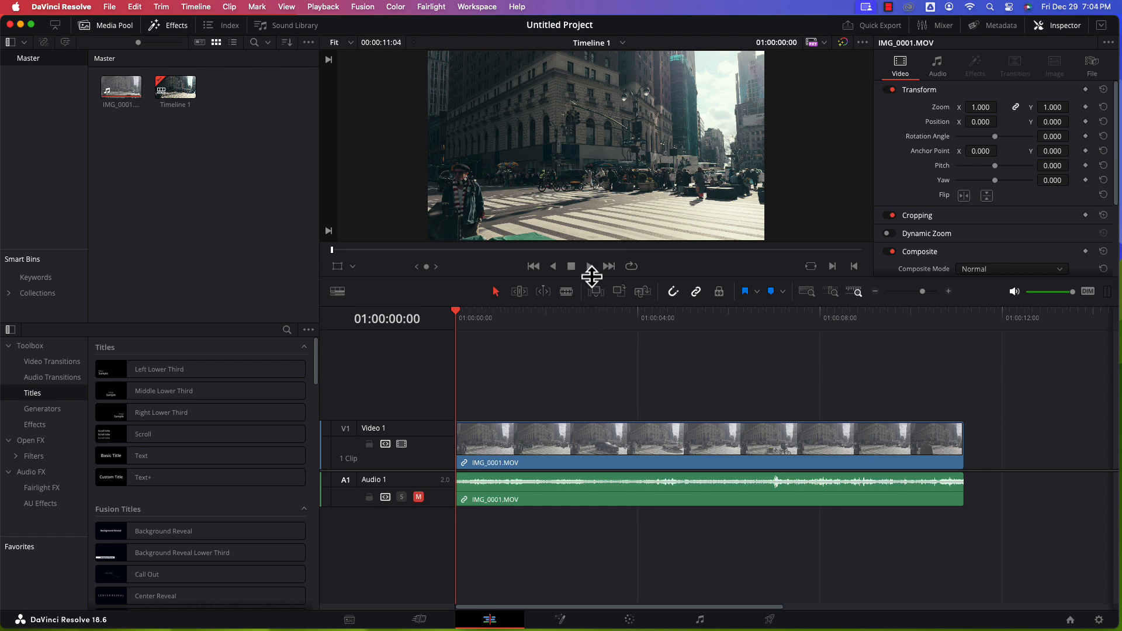
pyautogui.click(572, 267)
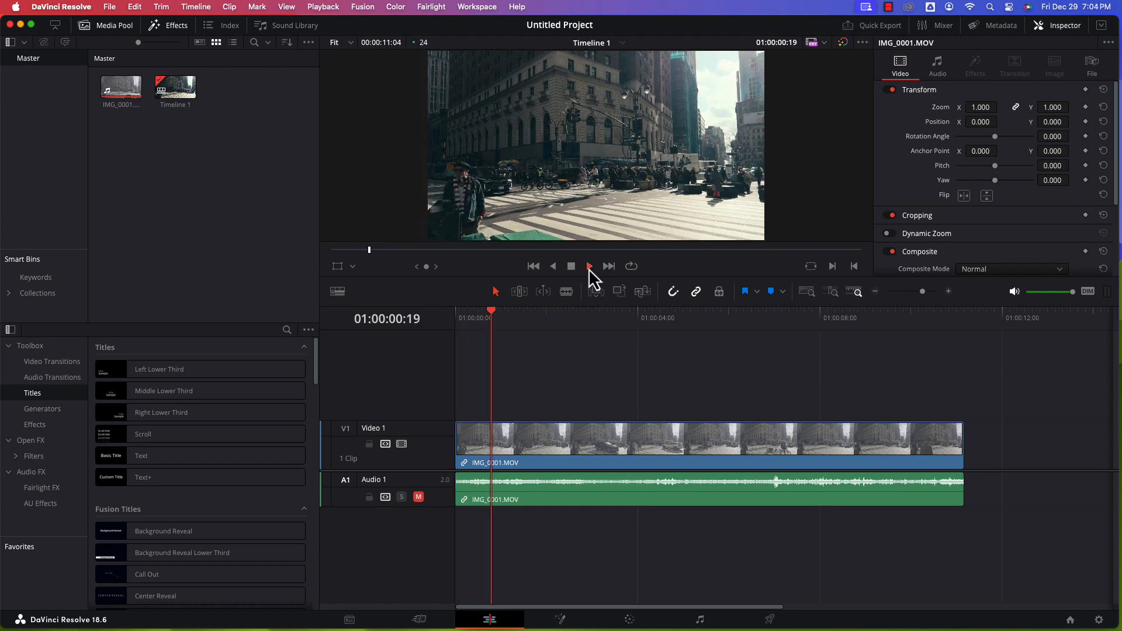
pyautogui.click(588, 266)
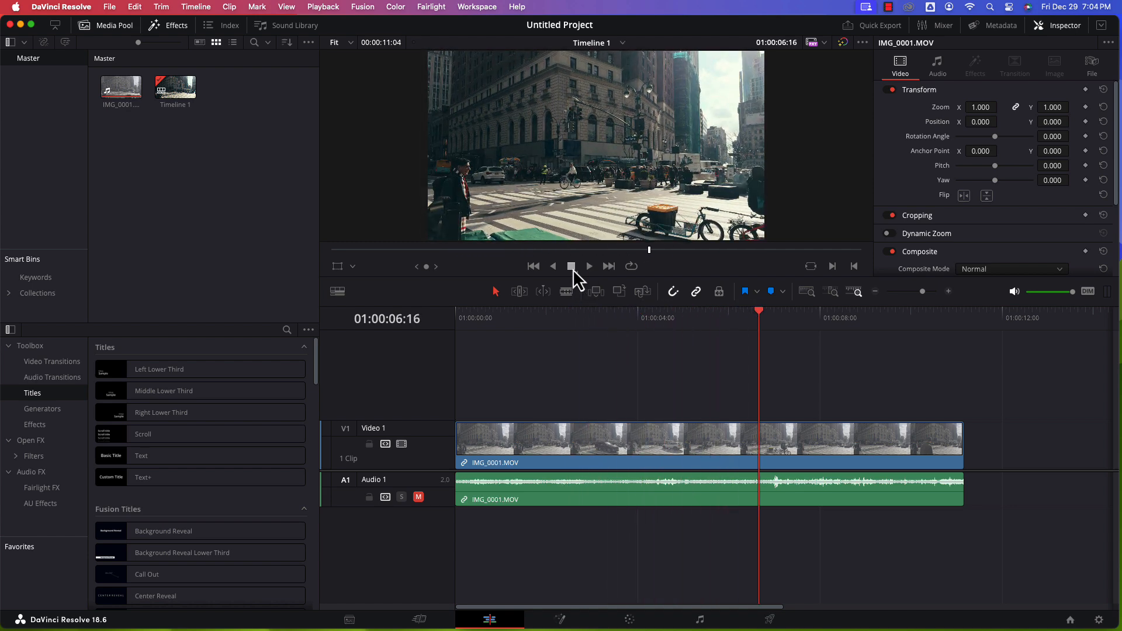
pyautogui.click(533, 265)
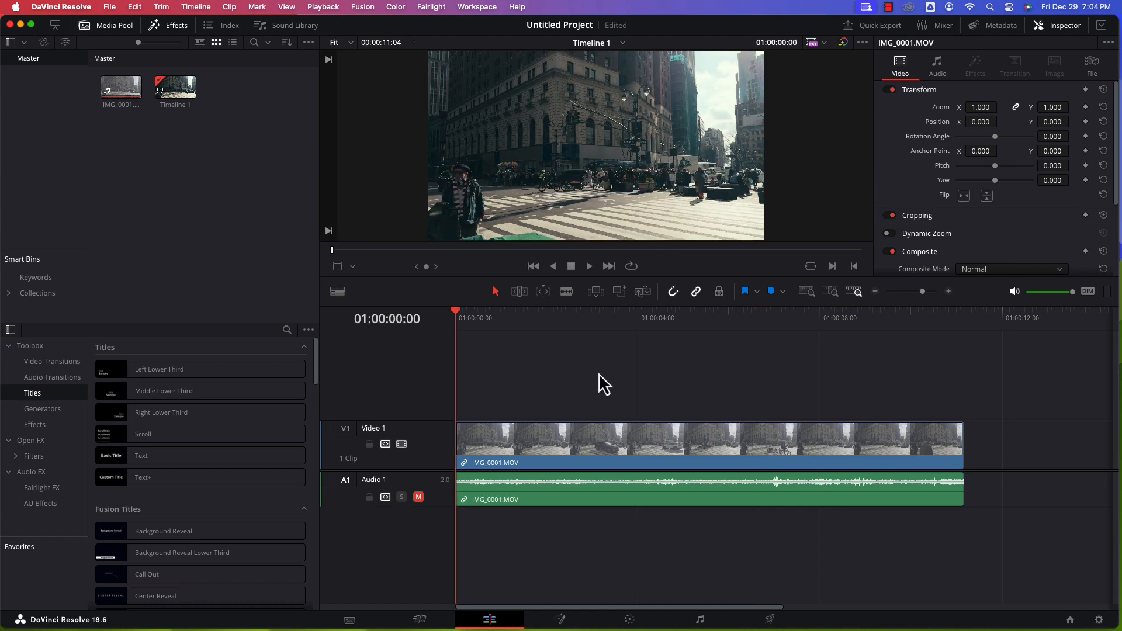